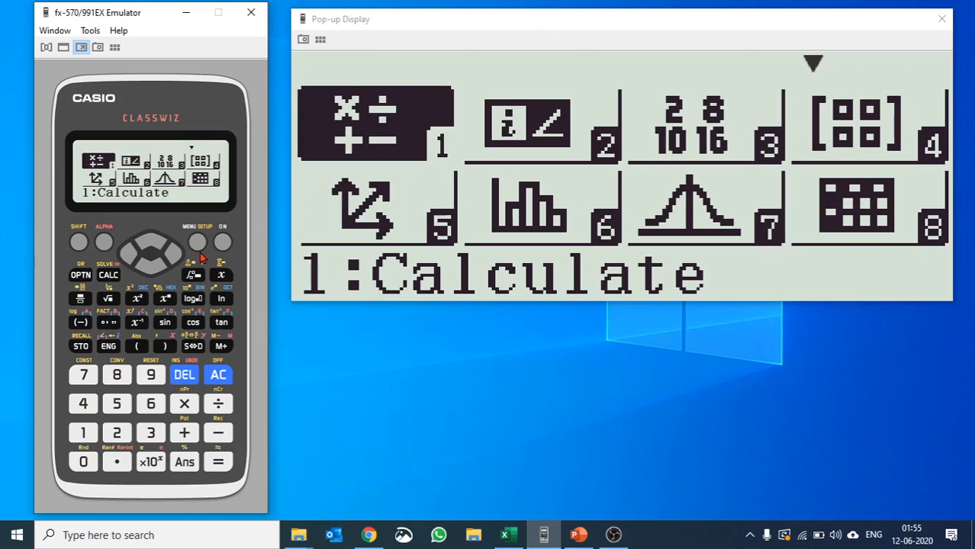
pyautogui.moveTo(90, 427)
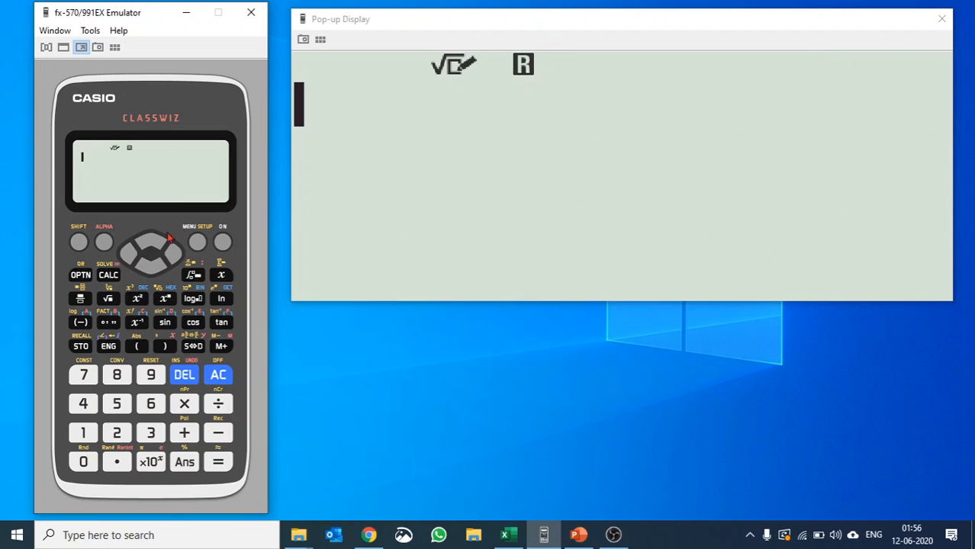
# Step: Open the Setup menu to list the MathI/MathO, MathI/DecimalO, LineI/LineO and LineI/DecimalO options
pyautogui.click(78, 242)
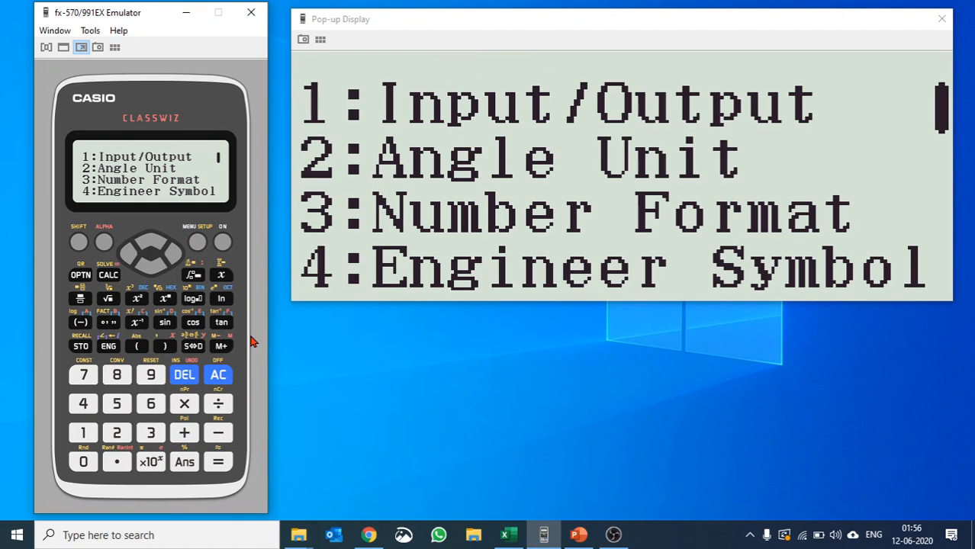
pyautogui.moveTo(257, 346)
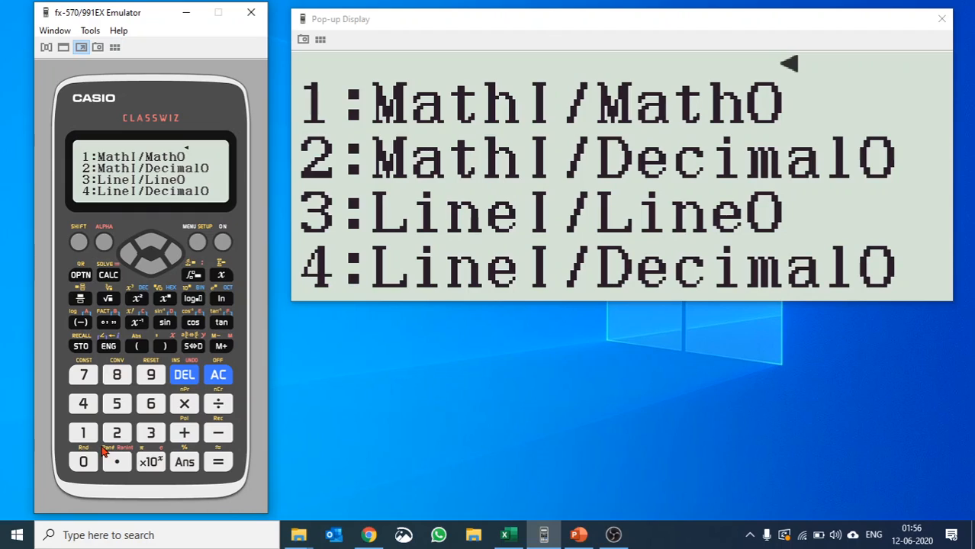
pyautogui.moveTo(82, 433)
pyautogui.write('250')
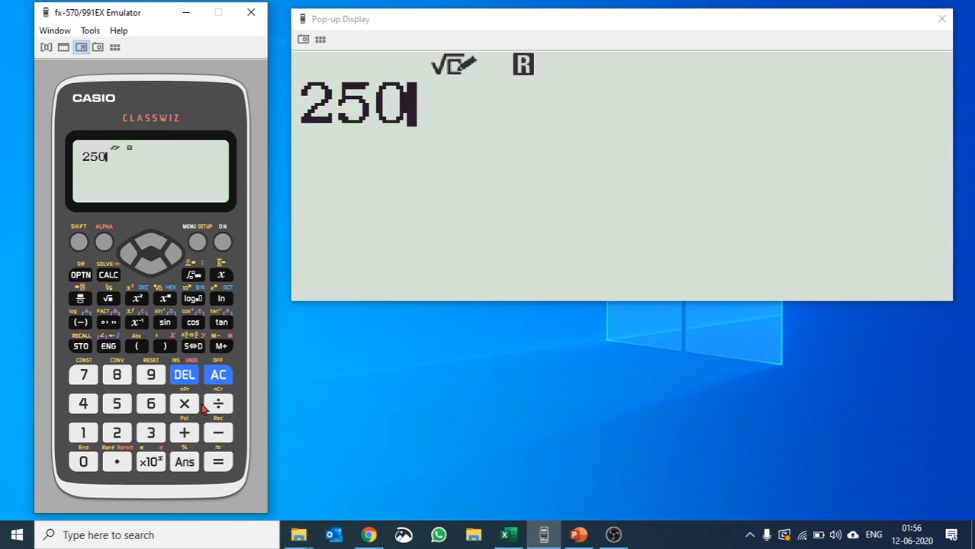
# Step: Divide 250 by 6 in MathI/MathO mode to get the fraction 125/3
pyautogui.click(218, 404)
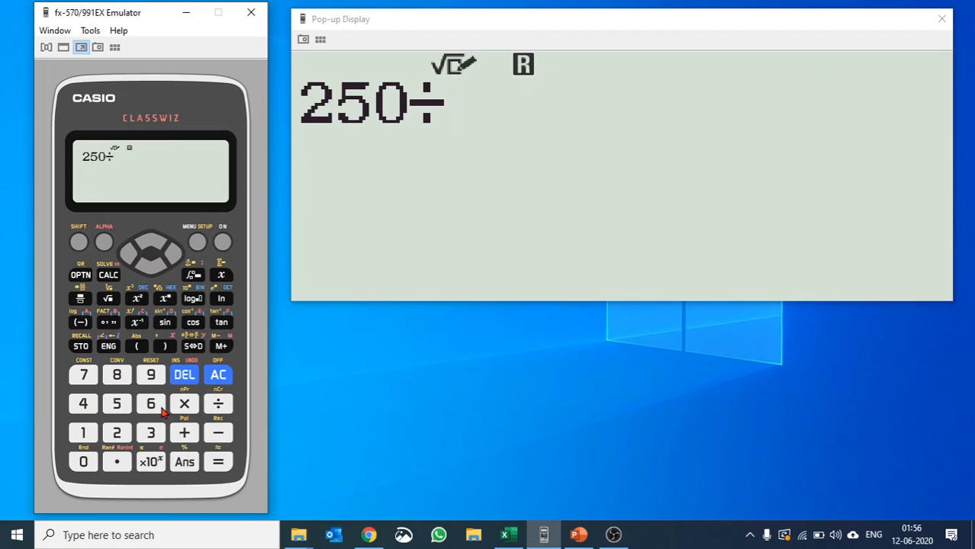
pyautogui.click(151, 404)
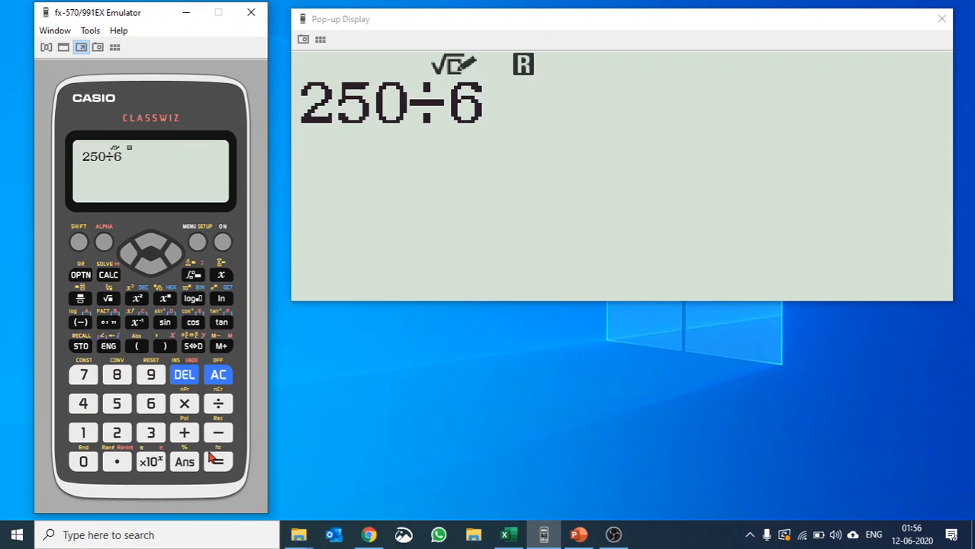
pyautogui.click(217, 461)
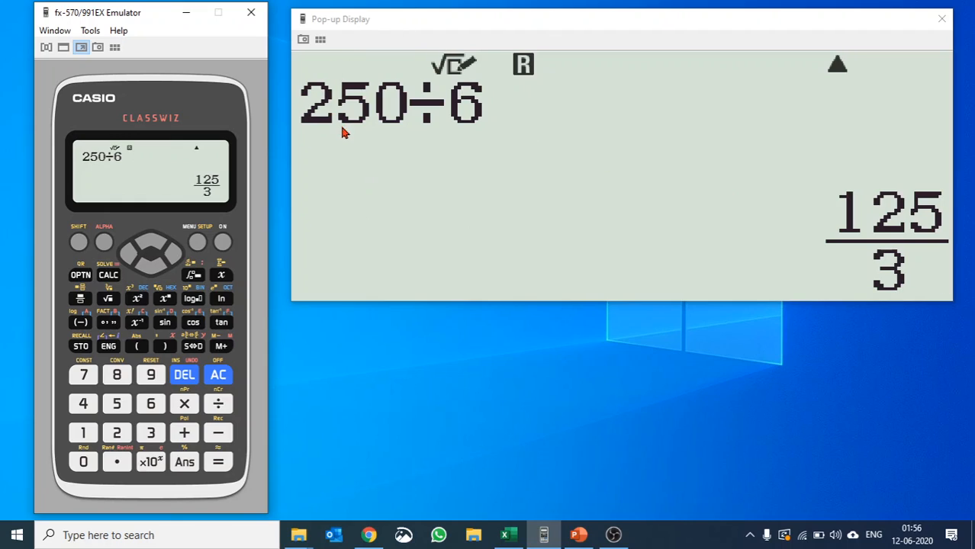
pyautogui.moveTo(230, 201)
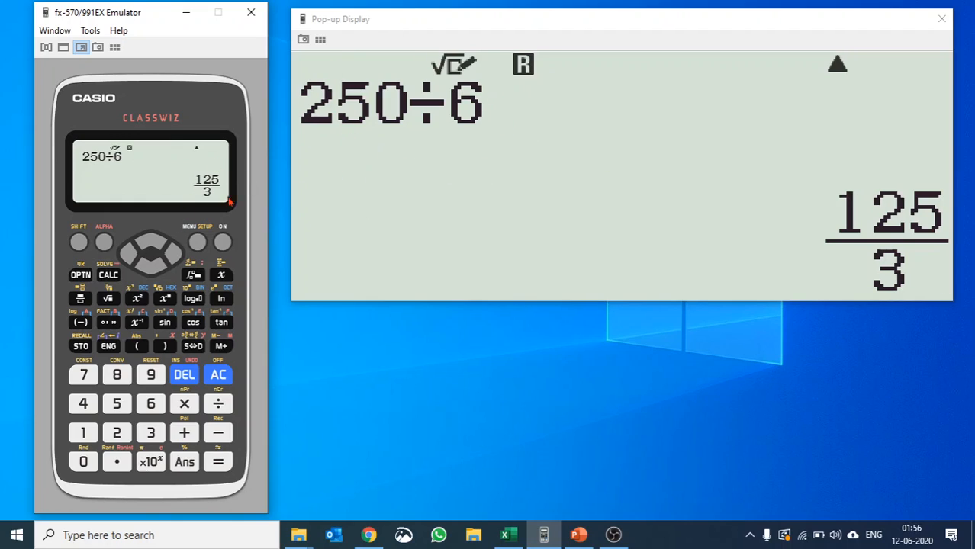
pyautogui.moveTo(236, 179)
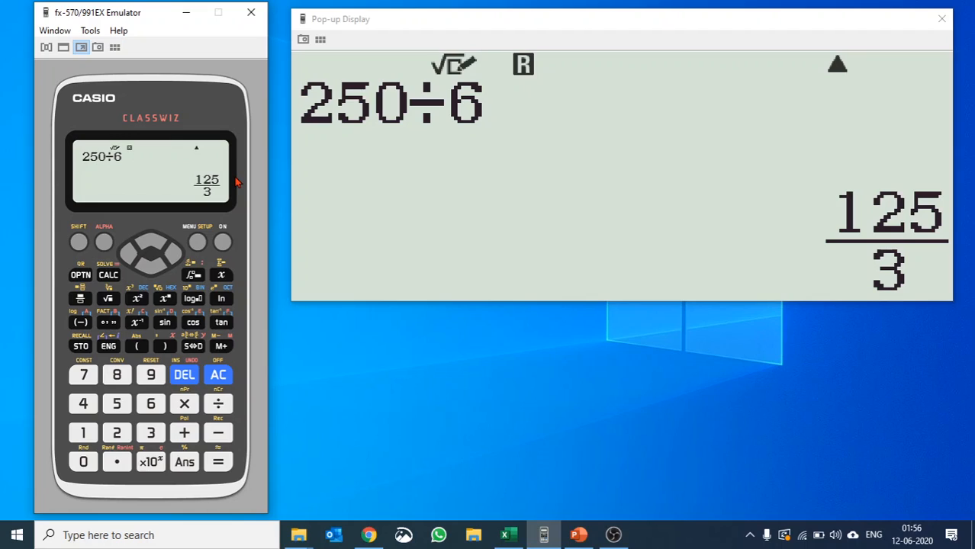
pyautogui.moveTo(193, 277)
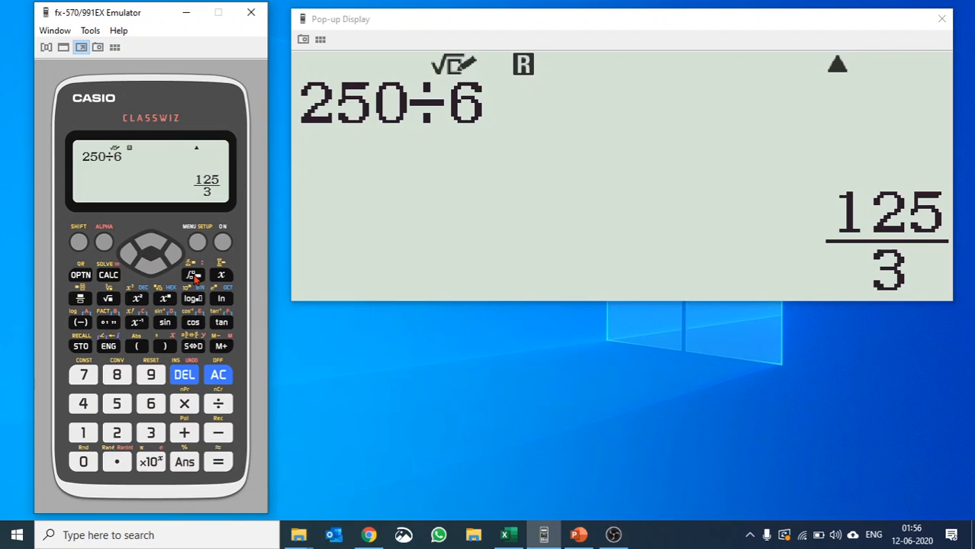
# Step: Integrate sin(x) from 0 to 1 to get 0.4596976941, then recall 250÷6
pyautogui.click(193, 275)
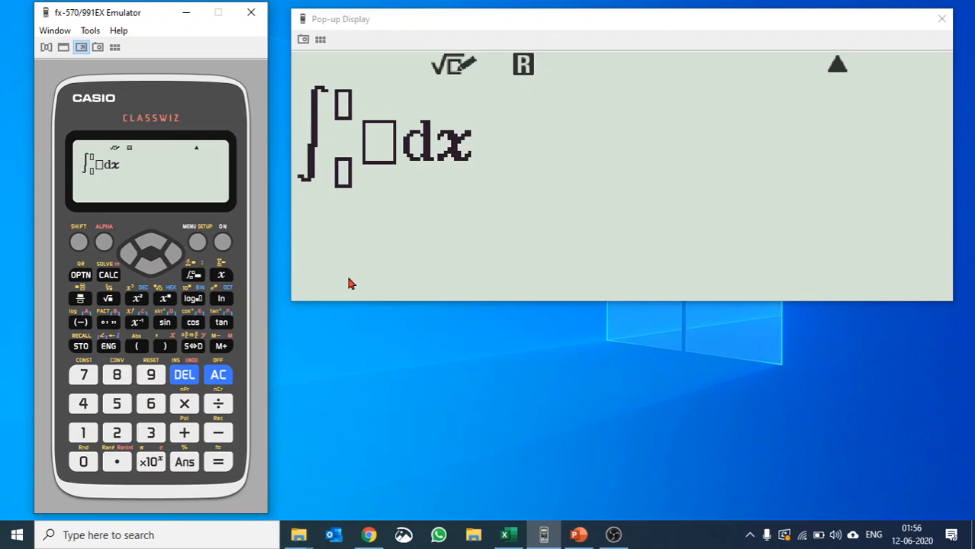
pyautogui.moveTo(172, 335)
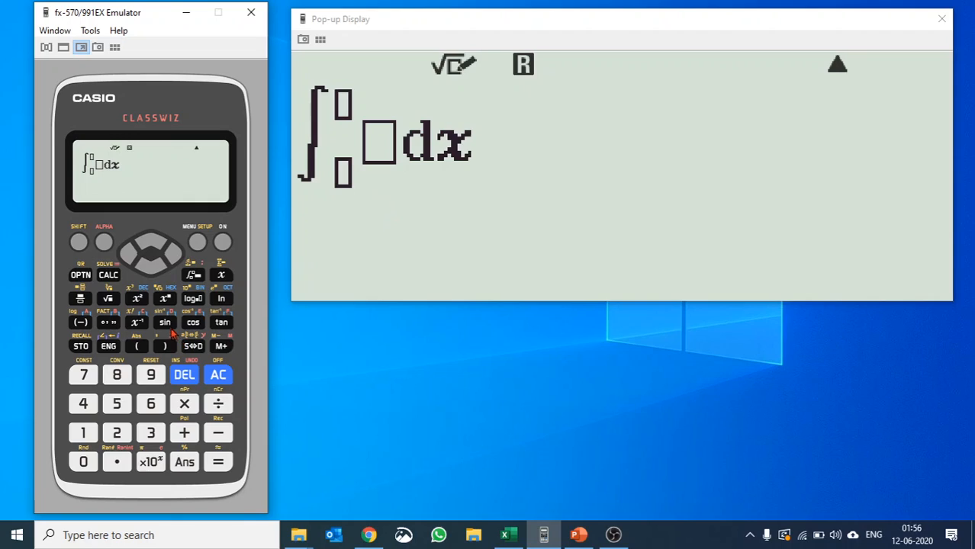
pyautogui.click(164, 322)
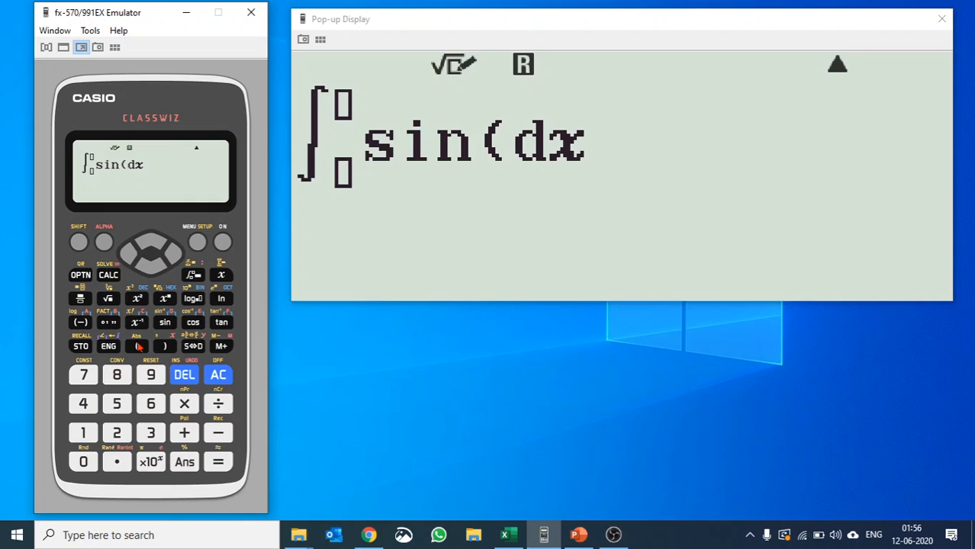
pyautogui.click(224, 275)
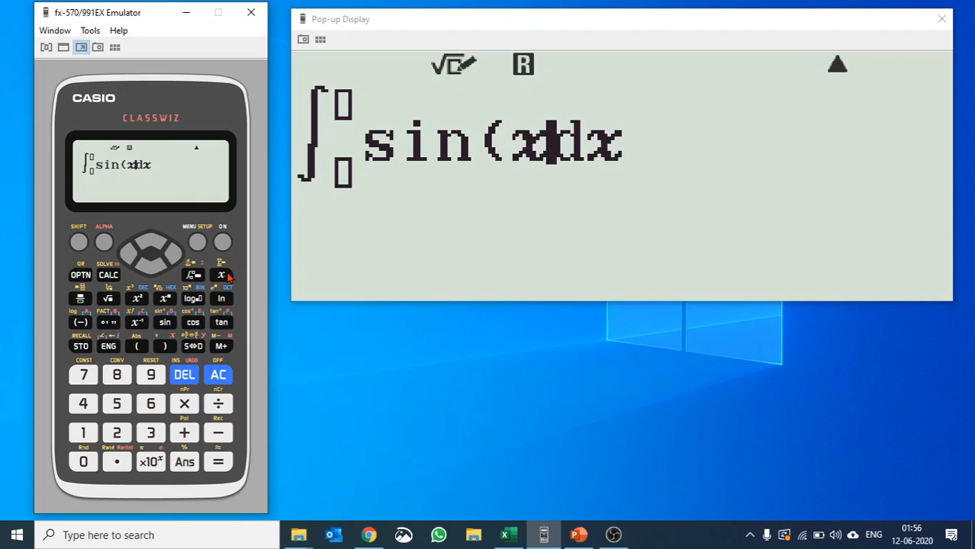
pyautogui.click(164, 346)
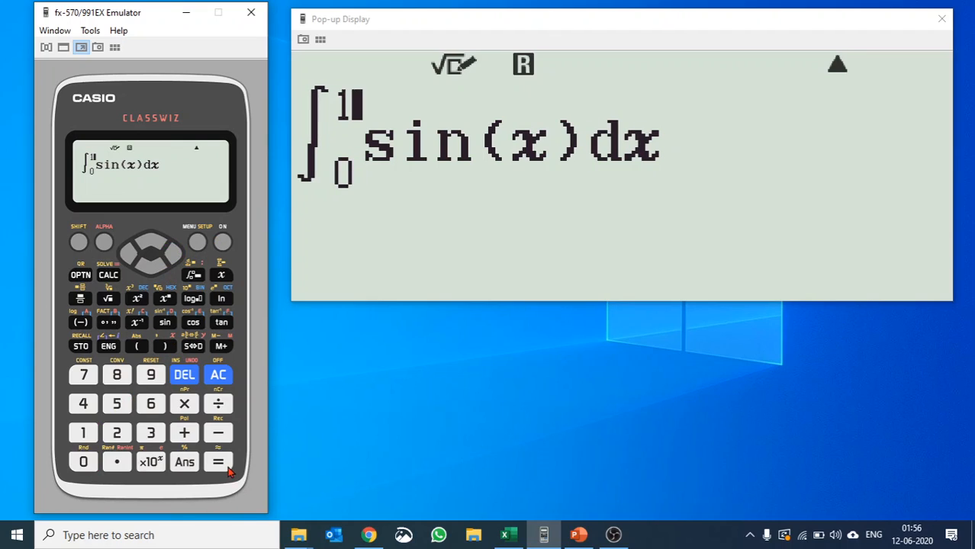
pyautogui.click(218, 462)
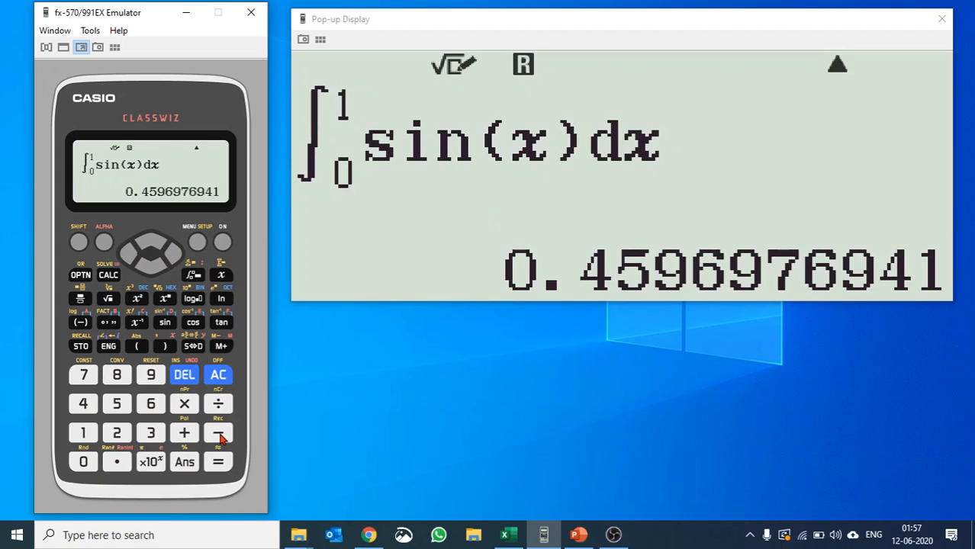
pyautogui.moveTo(250, 63)
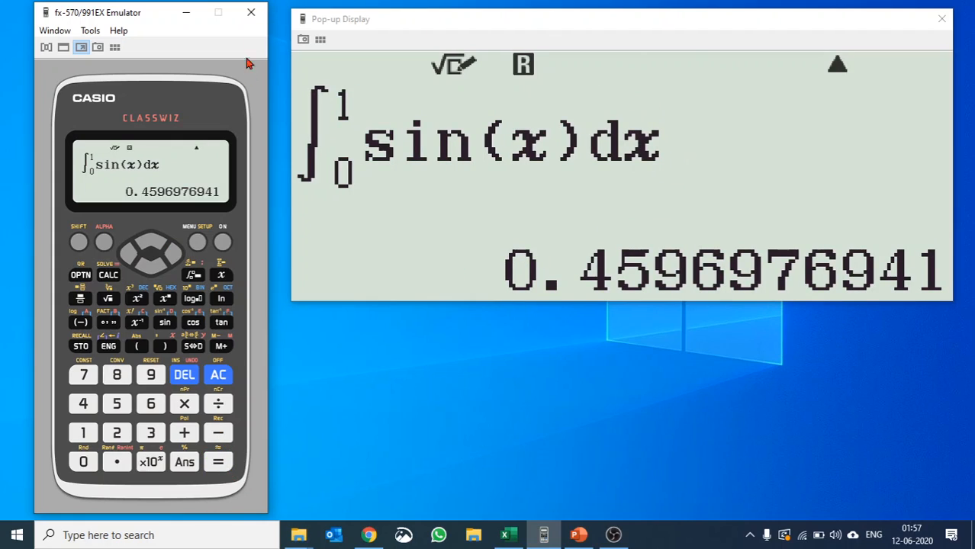
pyautogui.moveTo(643, 97)
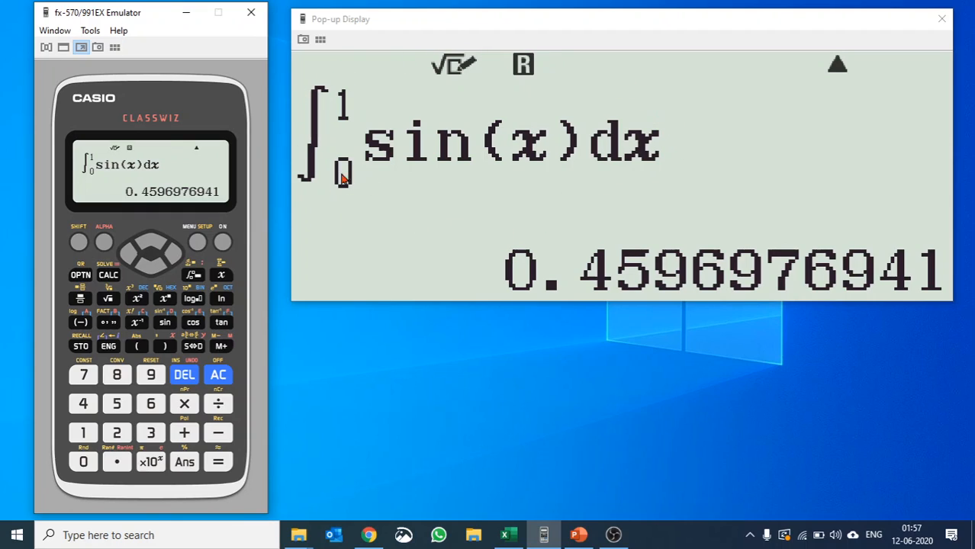
pyautogui.click(151, 241)
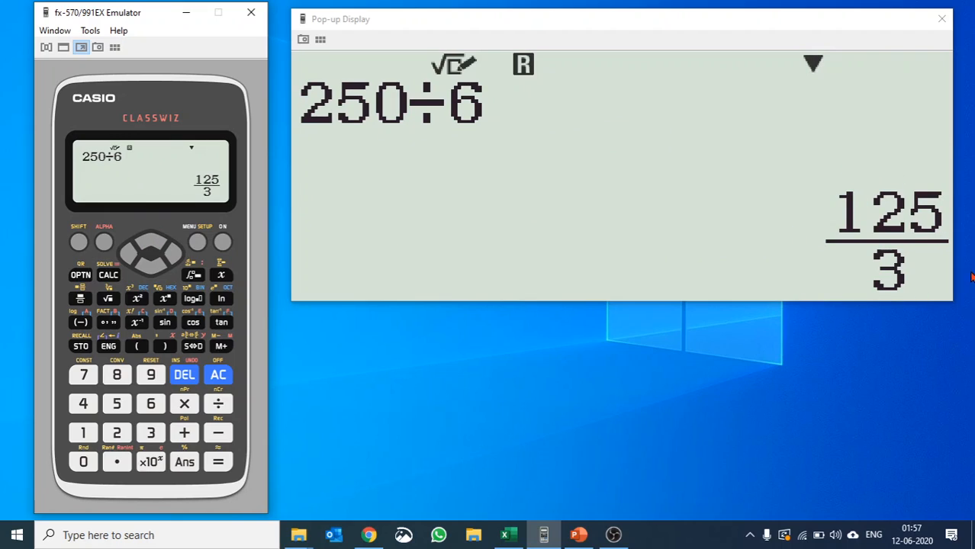
pyautogui.moveTo(447, 162)
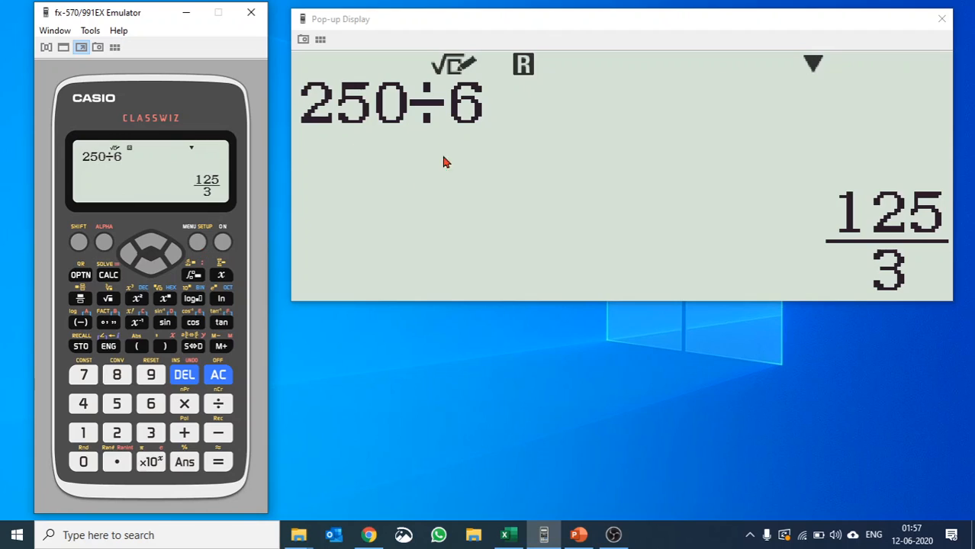
# Step: Switch to MathI/DecimalO, get 250÷6 = 41.66666667, and convert it to 125/3
pyautogui.click(79, 240)
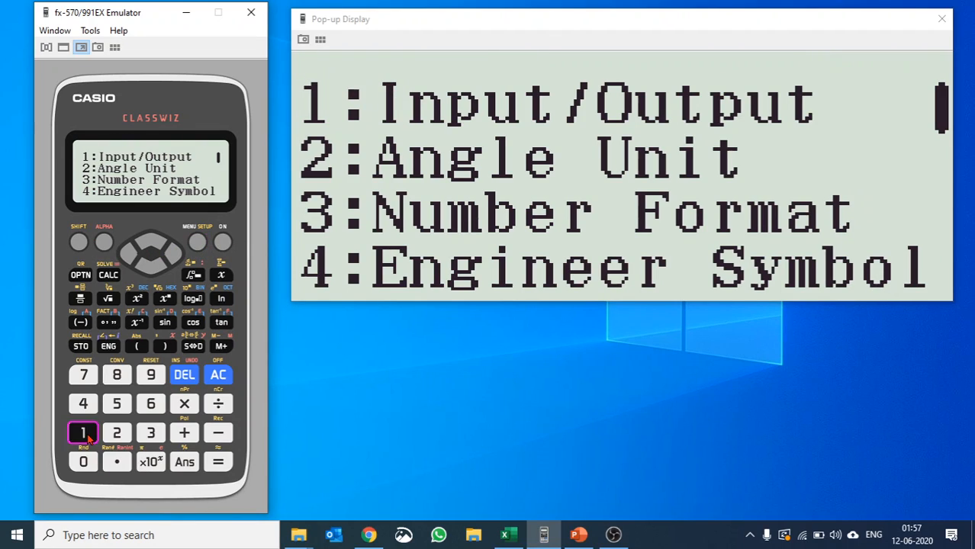
pyautogui.click(83, 433)
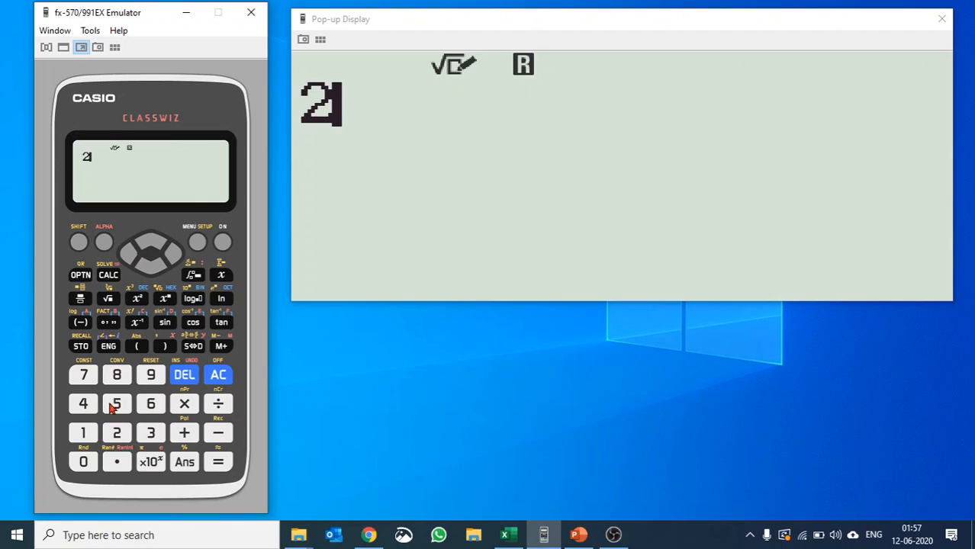
pyautogui.click(218, 404)
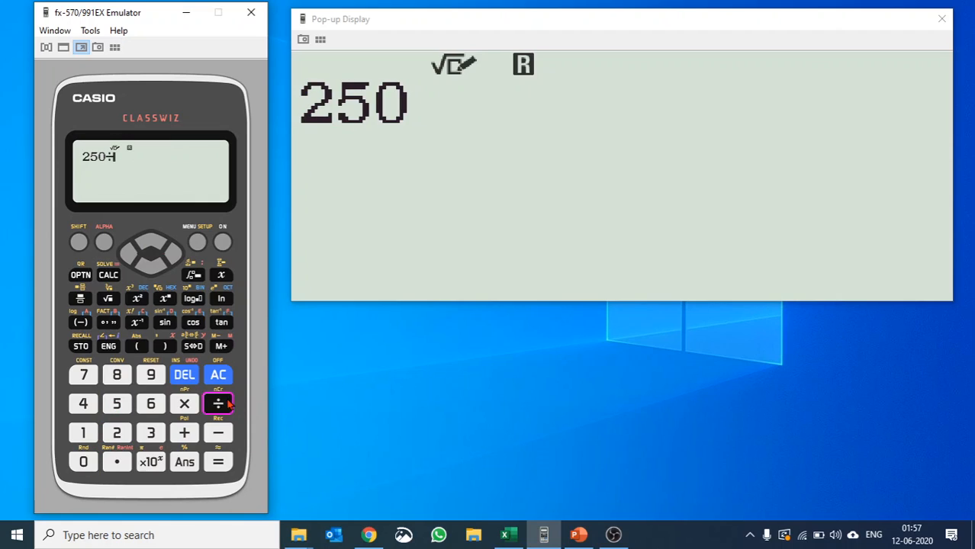
pyautogui.click(217, 462)
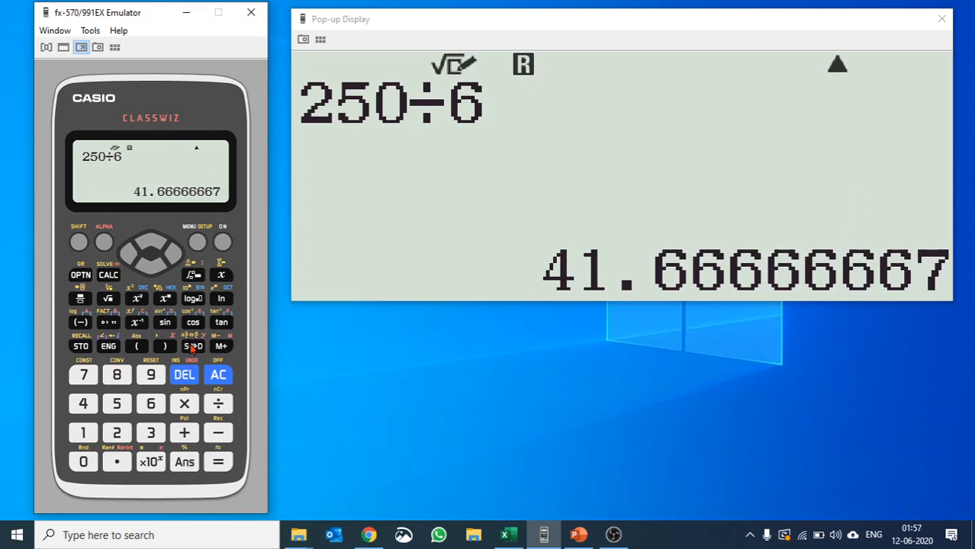
pyautogui.click(193, 346)
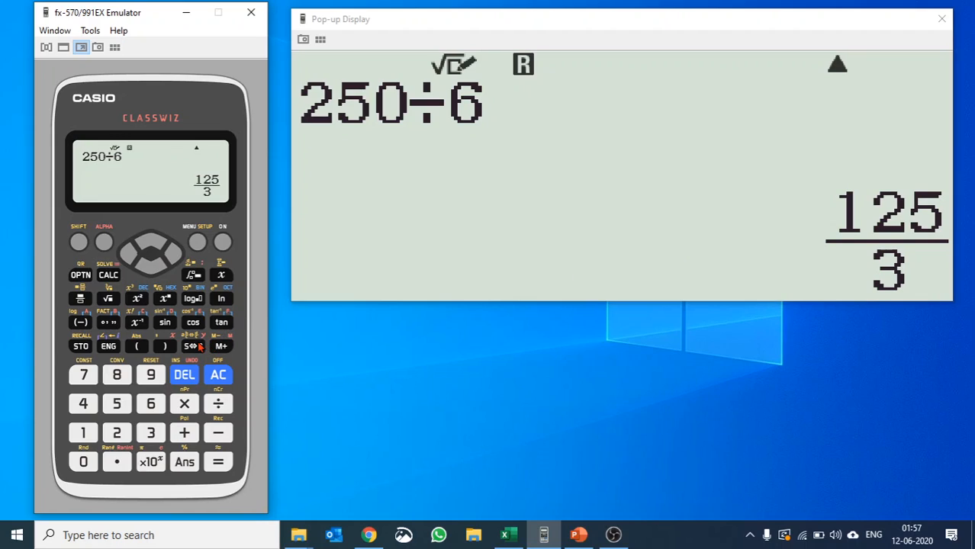
pyautogui.click(79, 242)
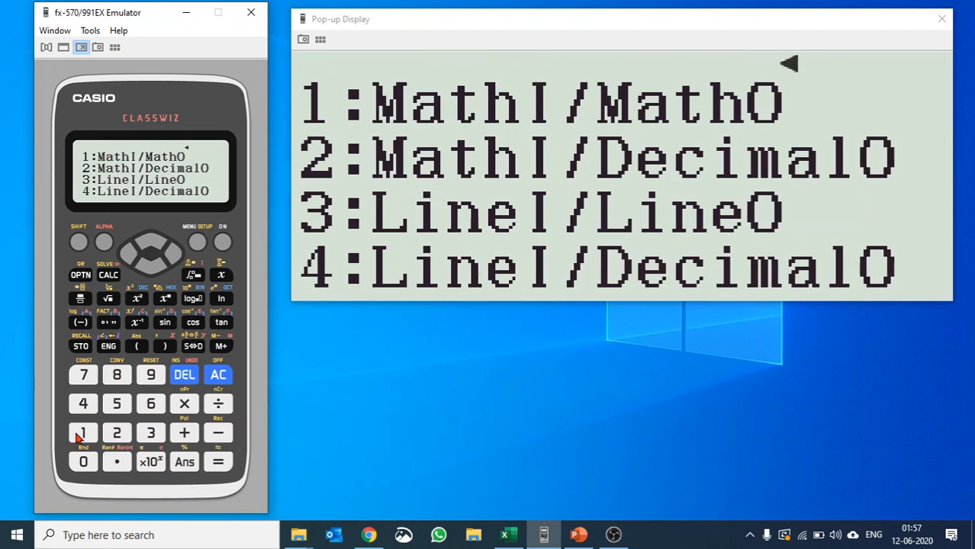
pyautogui.moveTo(277, 512)
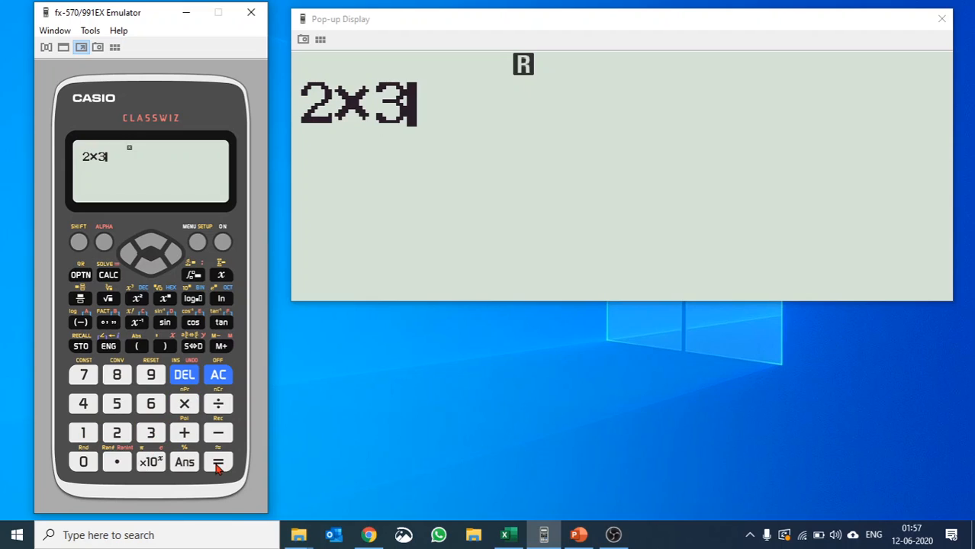
# Step: In LineI/LineO mode, evaluate 2×3 = 6 and 4×5 = 20
pyautogui.click(218, 461)
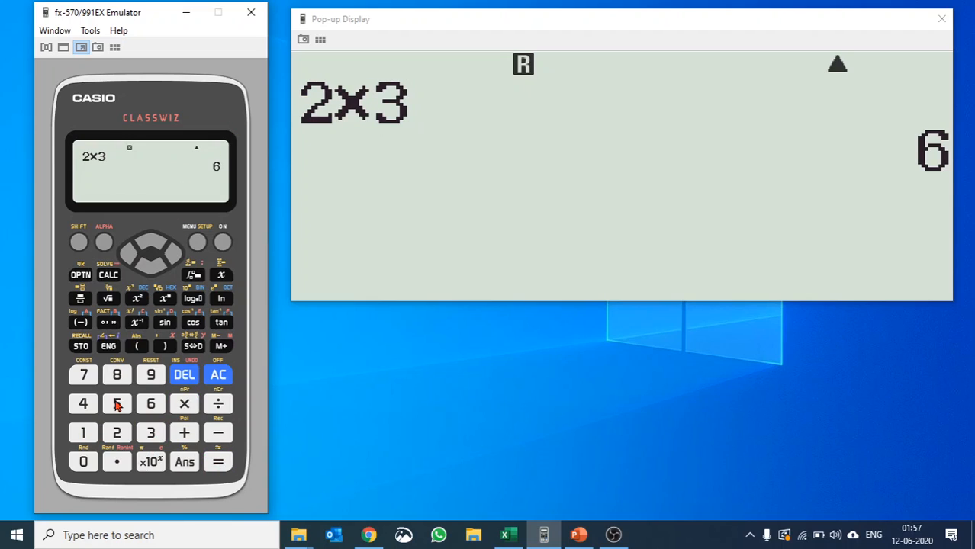
pyautogui.click(117, 404)
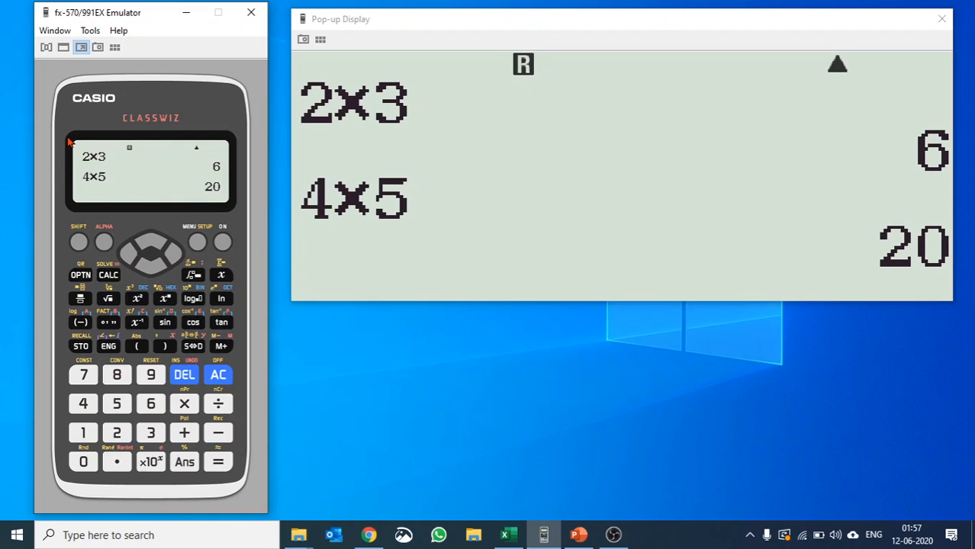
pyautogui.moveTo(59, 191)
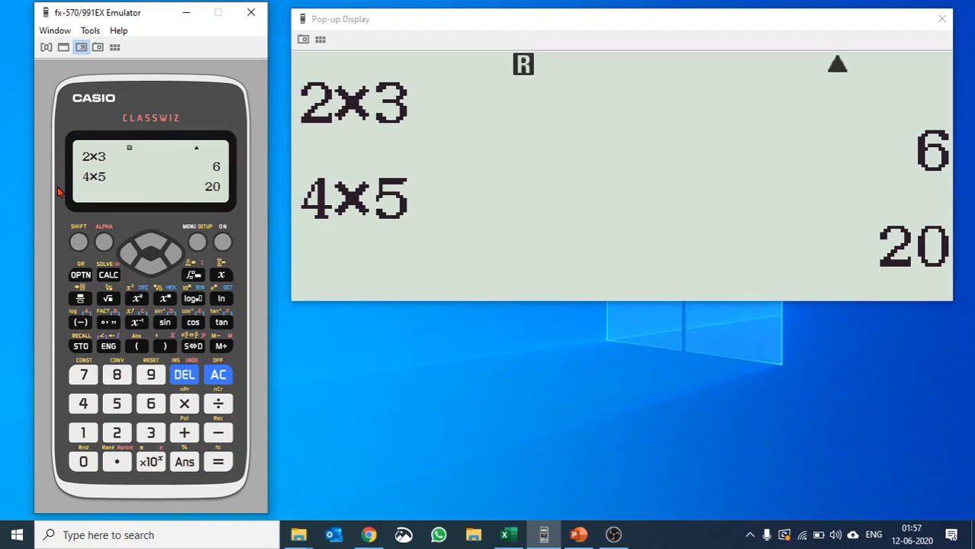
pyautogui.moveTo(267, 213)
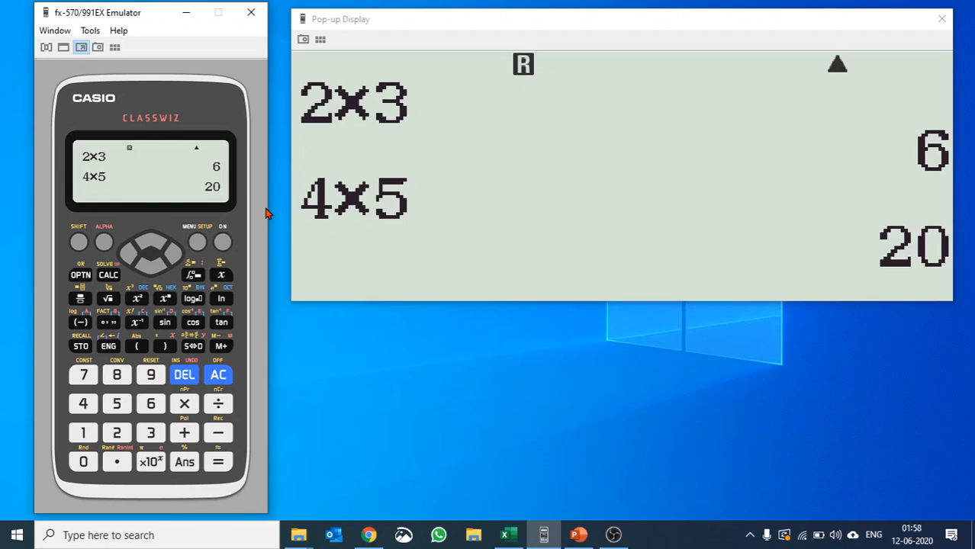
pyautogui.moveTo(79, 242)
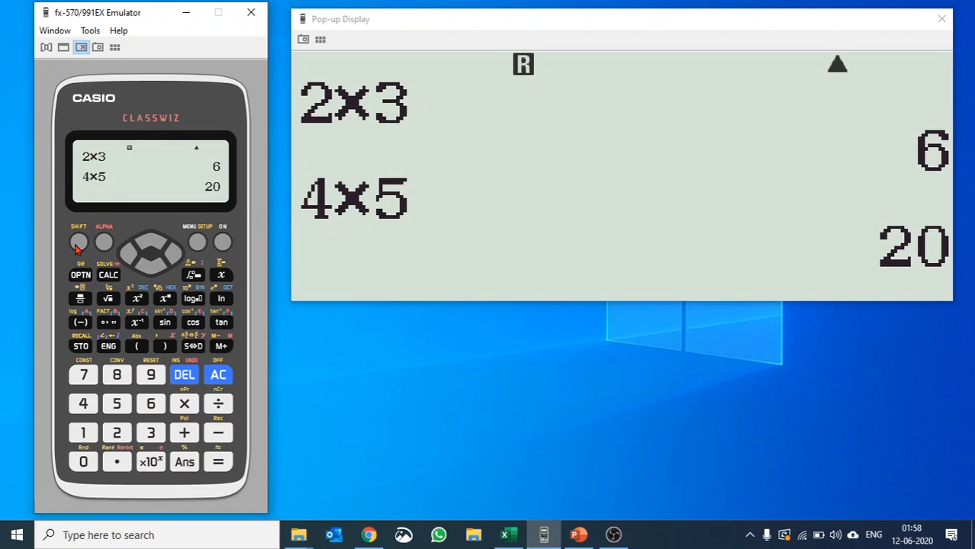
# Step: Select MathI/MathO, compute 2×5 = 10, and bring up Setup again for the angle unit
pyautogui.click(197, 241)
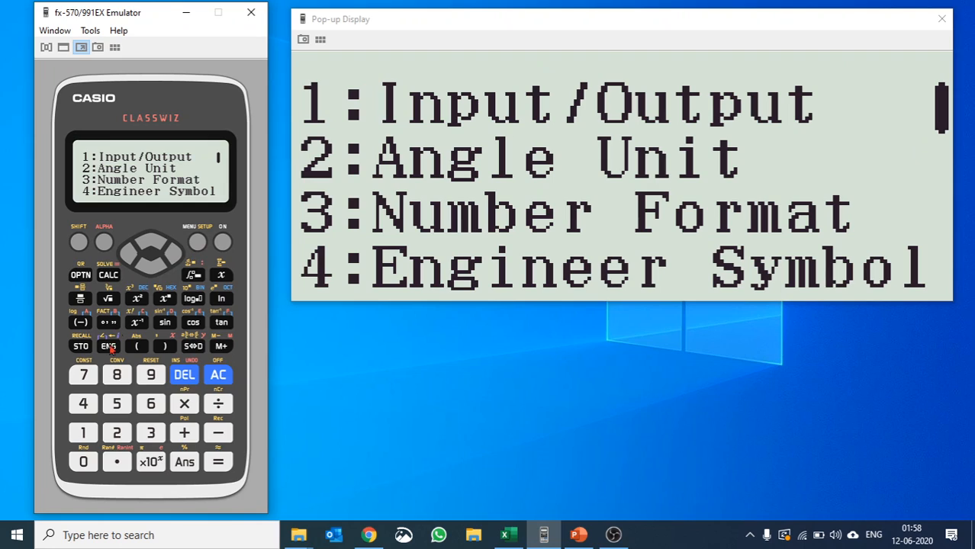
pyautogui.click(83, 432)
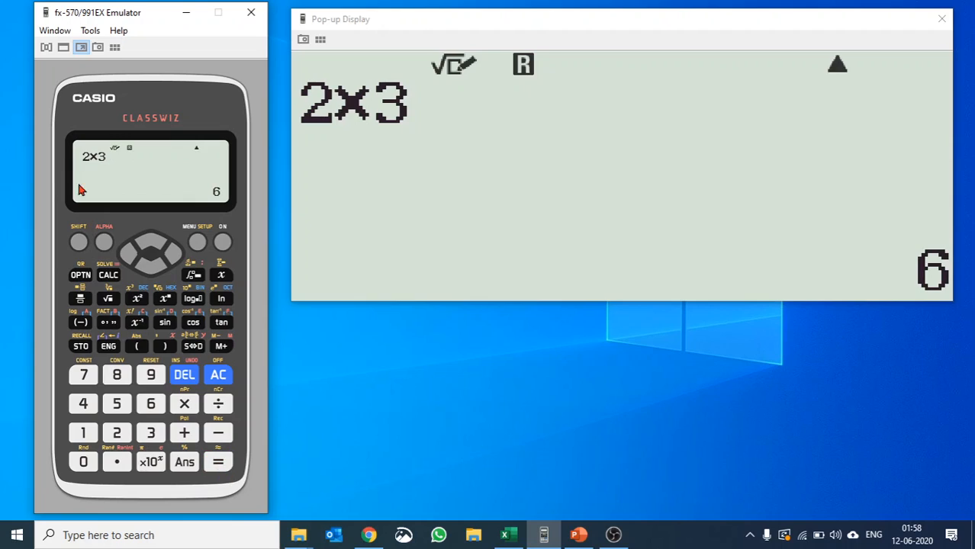
pyautogui.click(184, 374)
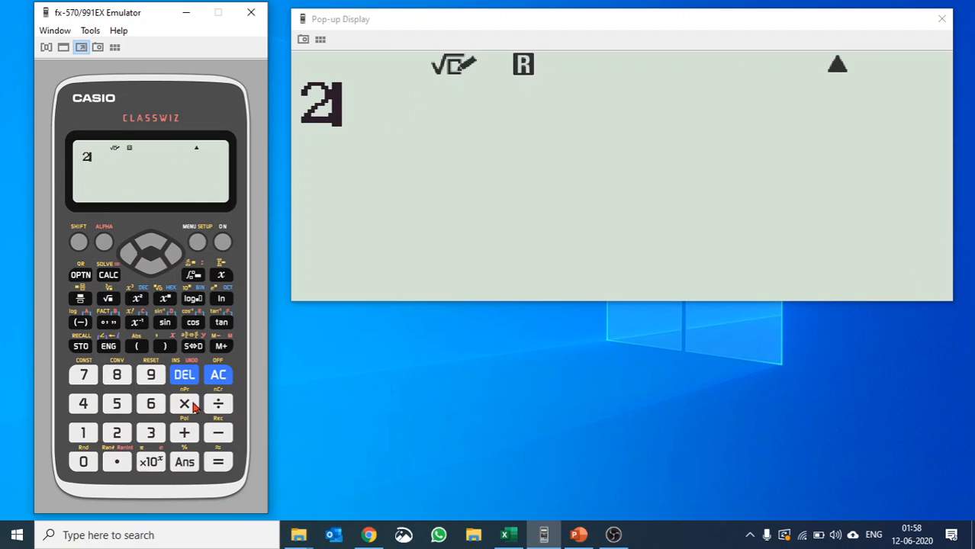
pyautogui.click(218, 461)
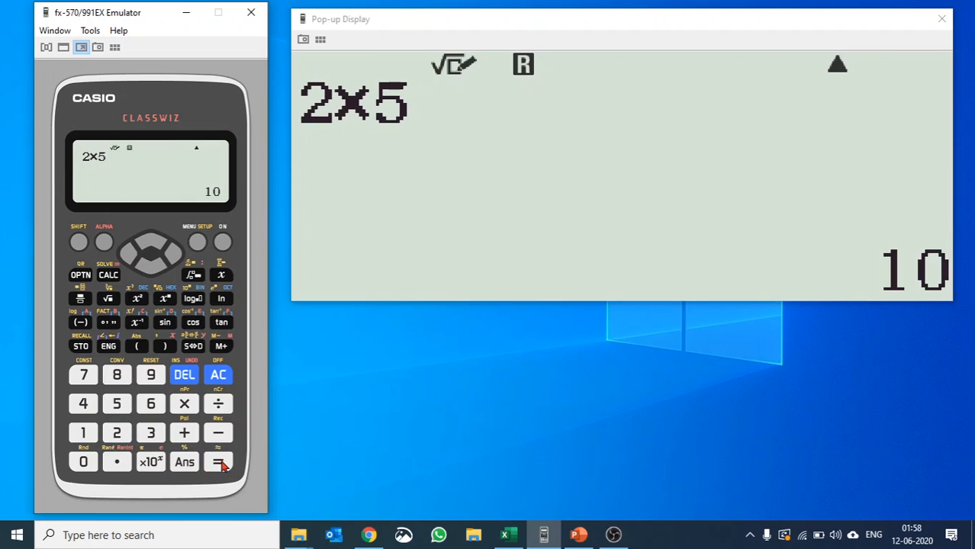
pyautogui.moveTo(176, 427)
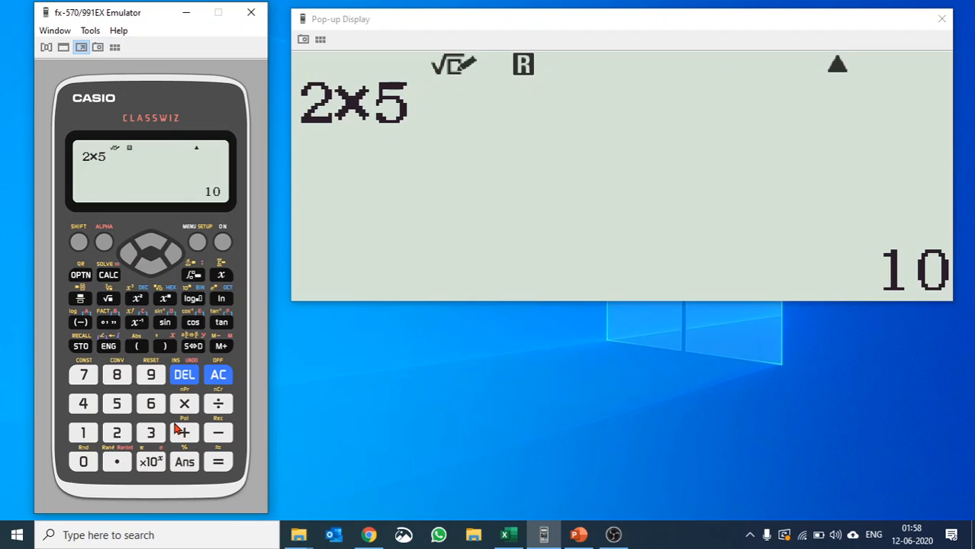
pyautogui.click(78, 241)
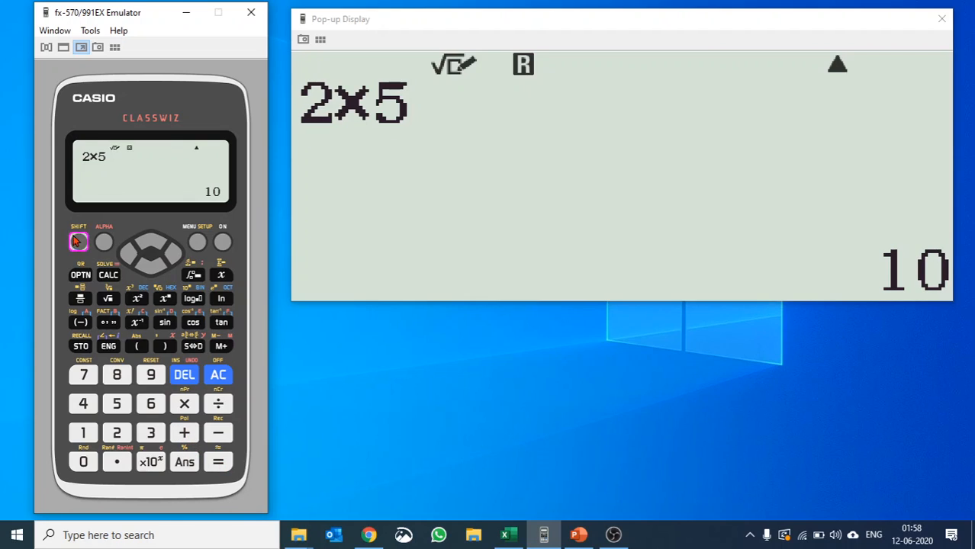
pyautogui.click(197, 241)
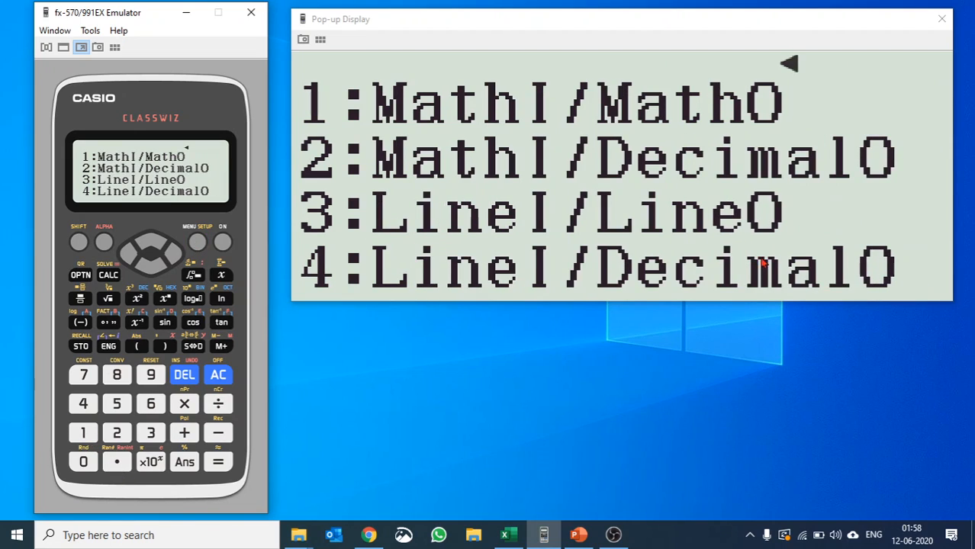
pyautogui.moveTo(534, 290)
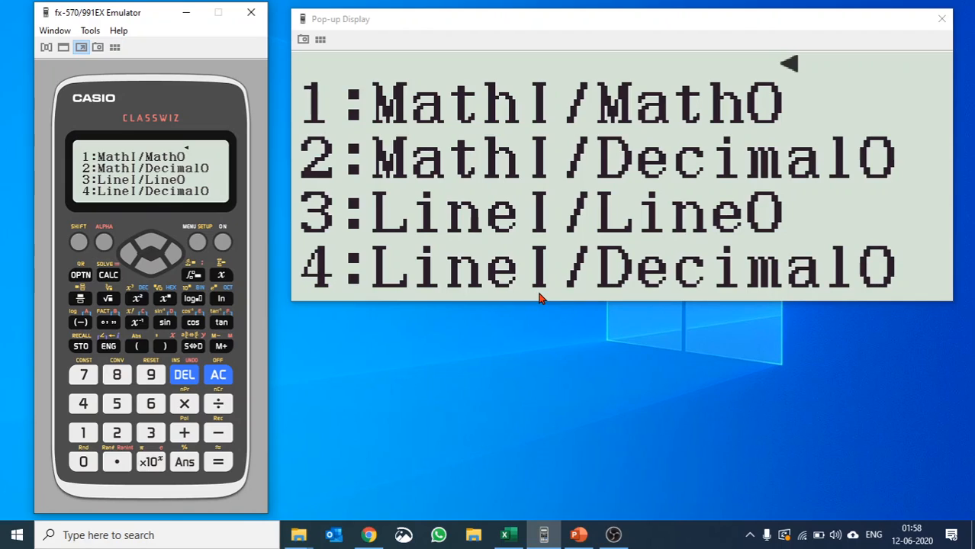
pyautogui.moveTo(550, 326)
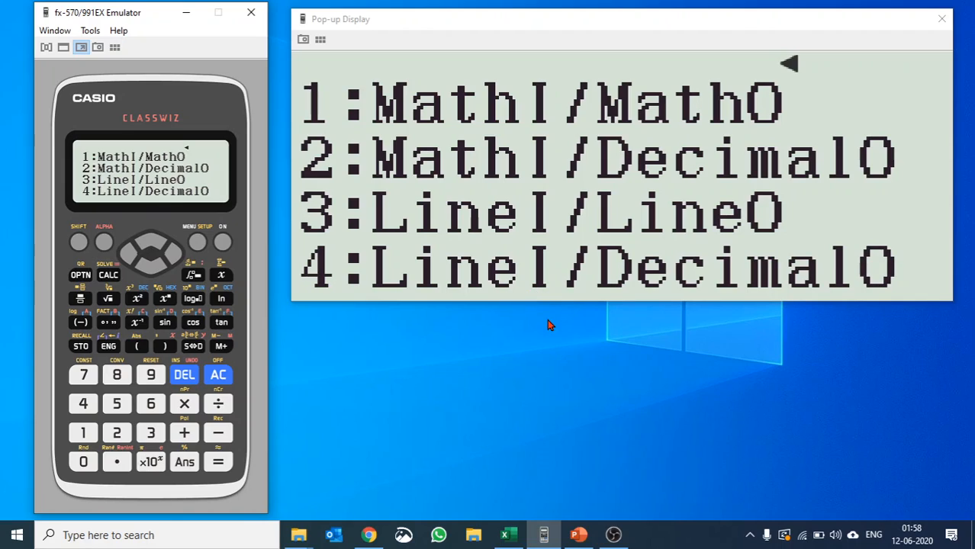
pyautogui.moveTo(197, 244)
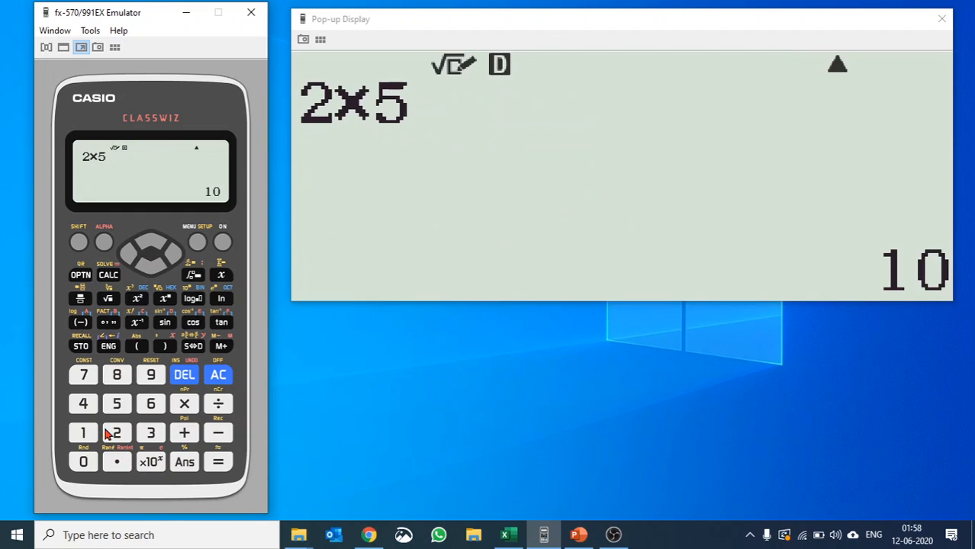
pyautogui.moveTo(166, 322)
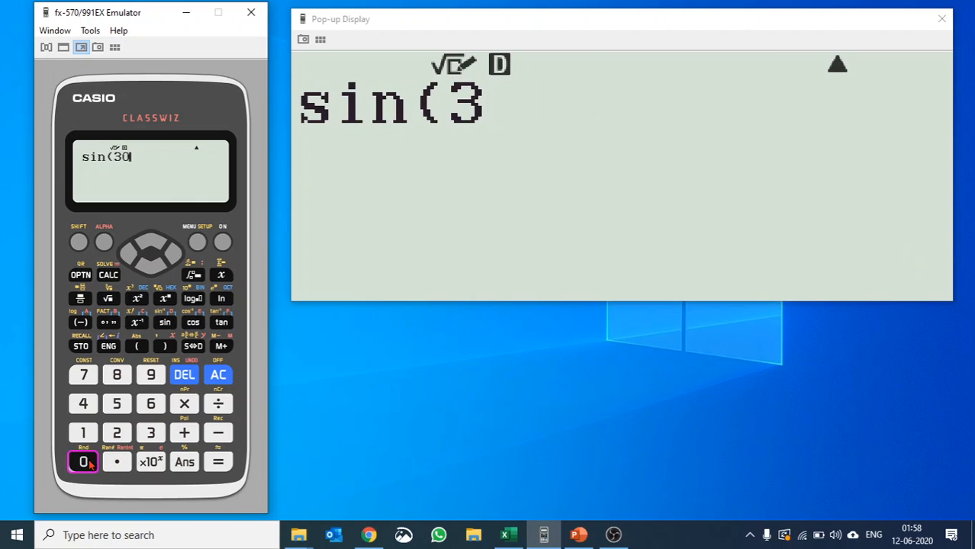
# Step: In degrees, evaluate sin(30) = 1/2 and sin(π÷6) = 9.138395397×10⁻³
pyautogui.click(164, 346)
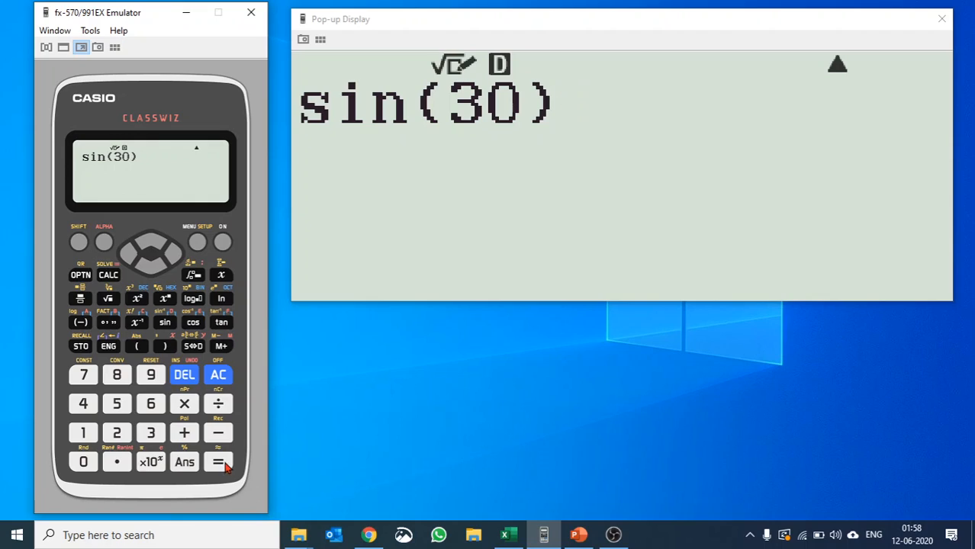
pyautogui.click(217, 462)
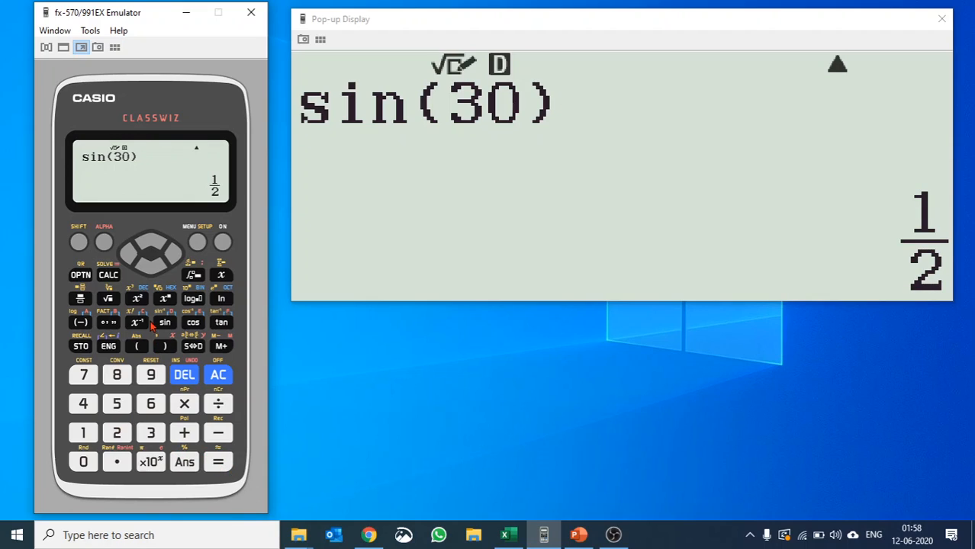
pyautogui.click(185, 375)
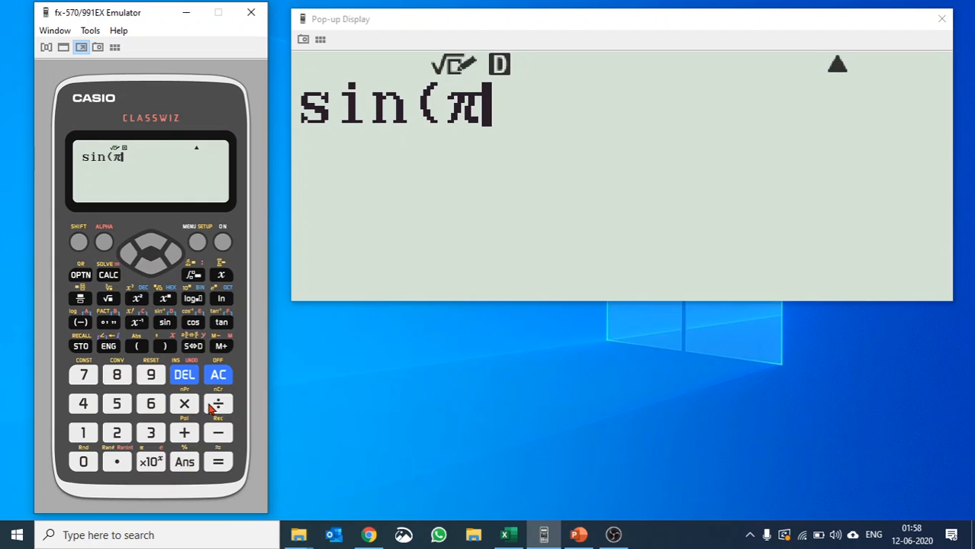
pyautogui.click(164, 345)
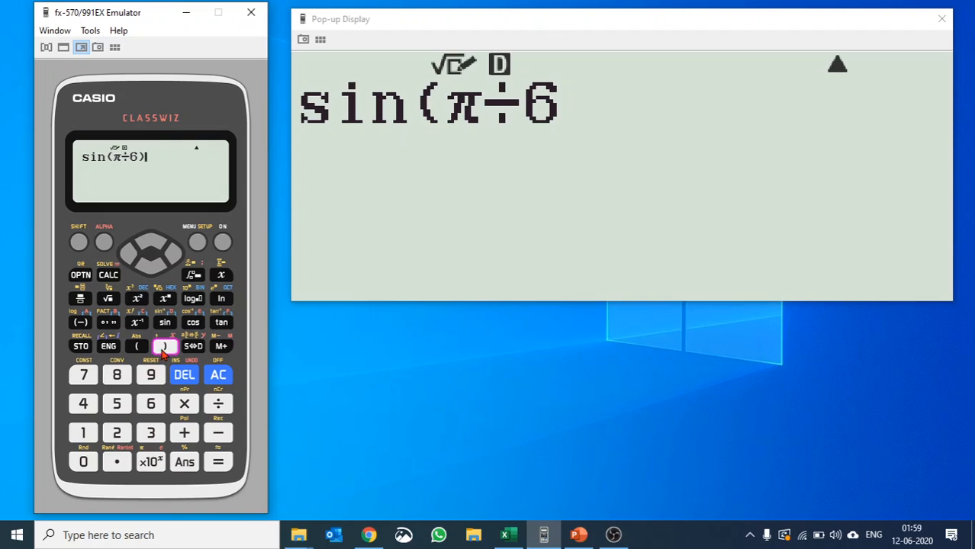
pyautogui.click(218, 462)
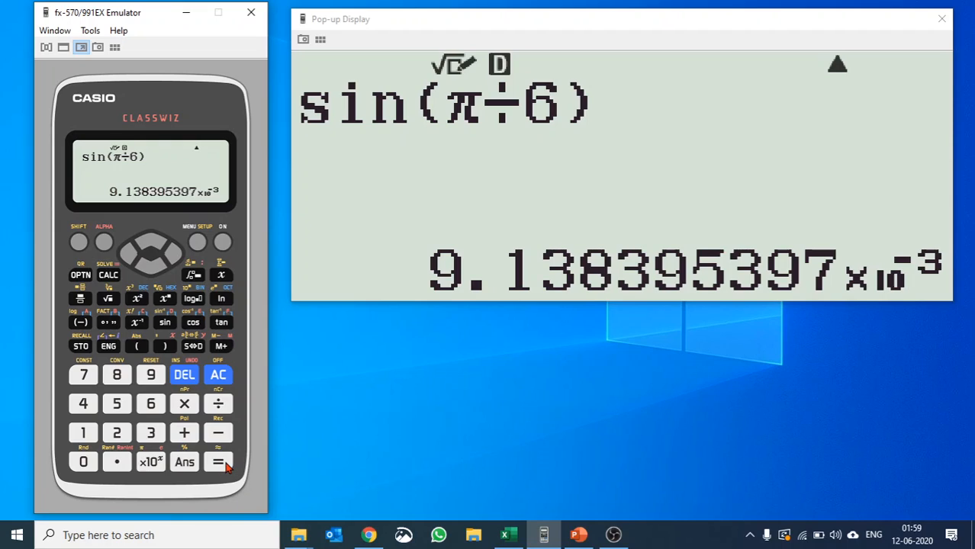
pyautogui.click(80, 241)
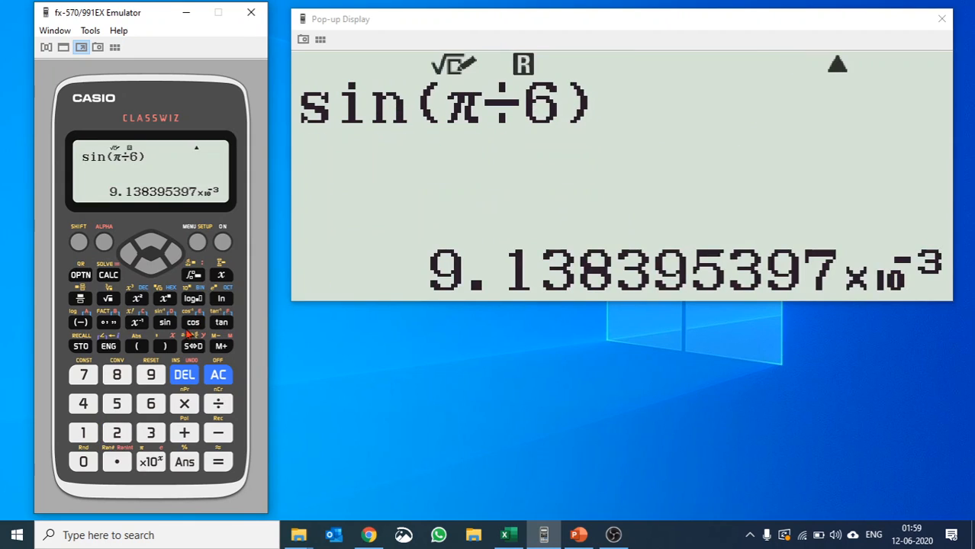
# Step: Recalculate sin(π÷6) in Radian mode to get 1/2
pyautogui.click(193, 346)
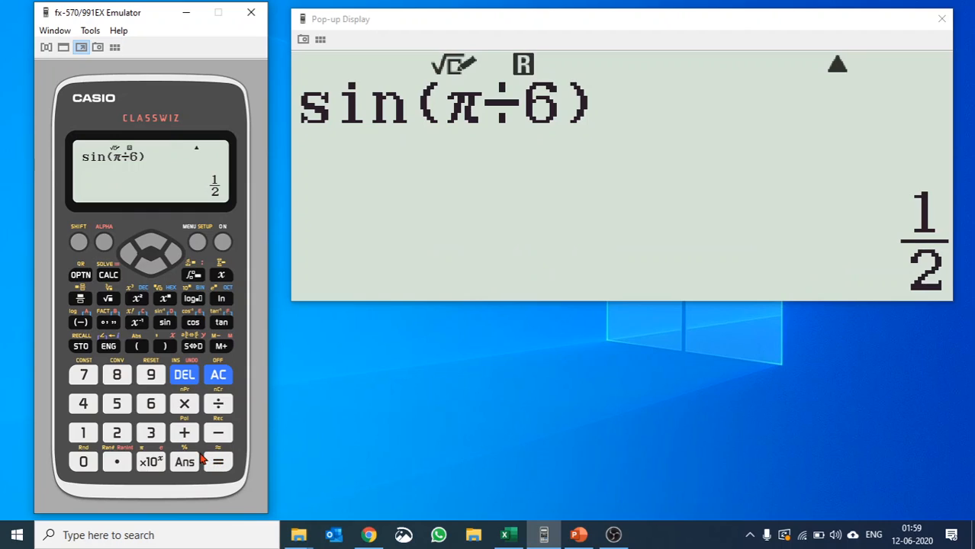
pyautogui.moveTo(149, 131)
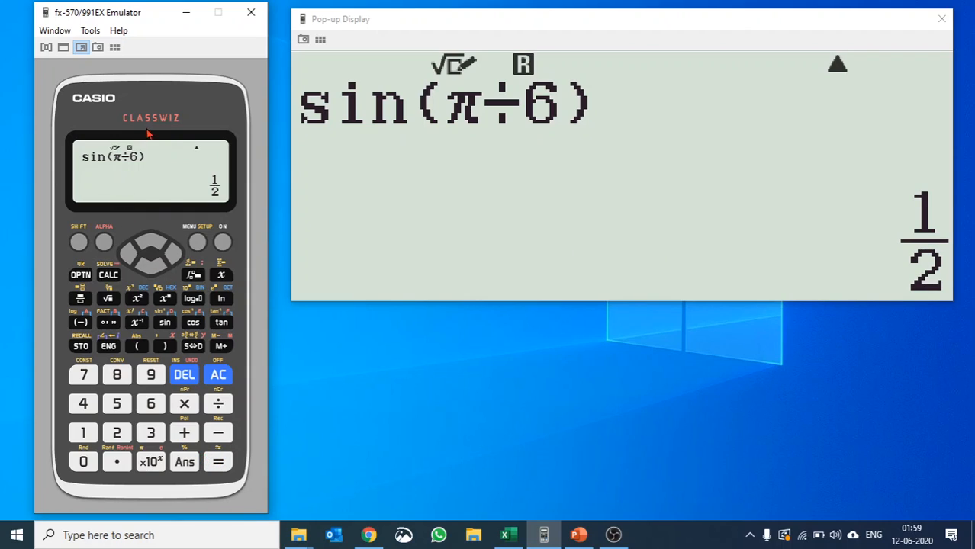
pyautogui.moveTo(536, 57)
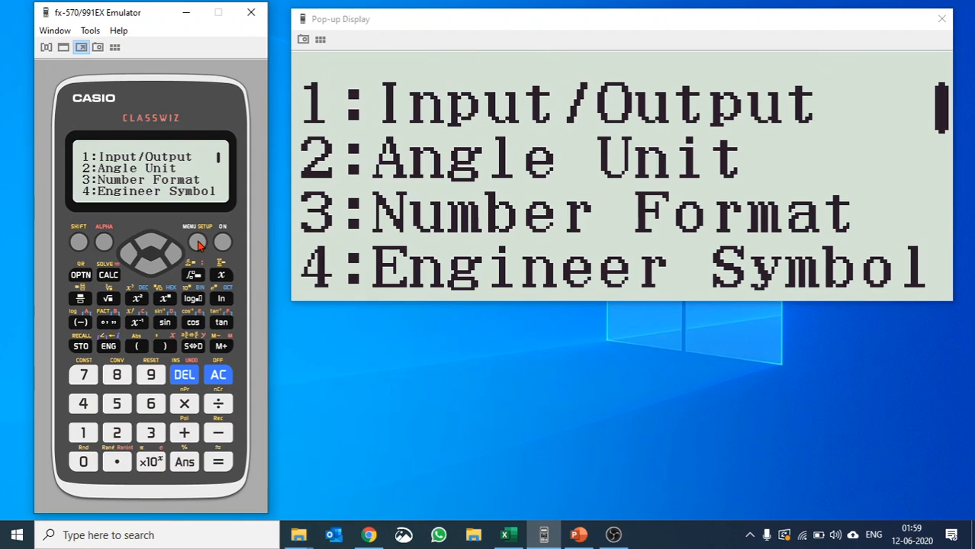
# Step: Set Fix number format with 3 digits, compute 100÷3, and convert 100/3 to 33.333
pyautogui.click(150, 433)
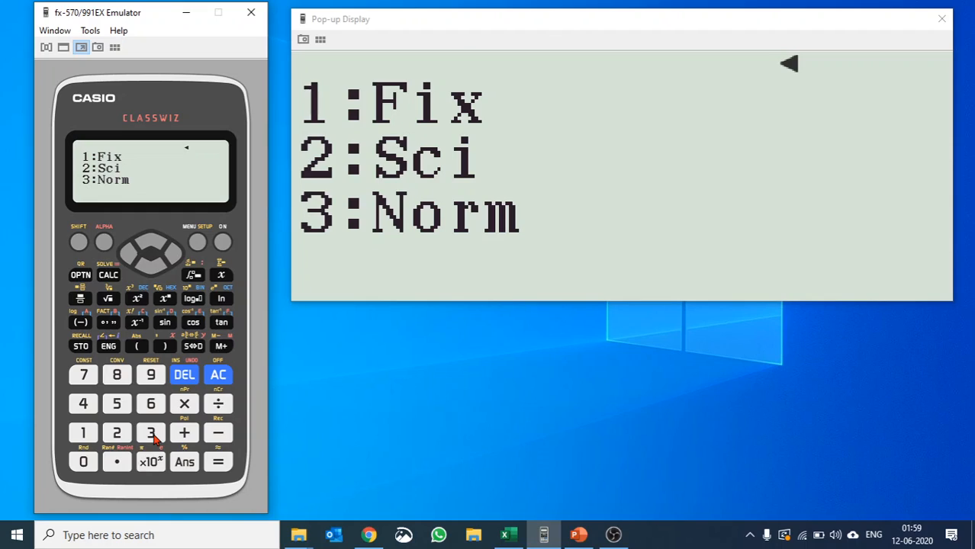
pyautogui.moveTo(84, 432)
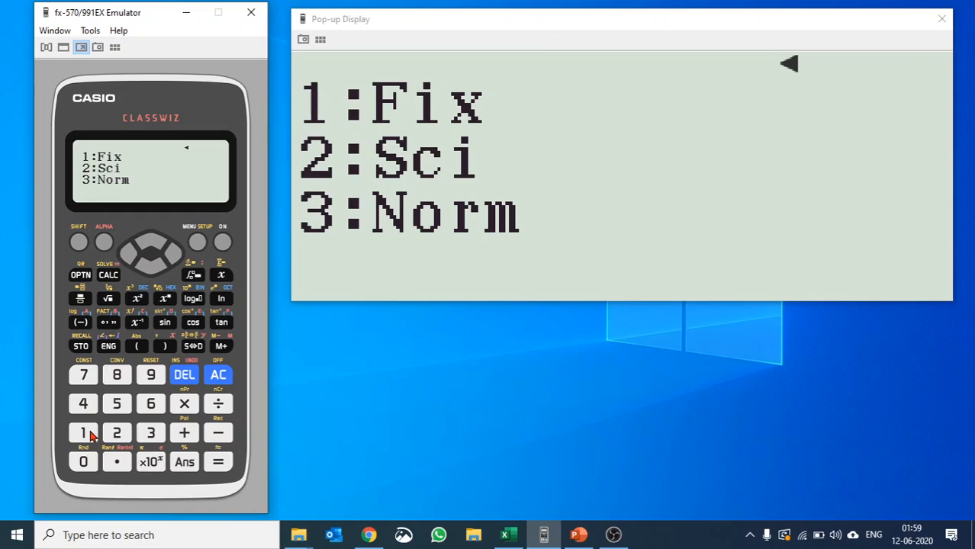
pyautogui.click(83, 433)
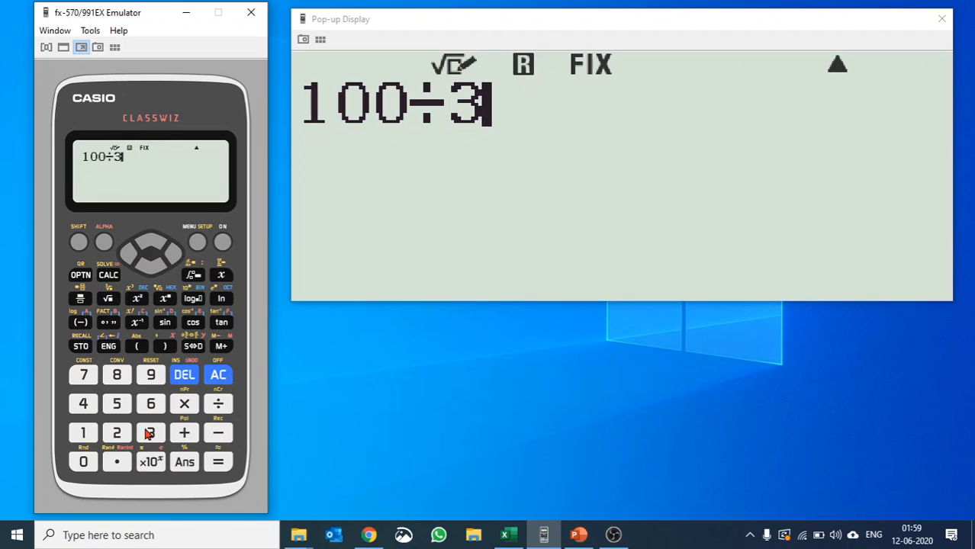
pyautogui.click(219, 462)
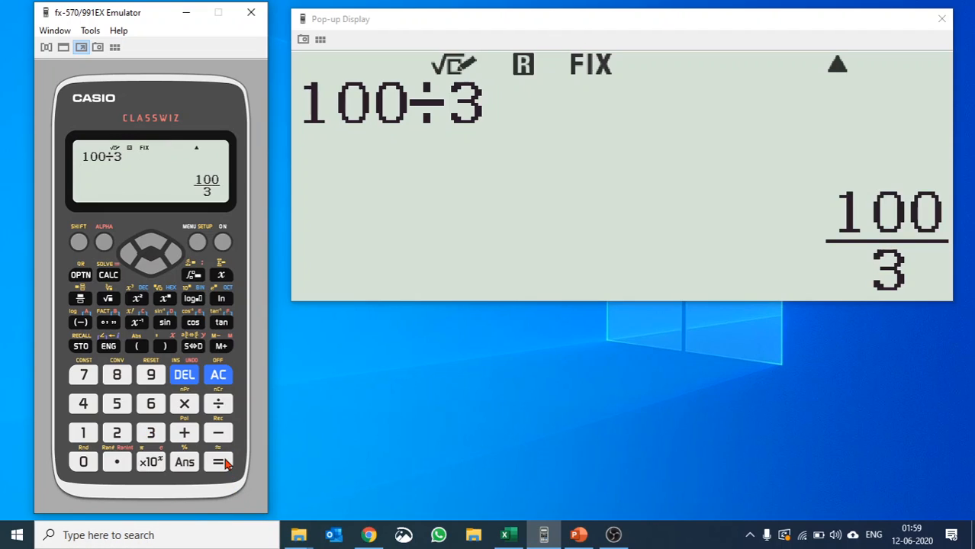
pyautogui.click(217, 461)
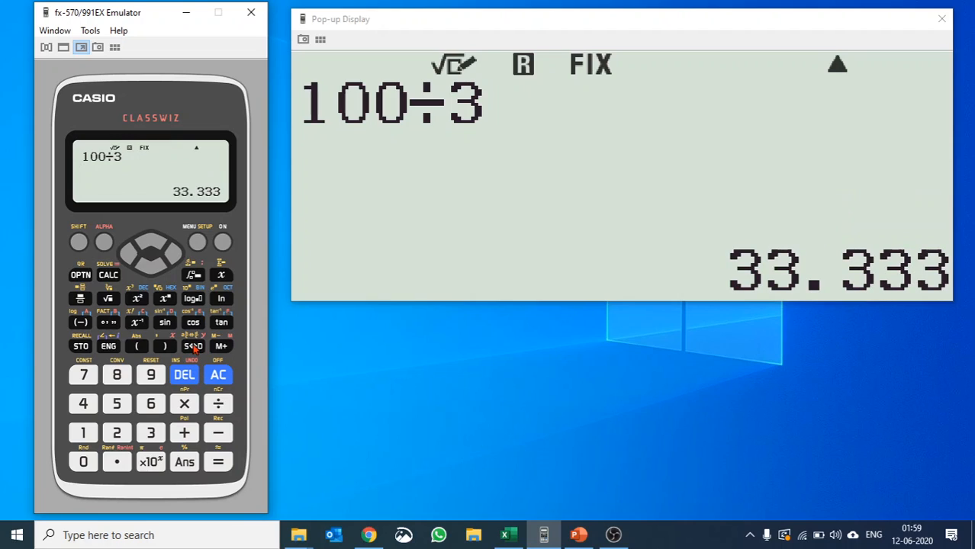
pyautogui.click(79, 241)
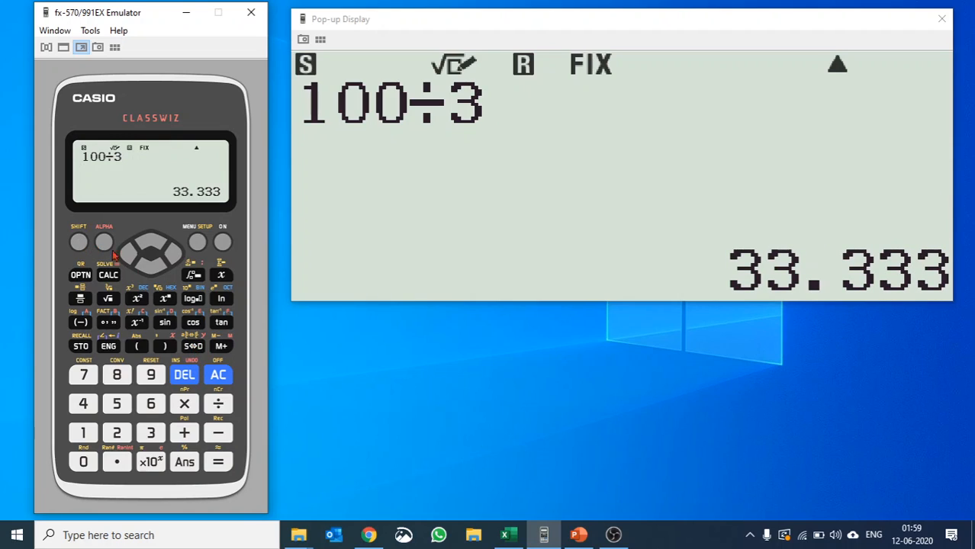
# Step: Choose Sci format with 2 digits and convert 100÷3 from 100/3 to 3.3×10¹
pyautogui.click(197, 243)
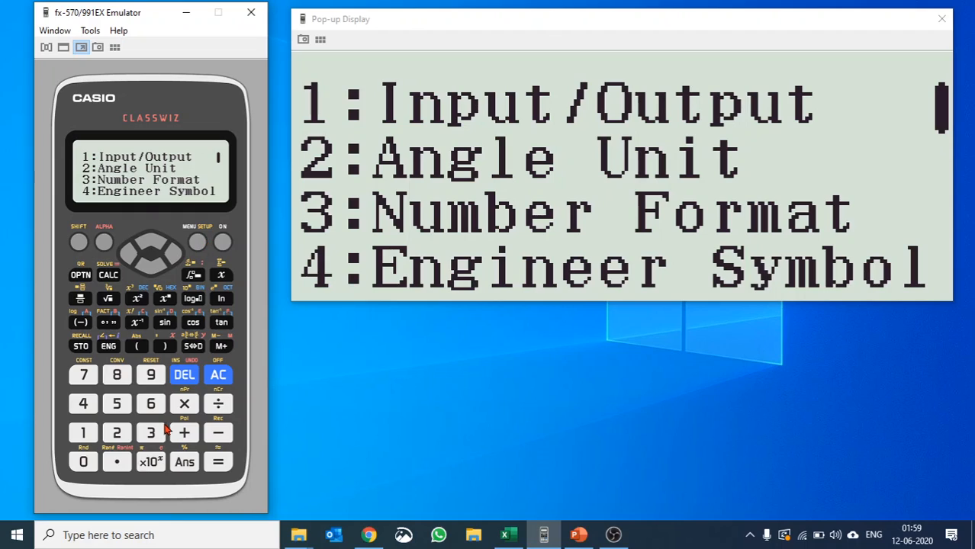
pyautogui.click(150, 433)
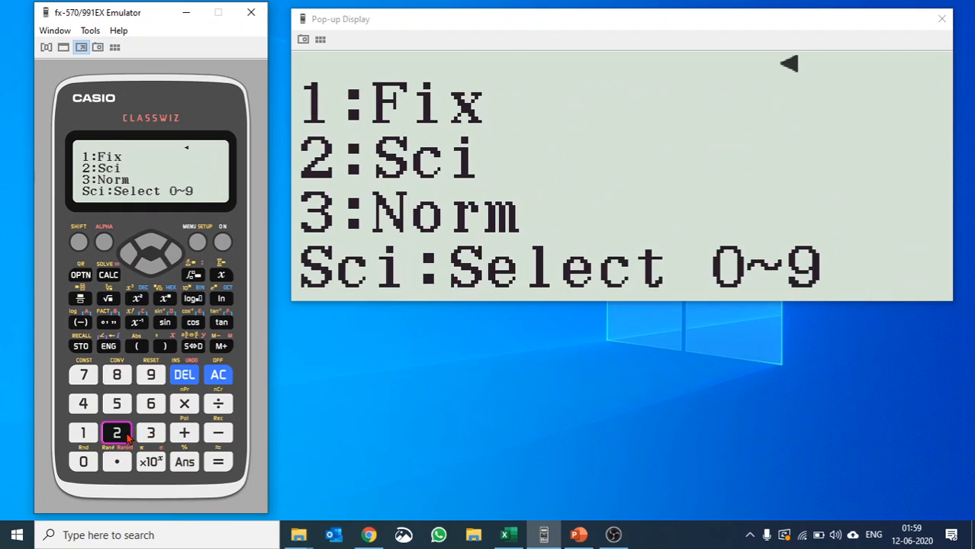
pyautogui.click(116, 432)
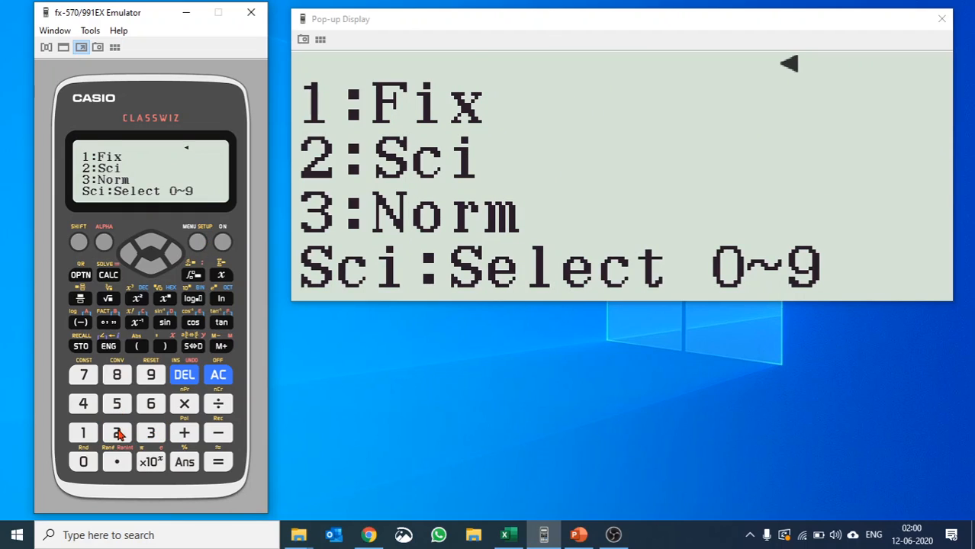
pyautogui.click(218, 461)
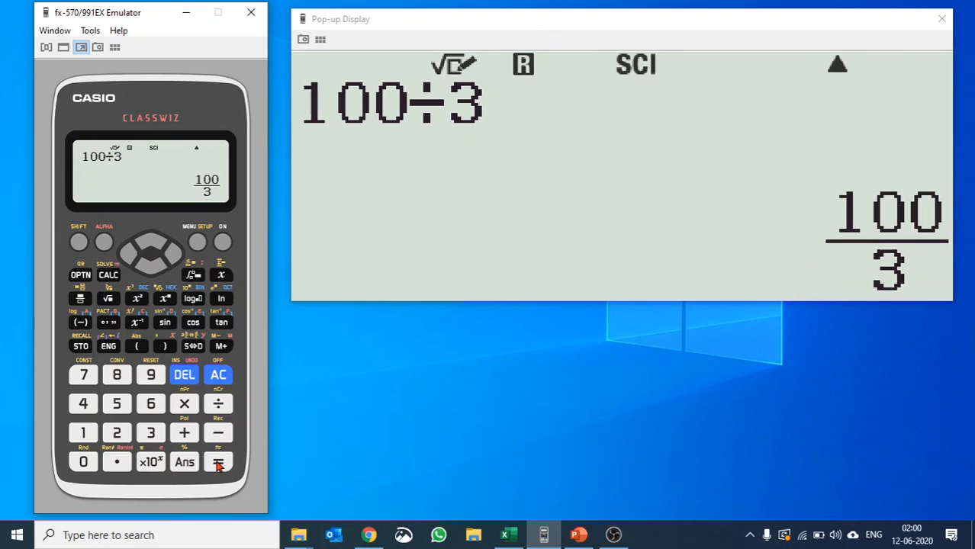
pyautogui.moveTo(202, 344)
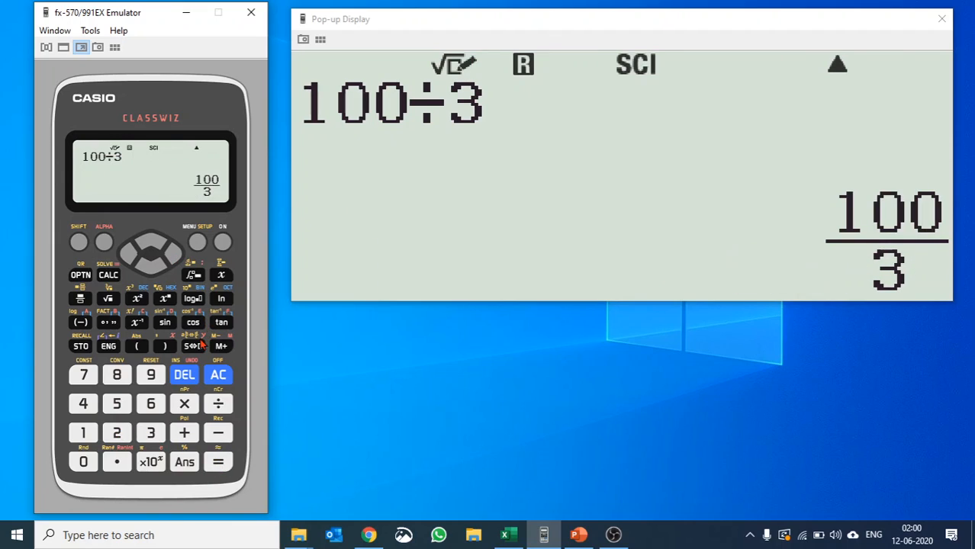
pyautogui.click(193, 345)
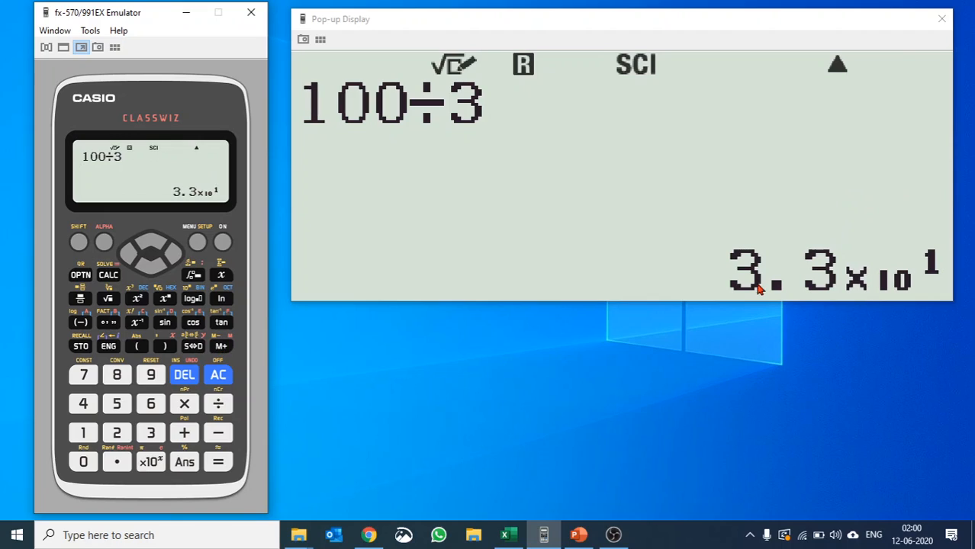
pyautogui.moveTo(925, 318)
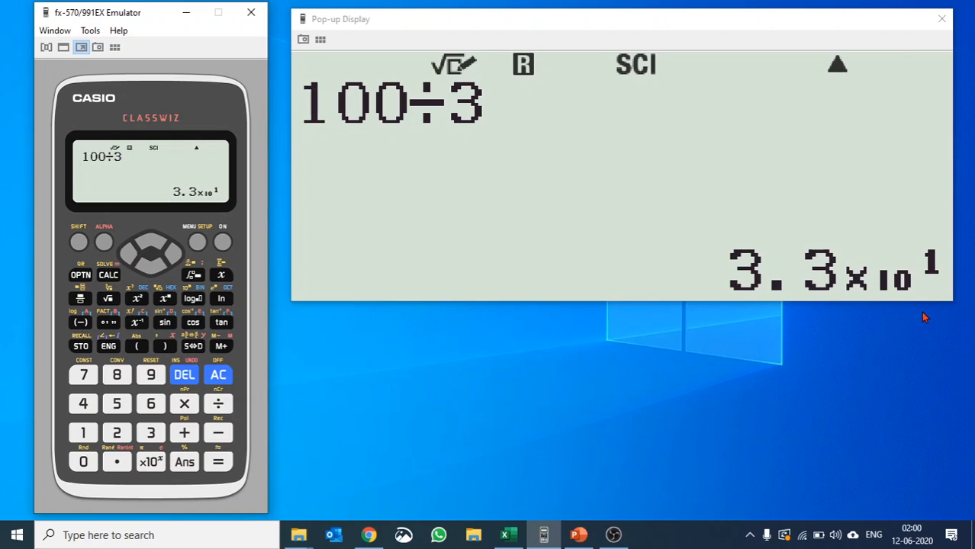
pyautogui.moveTo(12, 243)
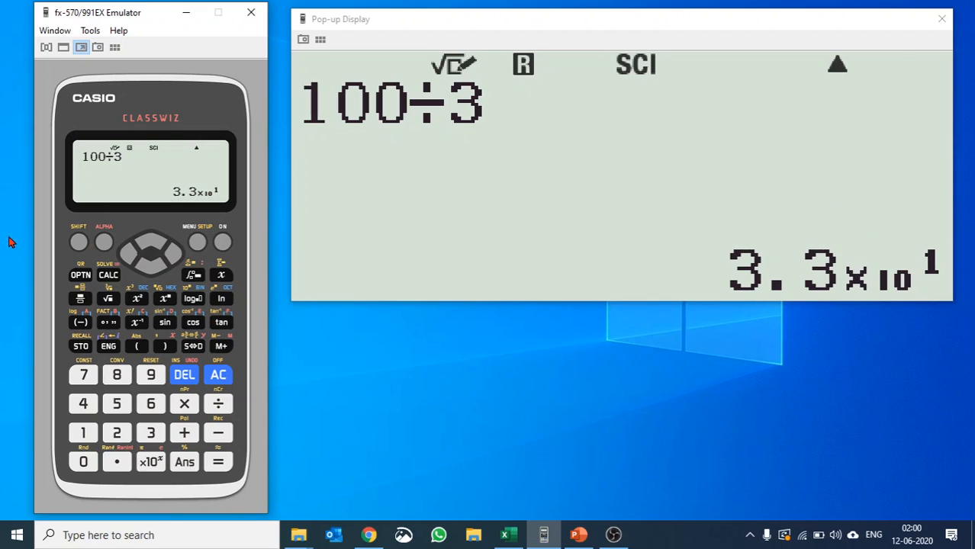
# Step: Change the number format from Sci to Norm 1 in Setup
pyautogui.click(196, 234)
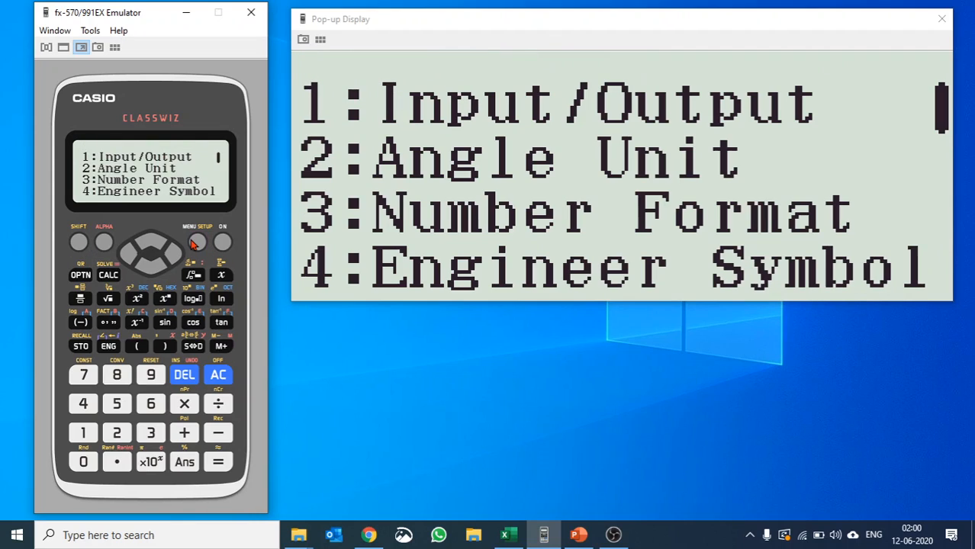
pyautogui.click(150, 432)
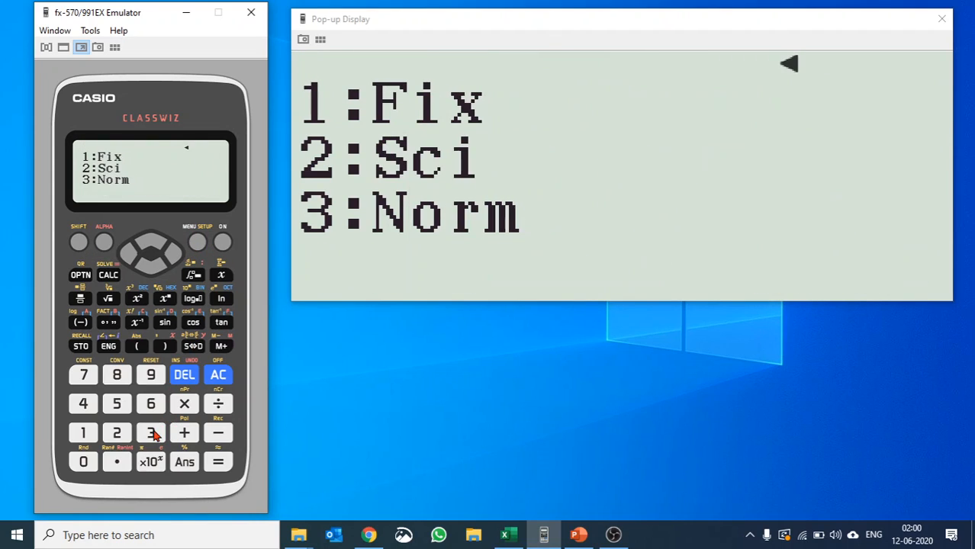
pyautogui.click(150, 433)
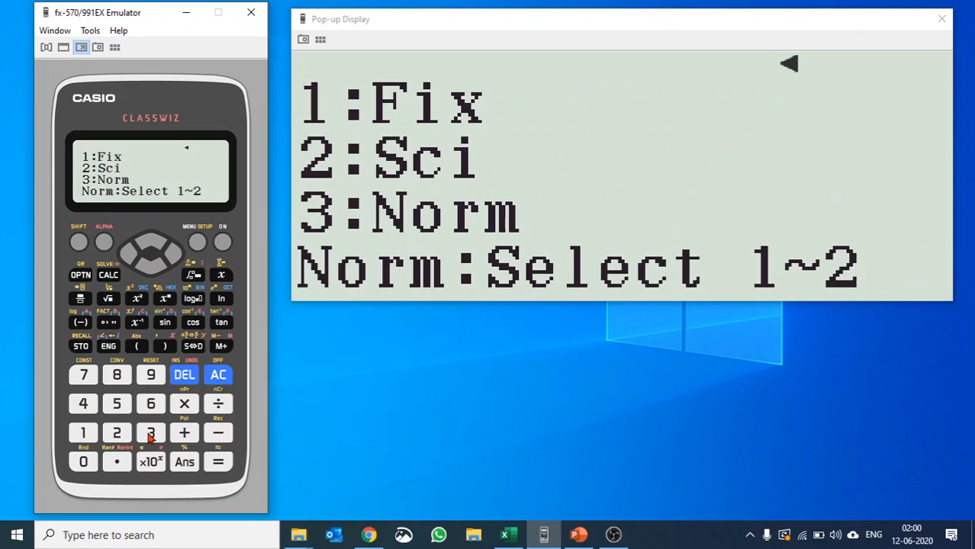
pyautogui.moveTo(77, 448)
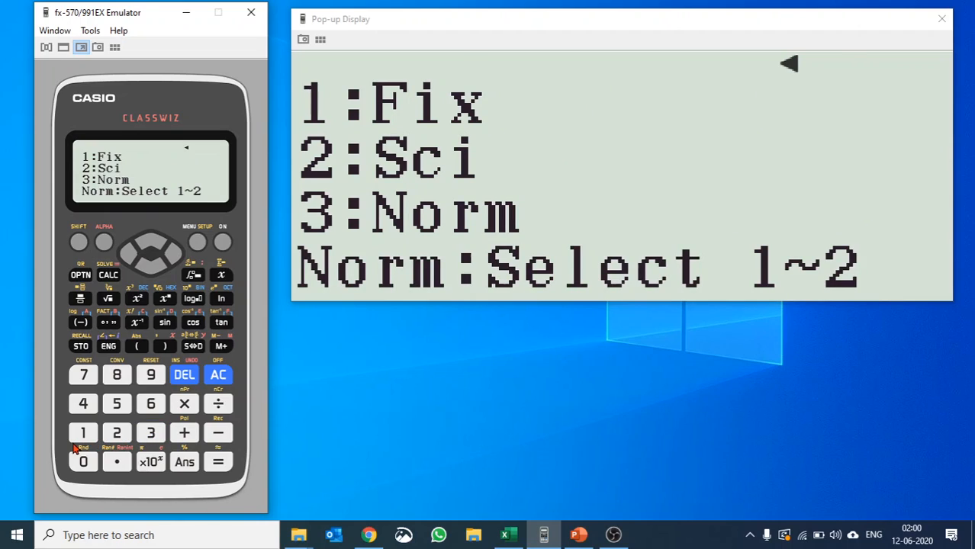
pyautogui.click(150, 432)
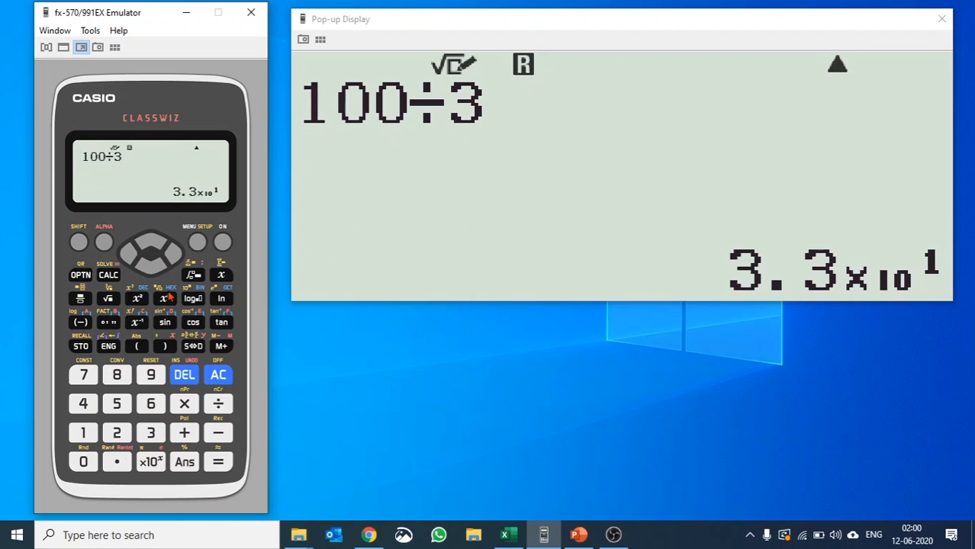
pyautogui.moveTo(340, 372)
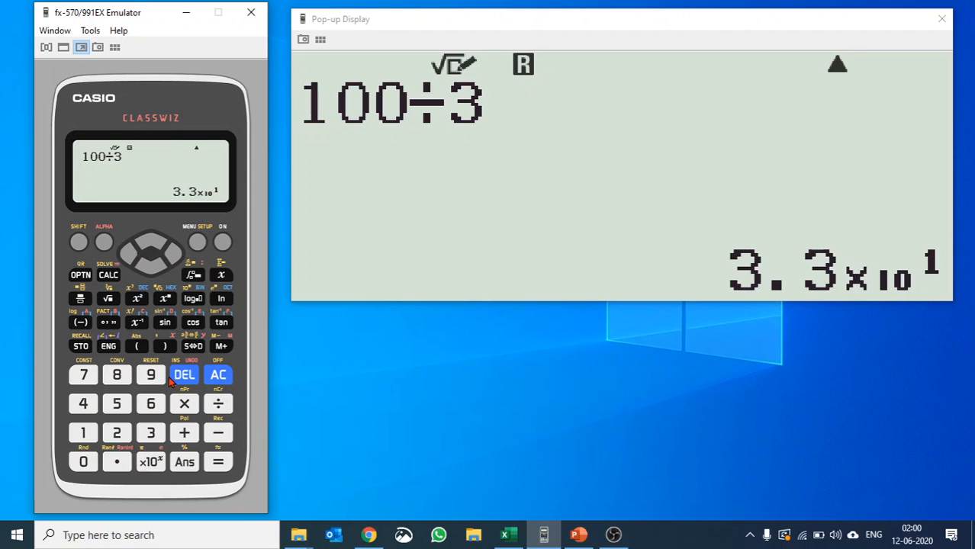
pyautogui.click(80, 241)
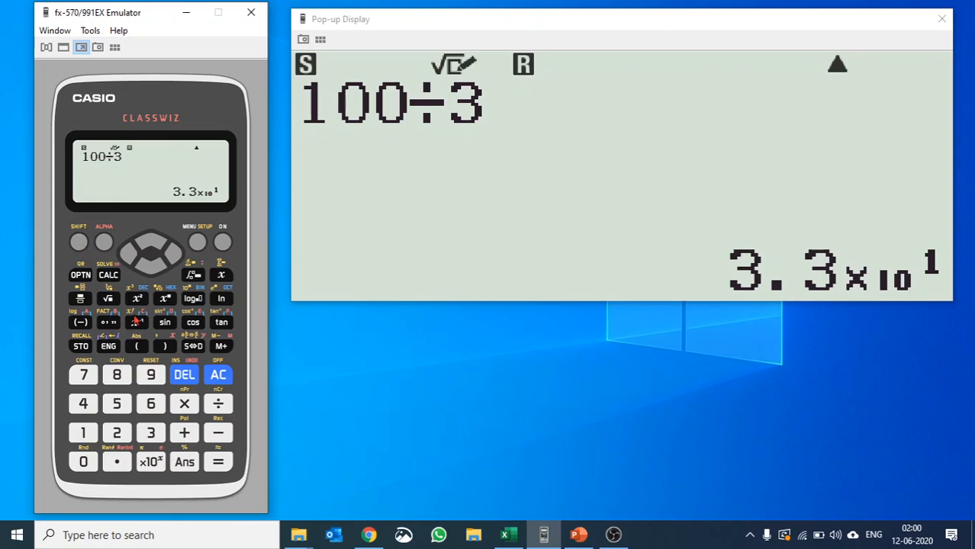
# Step: Reset with 3:Initialize All, confirm it, and dismiss the reset message
pyautogui.click(150, 375)
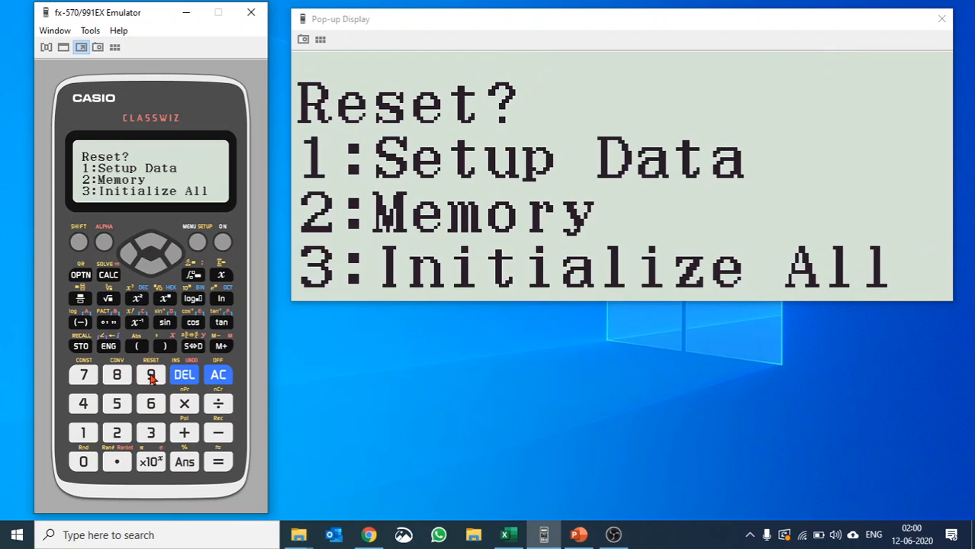
pyautogui.click(150, 432)
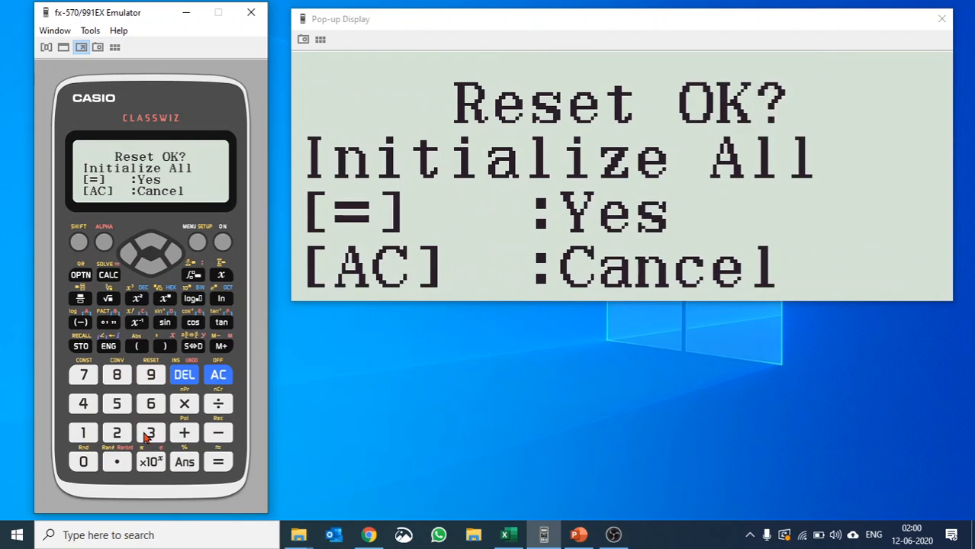
pyautogui.click(217, 461)
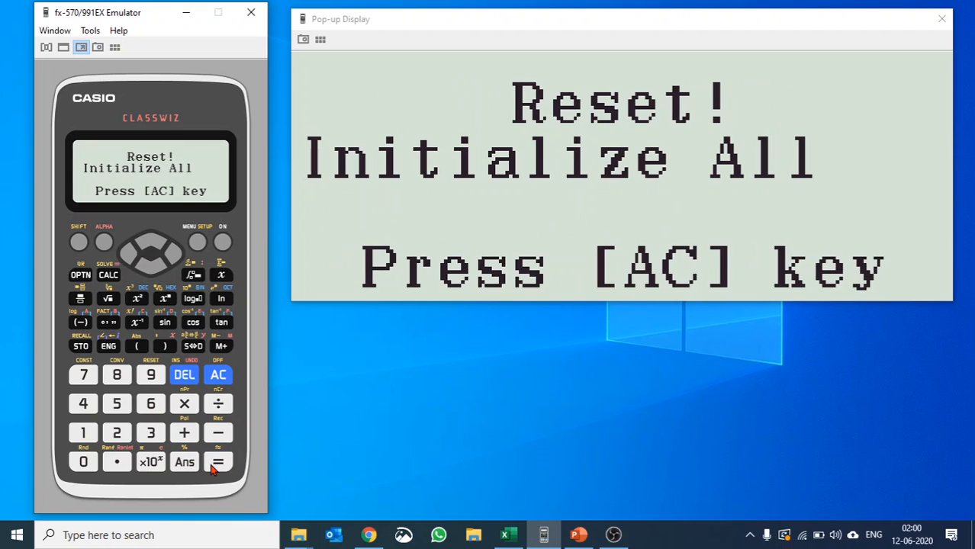
pyautogui.click(217, 374)
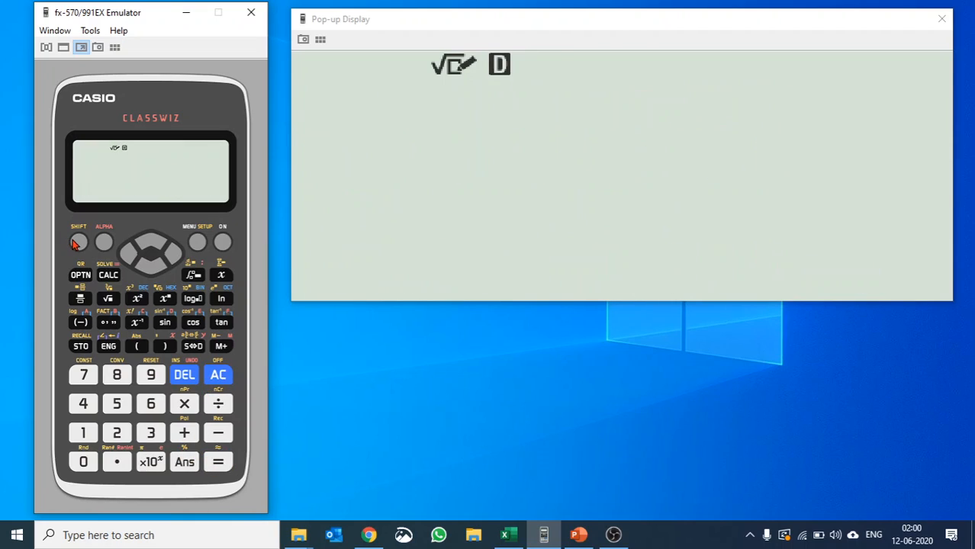
pyautogui.click(197, 242)
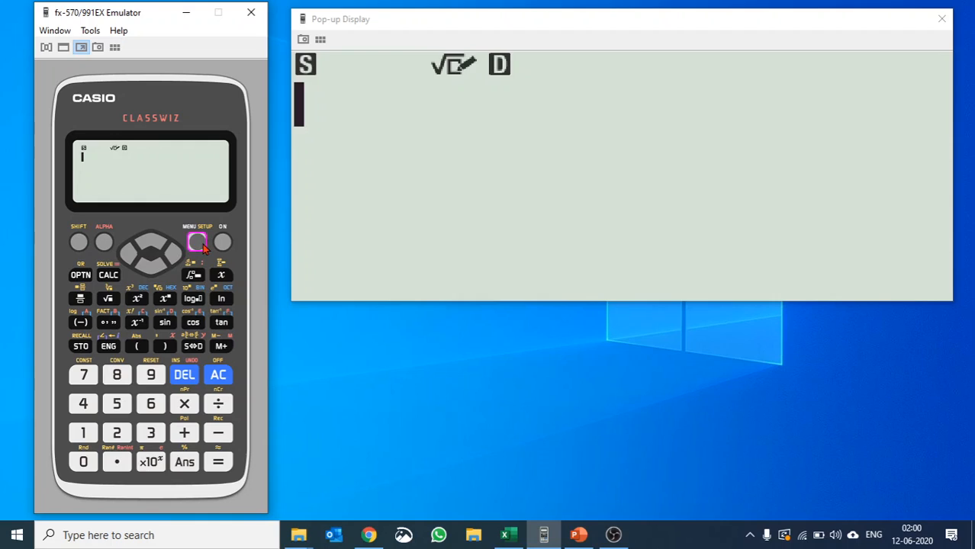
pyautogui.click(198, 242)
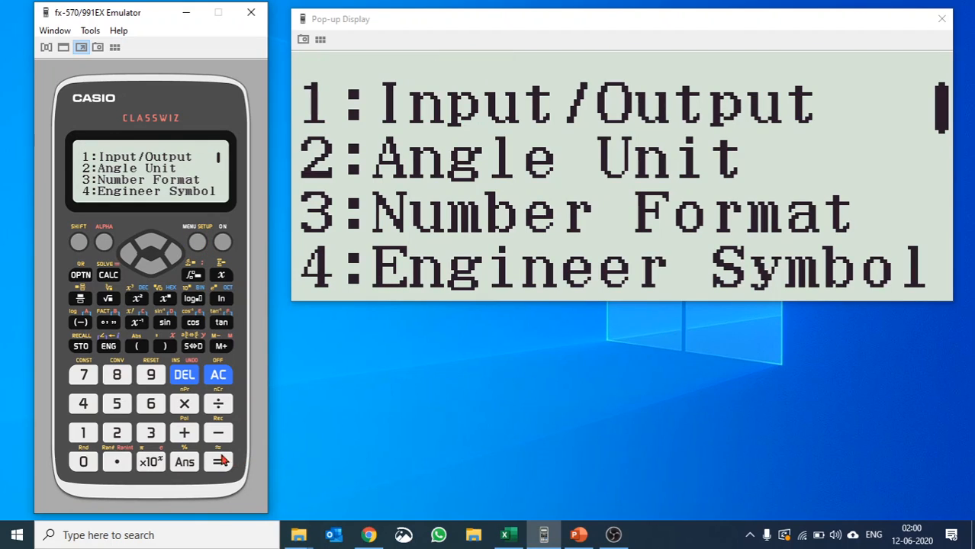
pyautogui.click(84, 403)
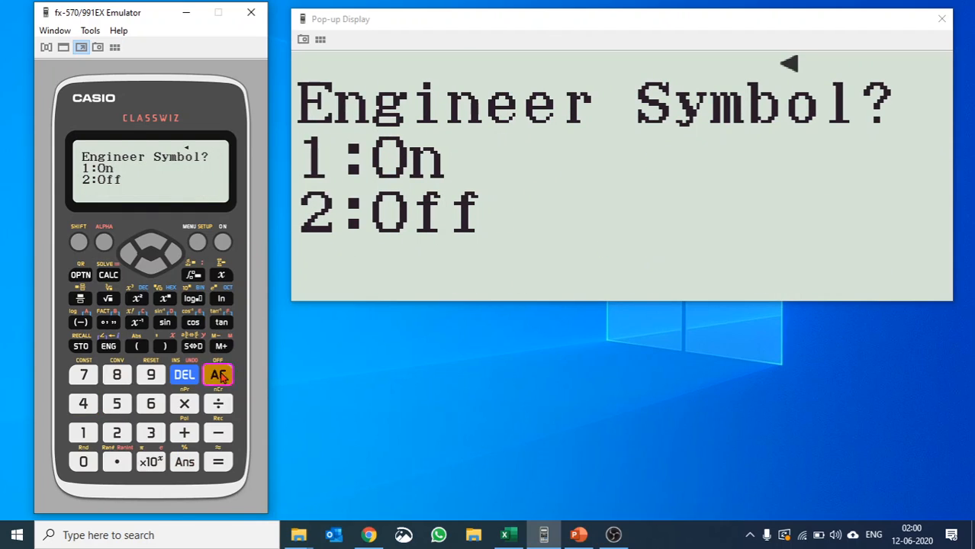
pyautogui.click(218, 375)
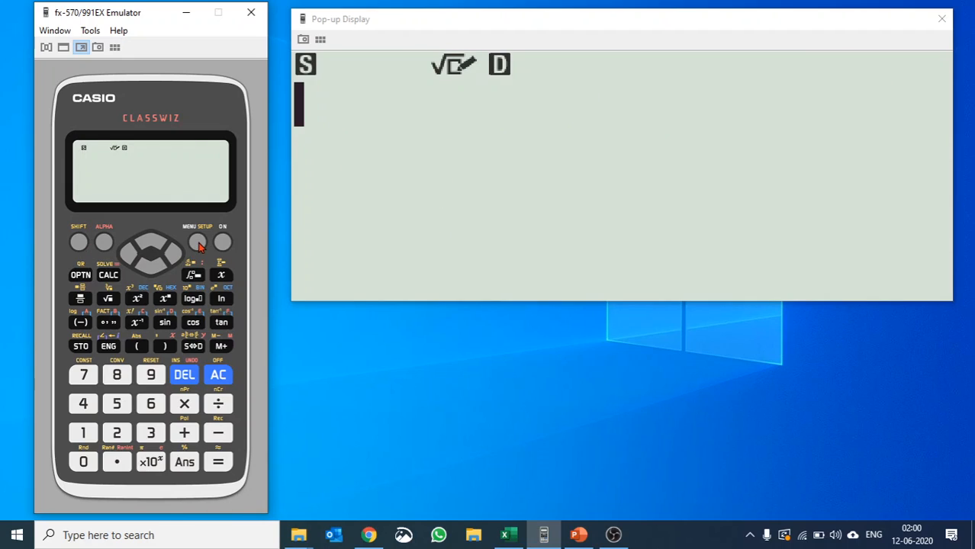
# Step: Set Fraction Result to d/c so 22÷3 evaluates to 22/3
pyautogui.click(196, 241)
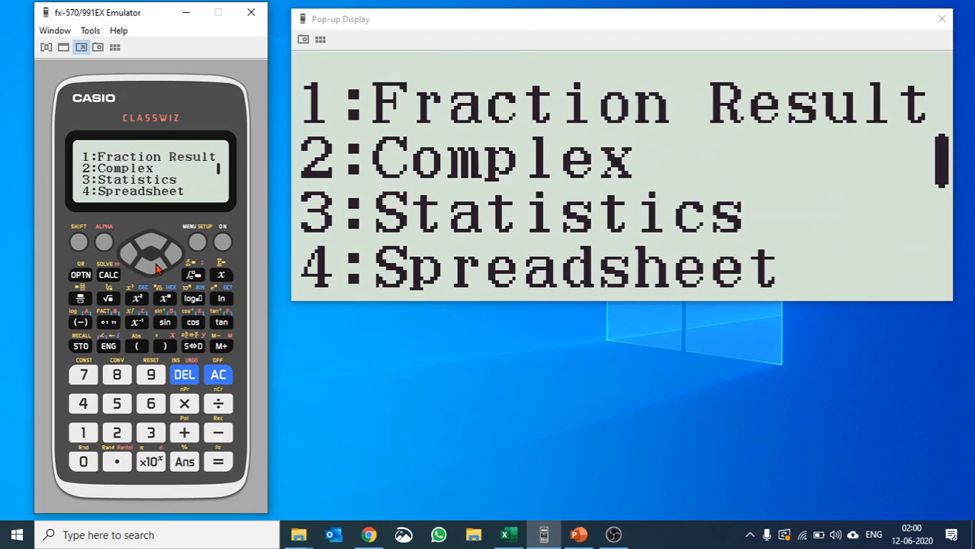
pyautogui.moveTo(150, 278)
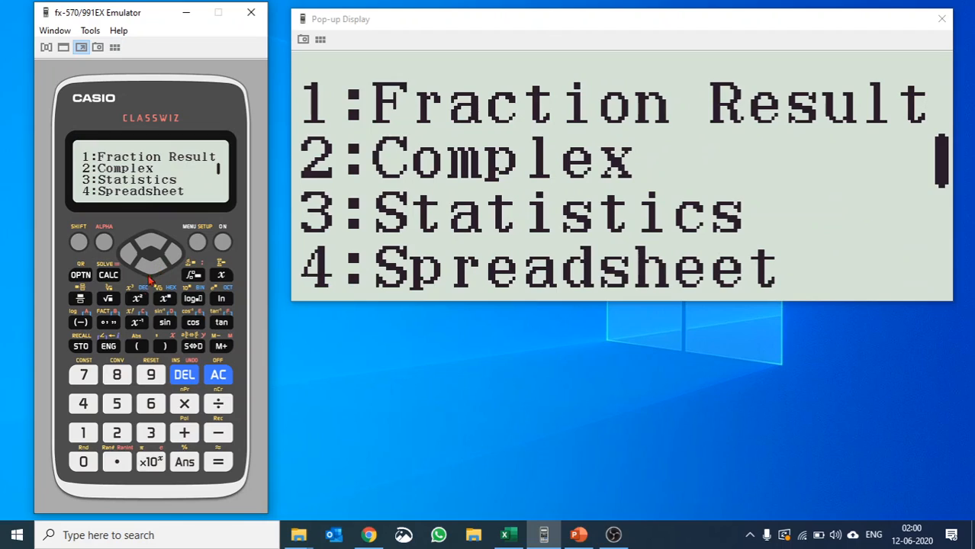
pyautogui.click(83, 433)
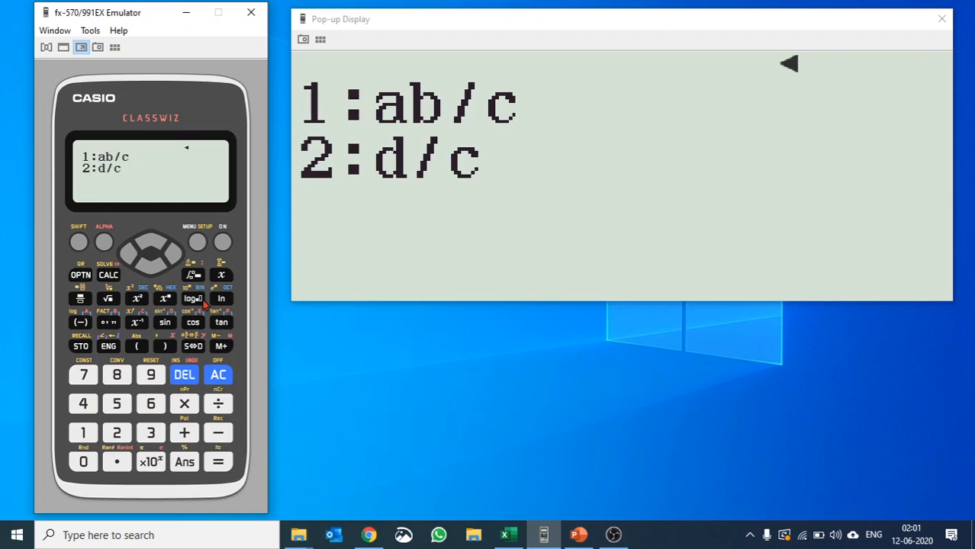
pyautogui.moveTo(129, 396)
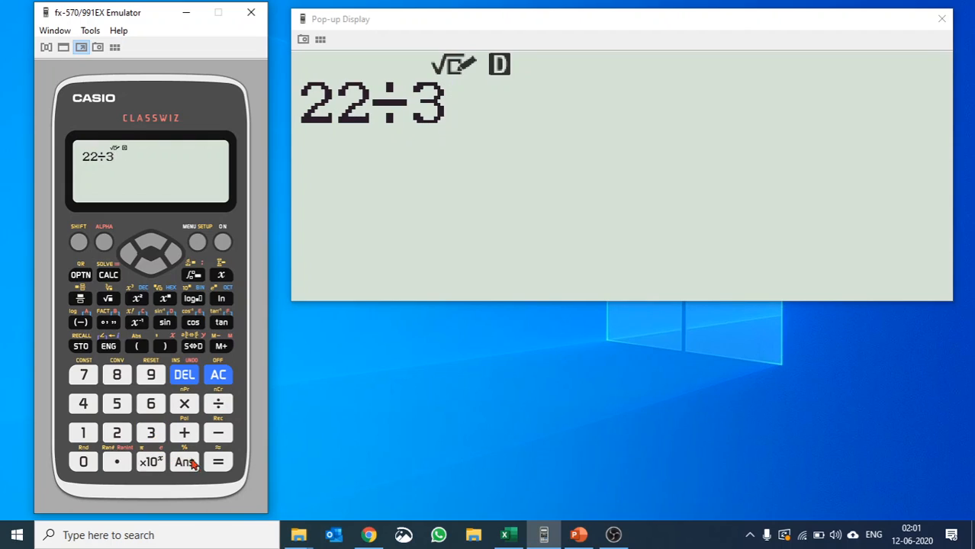
pyautogui.click(219, 463)
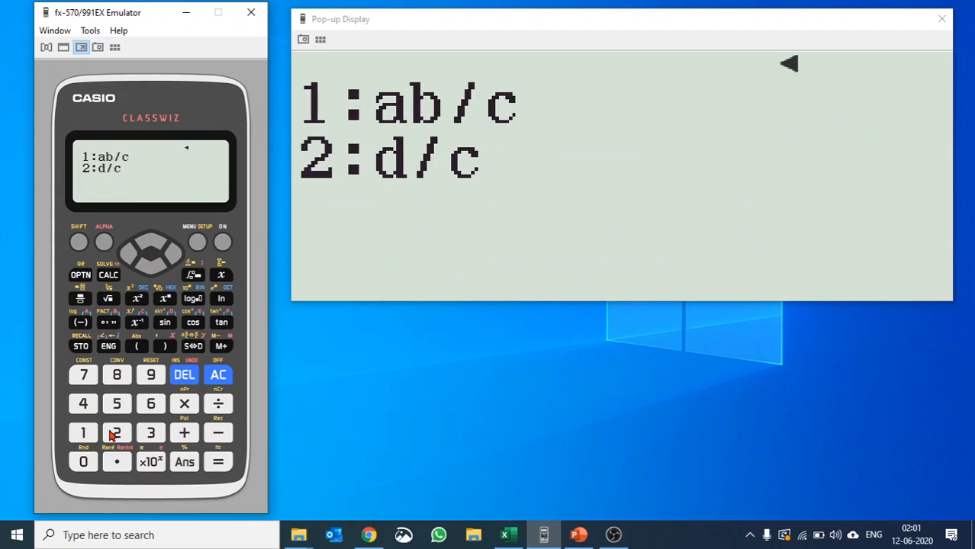
pyautogui.click(218, 462)
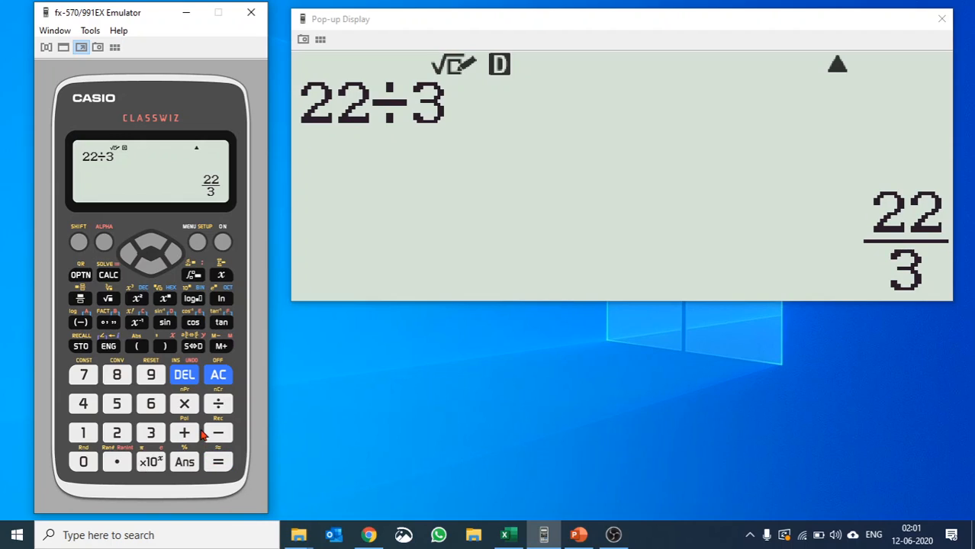
pyautogui.click(79, 241)
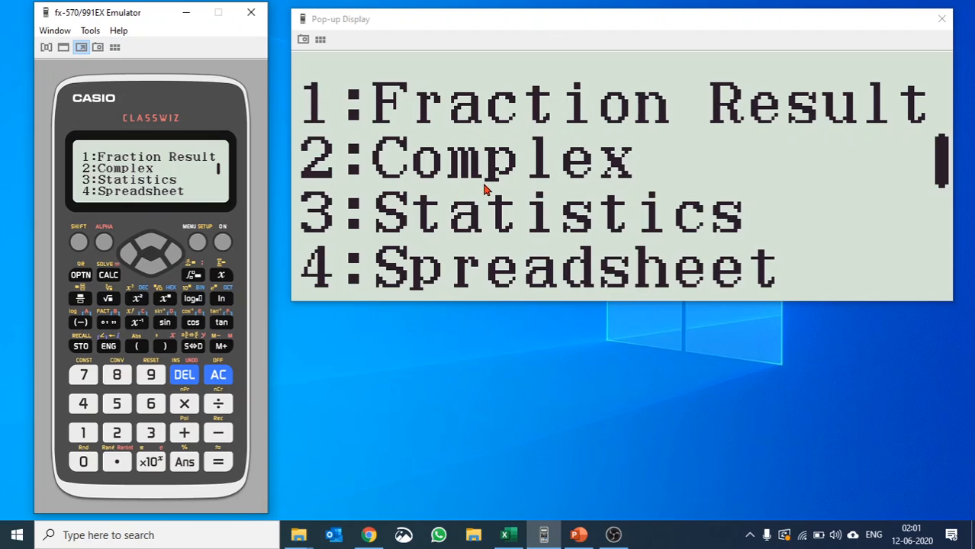
# Step: Choose a complex result display format, a+bi or r∠θ, in Setup Complex
pyautogui.click(117, 432)
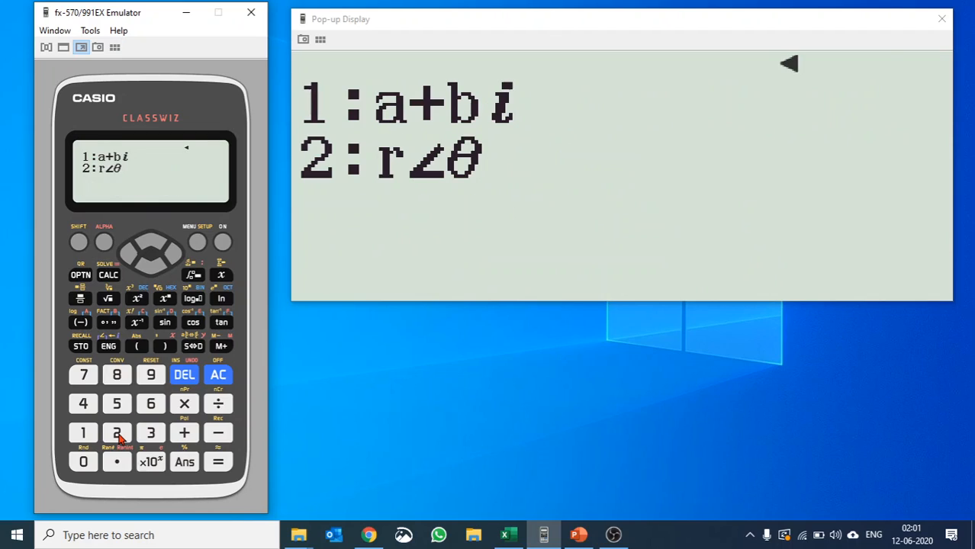
pyautogui.moveTo(115, 437)
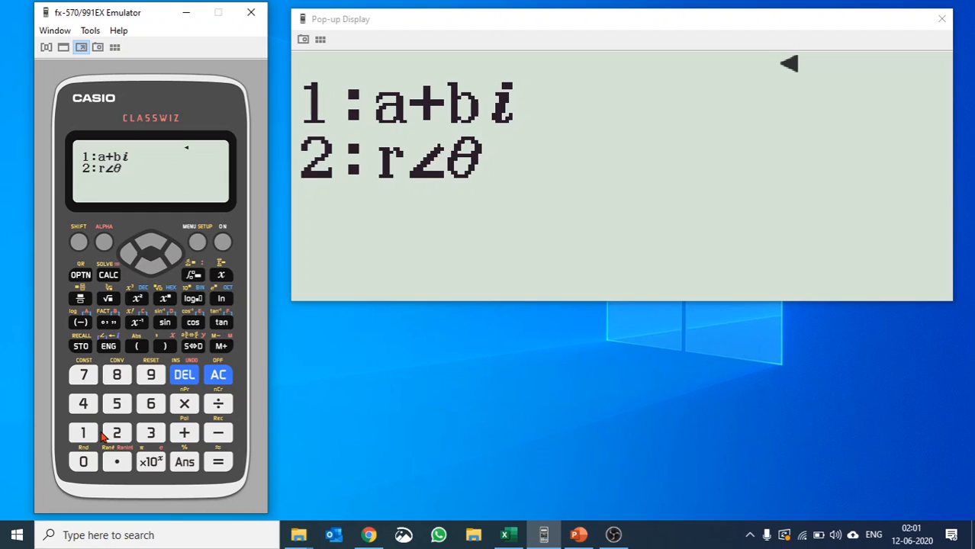
pyautogui.moveTo(103, 438)
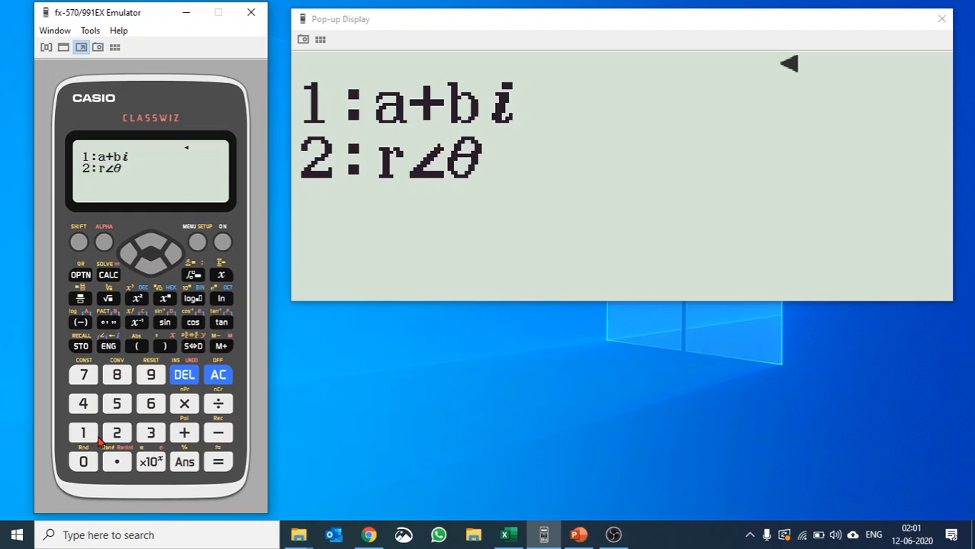
pyautogui.moveTo(168, 261)
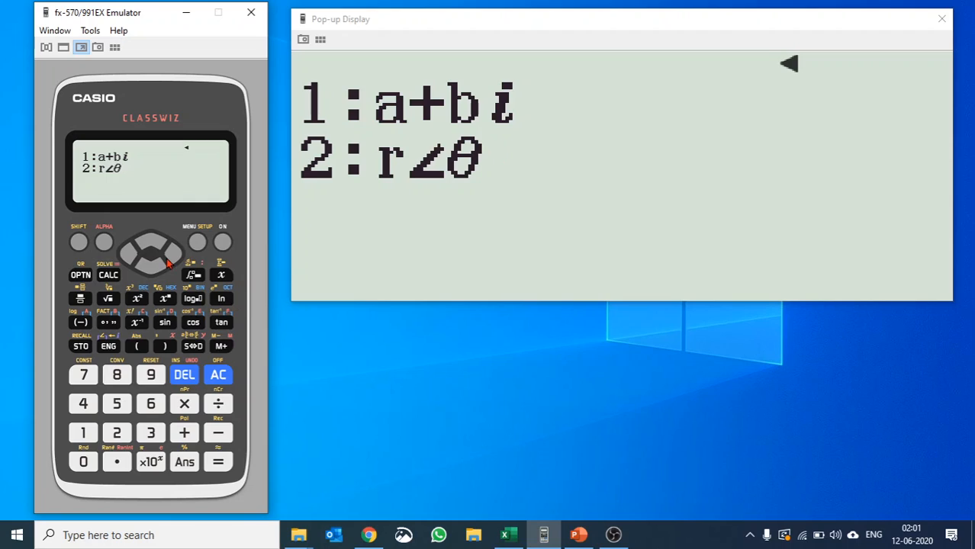
pyautogui.click(218, 374)
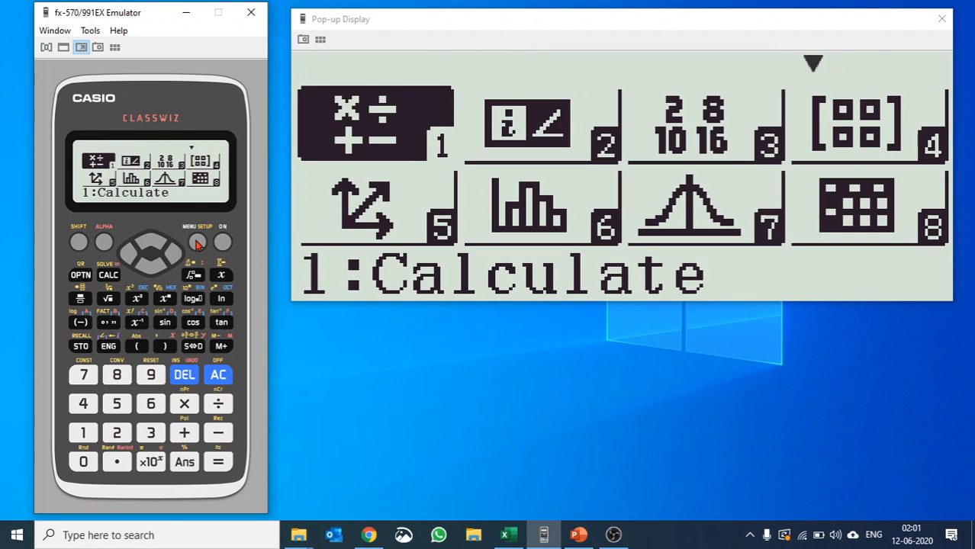
# Step: Open a 1-Variable Statistics table and turn the Freq column off
pyautogui.click(151, 256)
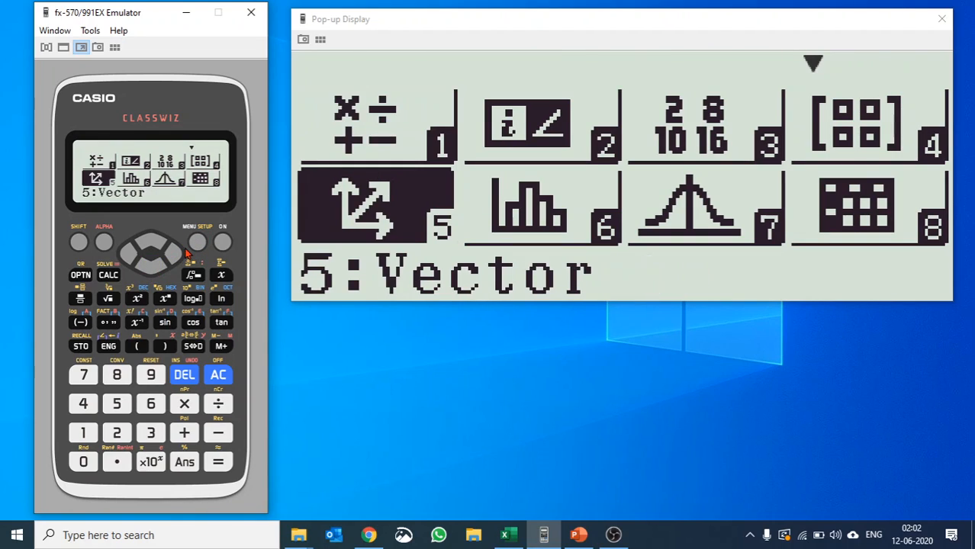
pyautogui.click(217, 462)
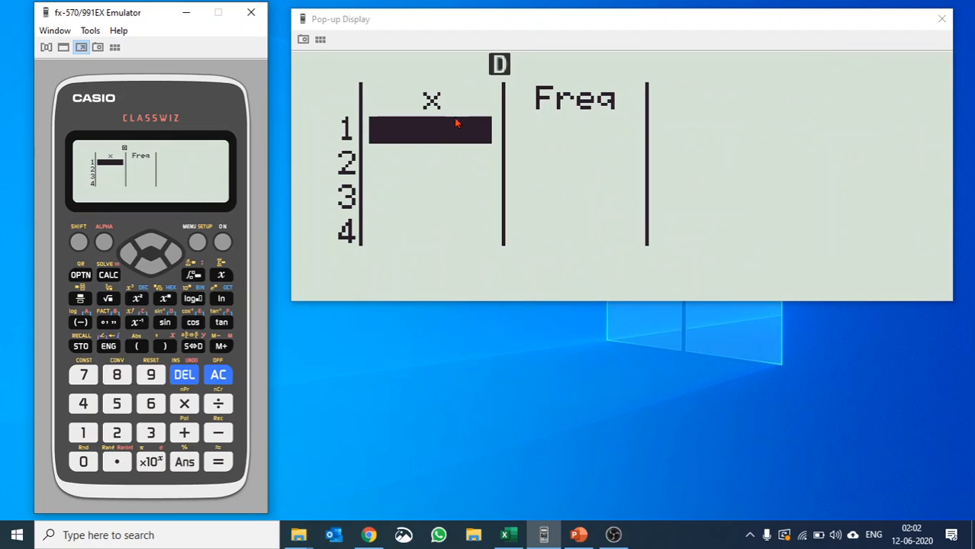
pyautogui.moveTo(579, 75)
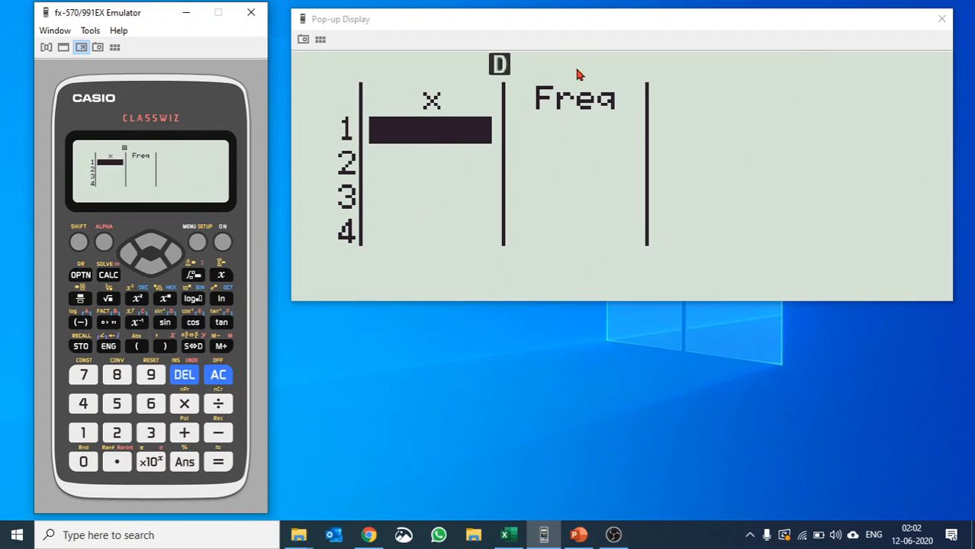
pyautogui.moveTo(534, 222)
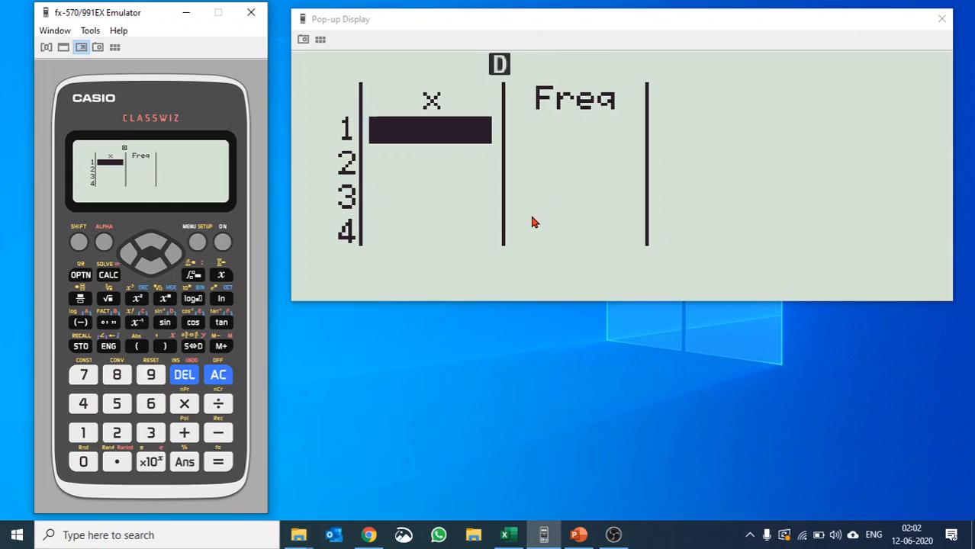
pyautogui.click(78, 240)
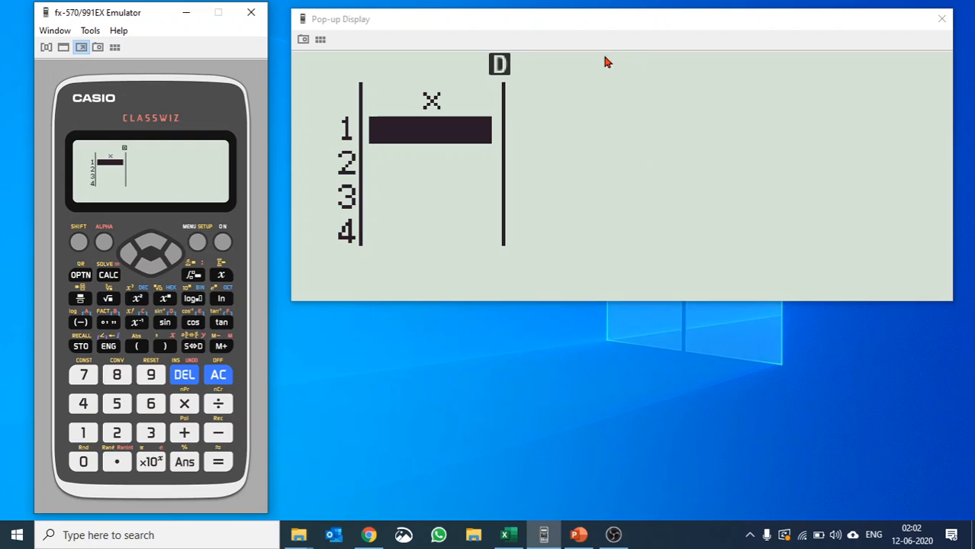
pyautogui.moveTo(437, 116)
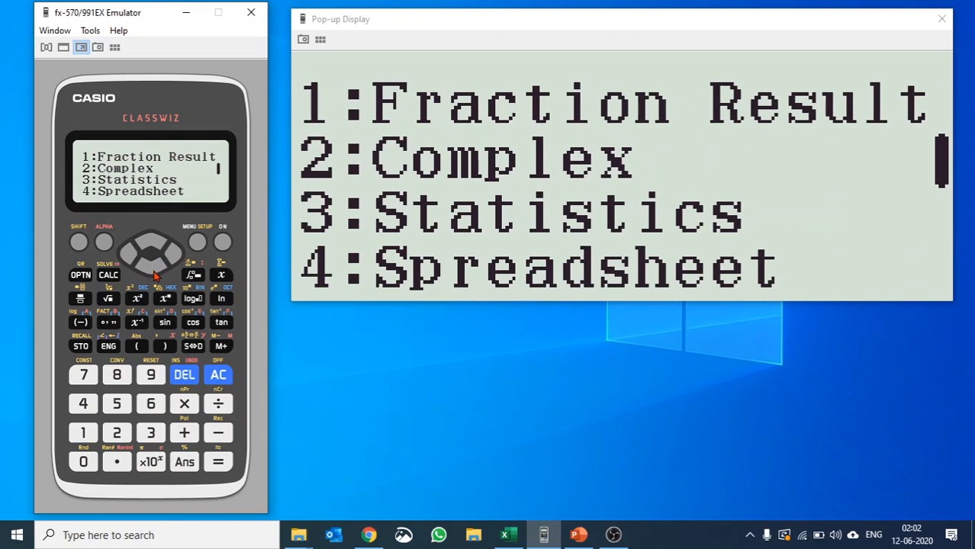
pyautogui.moveTo(136, 416)
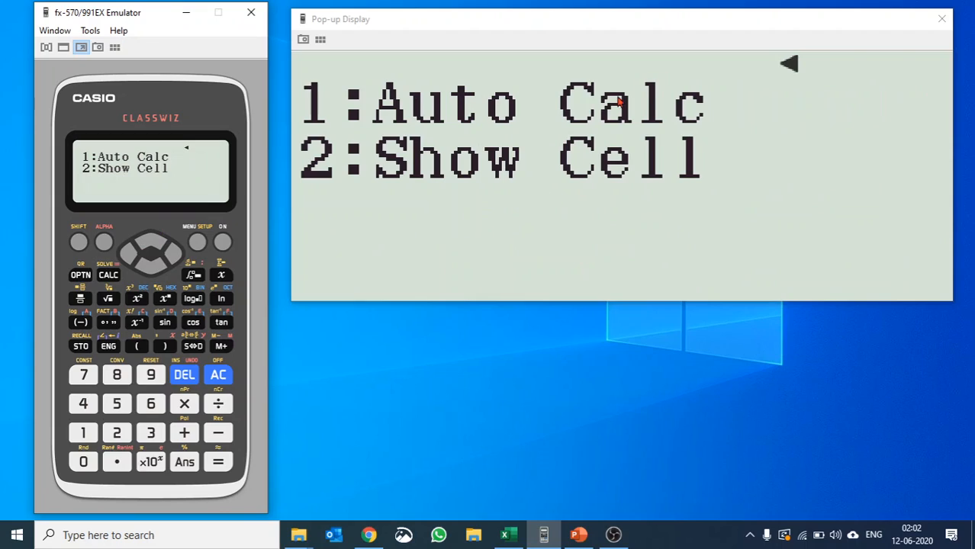
pyautogui.moveTo(445, 181)
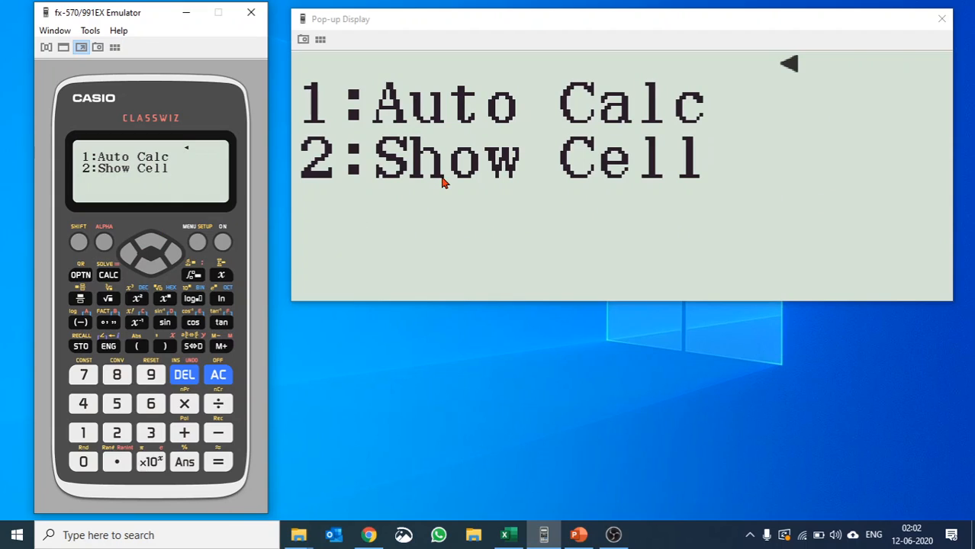
# Step: Show the Spreadsheet setup options Auto Calc and Show Cell
pyautogui.click(78, 241)
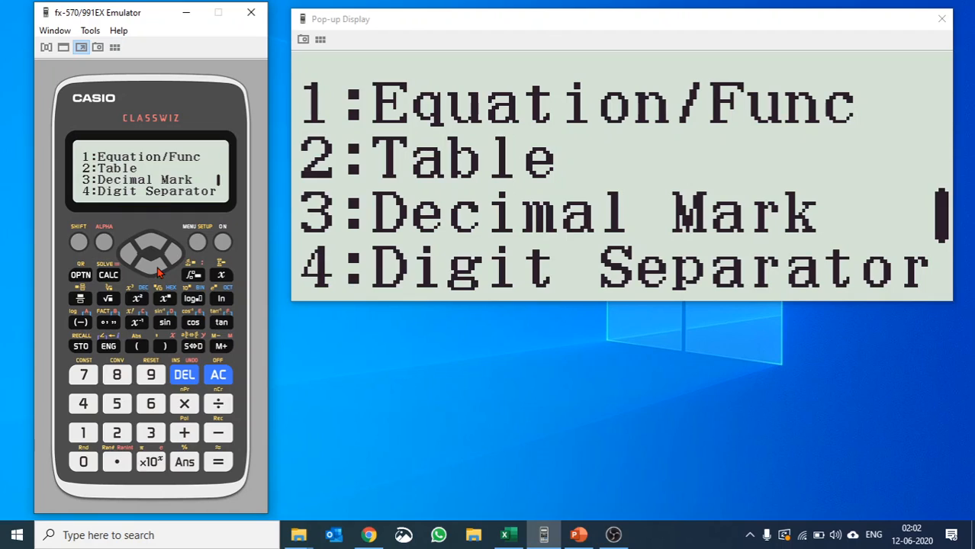
# Step: Set Equation/Func Complex Result On/Off and view the Table f(x) or f(x),g(x) choice
pyautogui.click(83, 433)
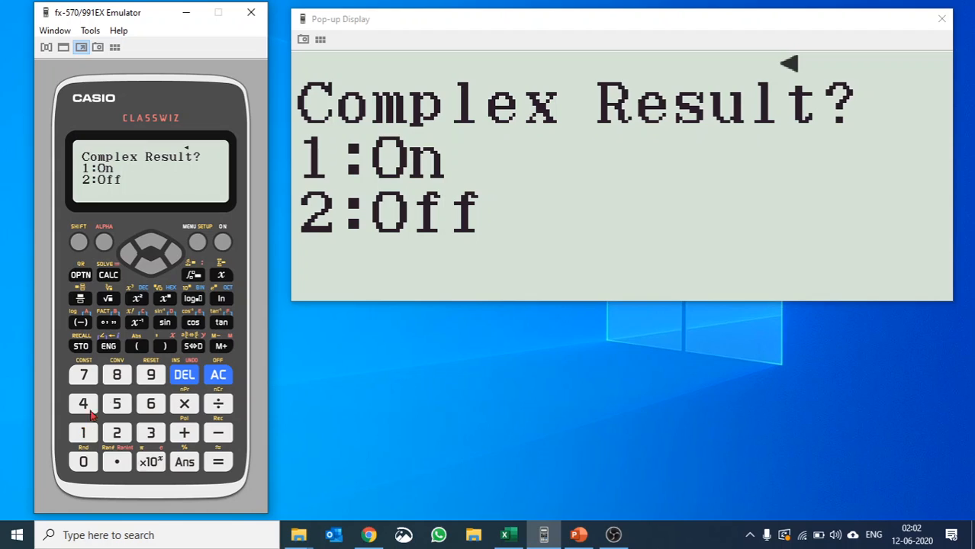
pyautogui.click(218, 375)
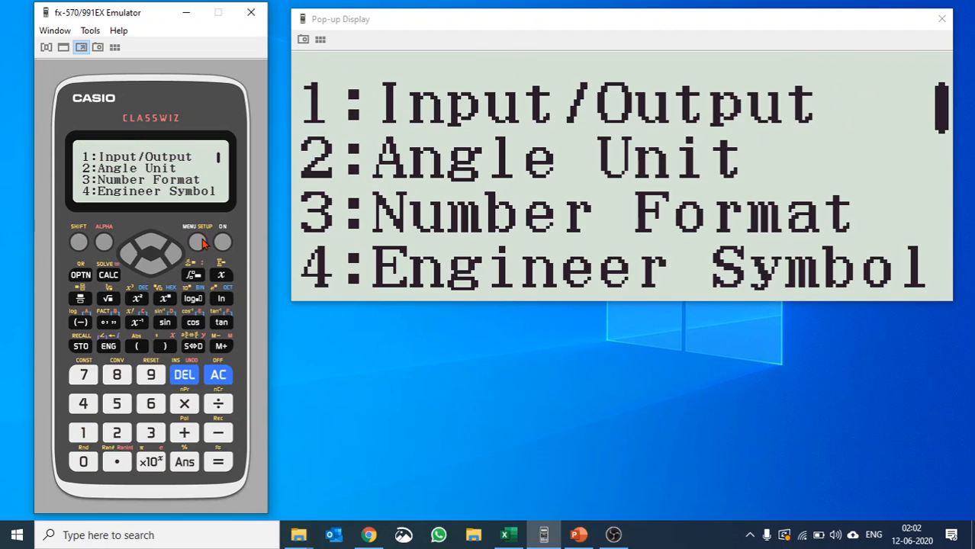
pyautogui.click(150, 259)
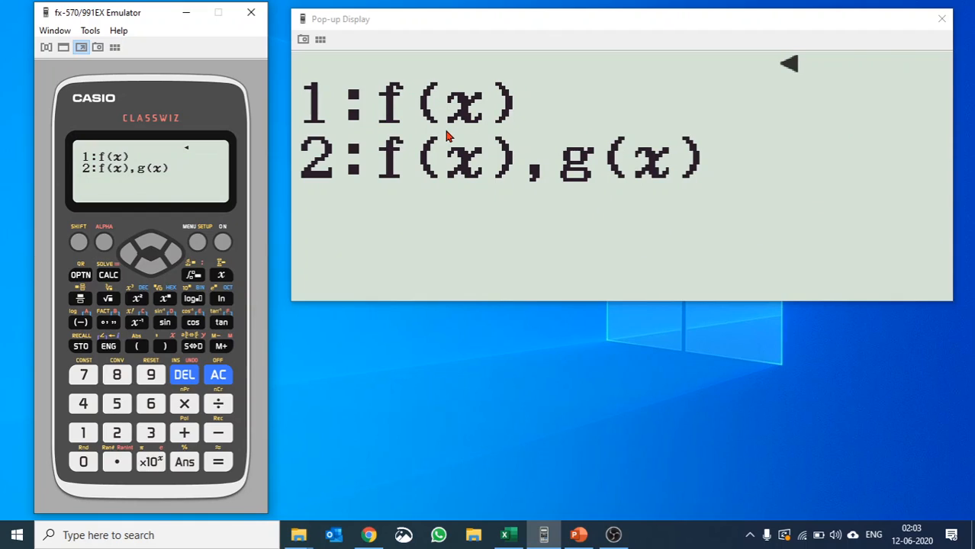
pyautogui.moveTo(376, 127)
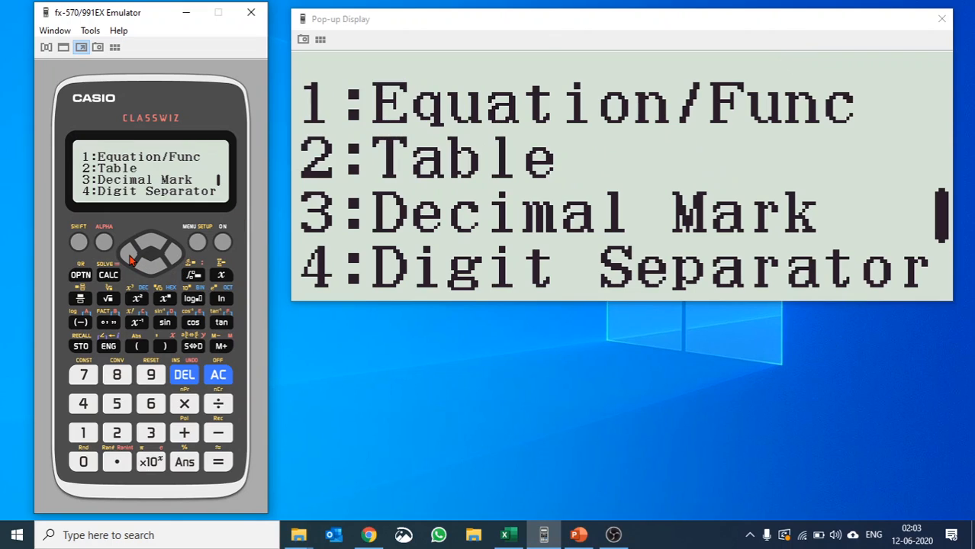
pyautogui.moveTo(141, 267)
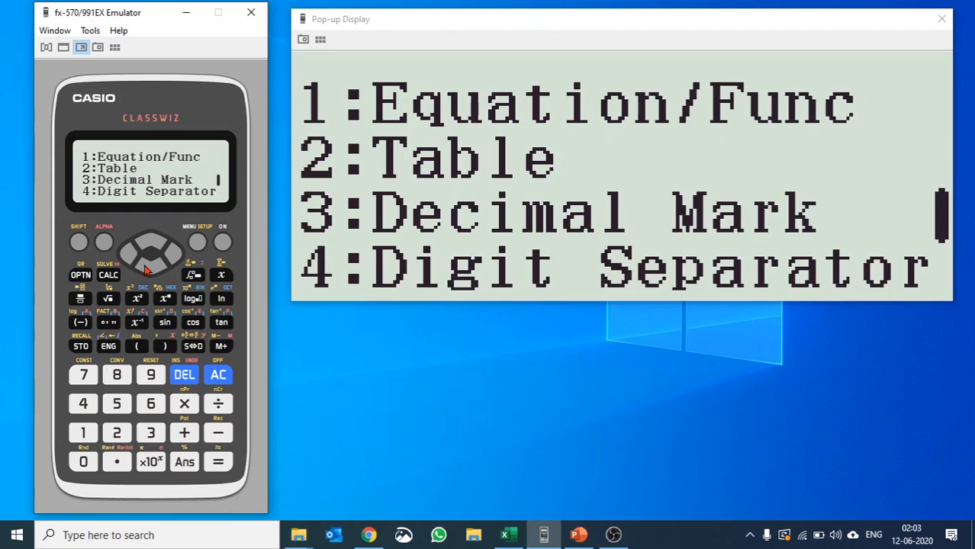
pyautogui.moveTo(114, 252)
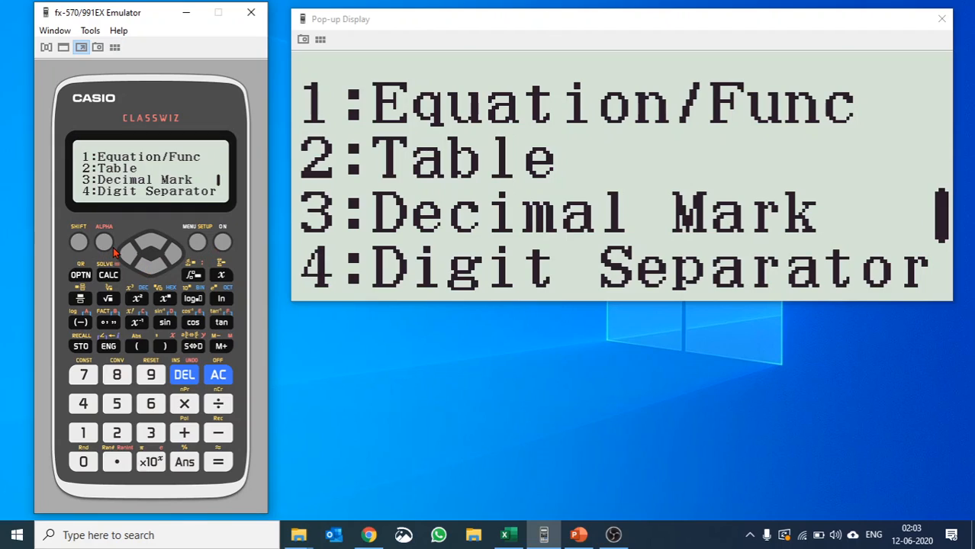
pyautogui.moveTo(118, 187)
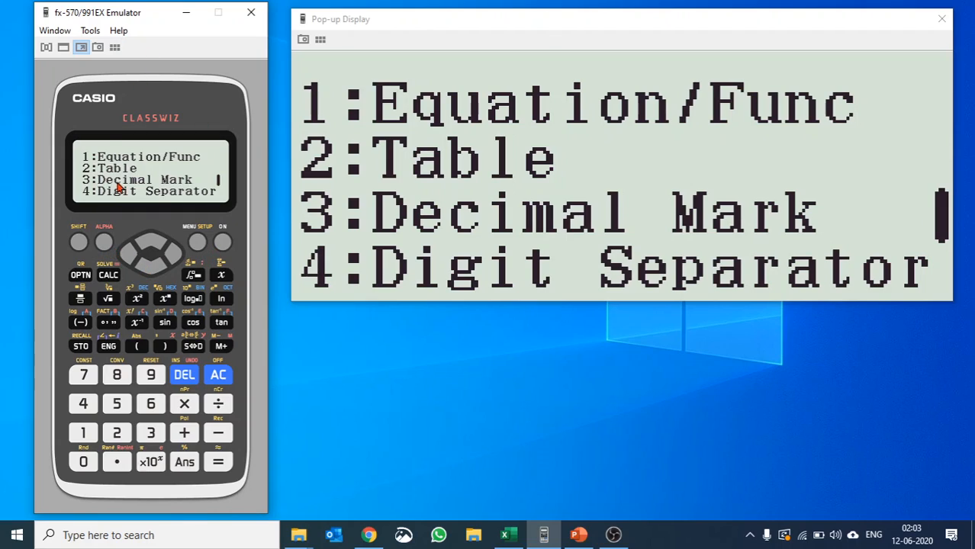
pyautogui.moveTo(272, 435)
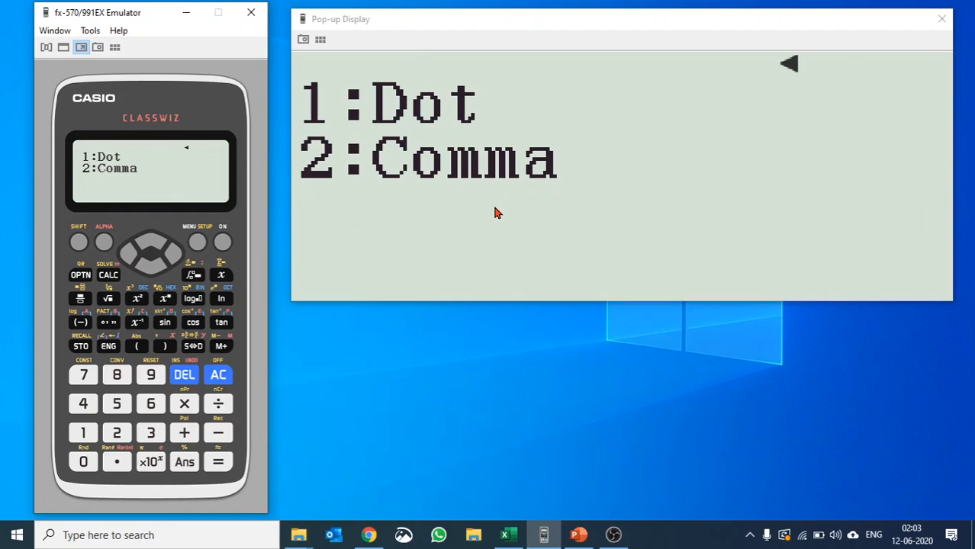
pyautogui.moveTo(496, 220)
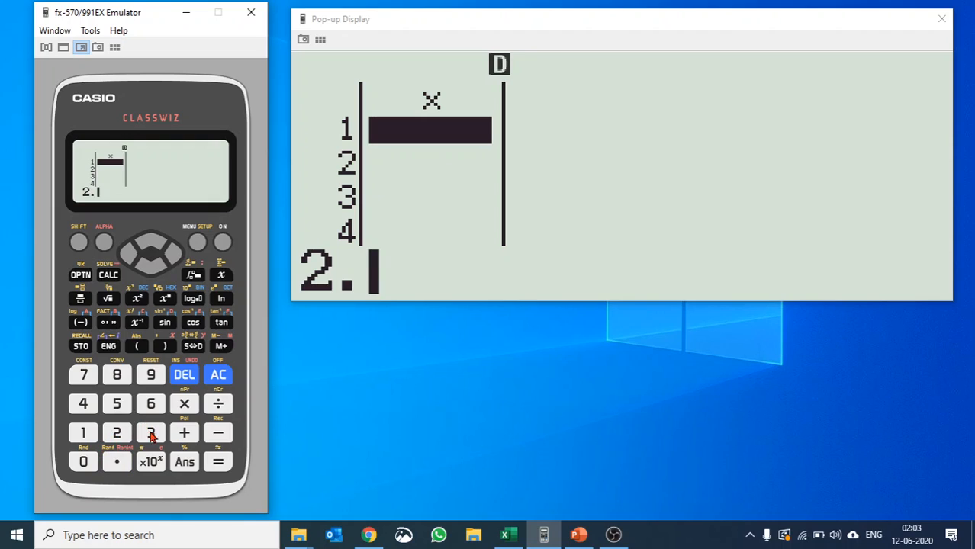
# Step: Use a comma decimal mark and enter 2,33 in statistics row 1
pyautogui.click(150, 433)
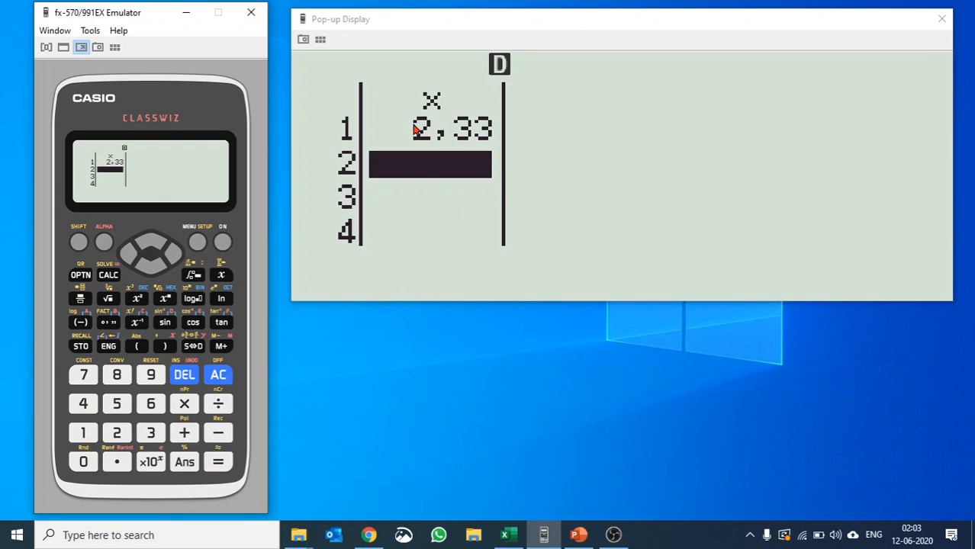
pyautogui.moveTo(575, 116)
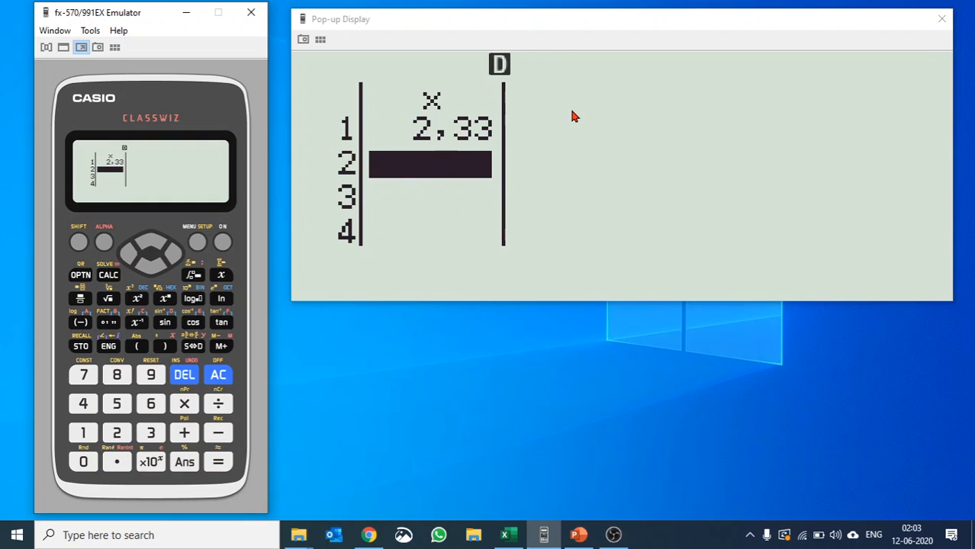
pyautogui.moveTo(371, 242)
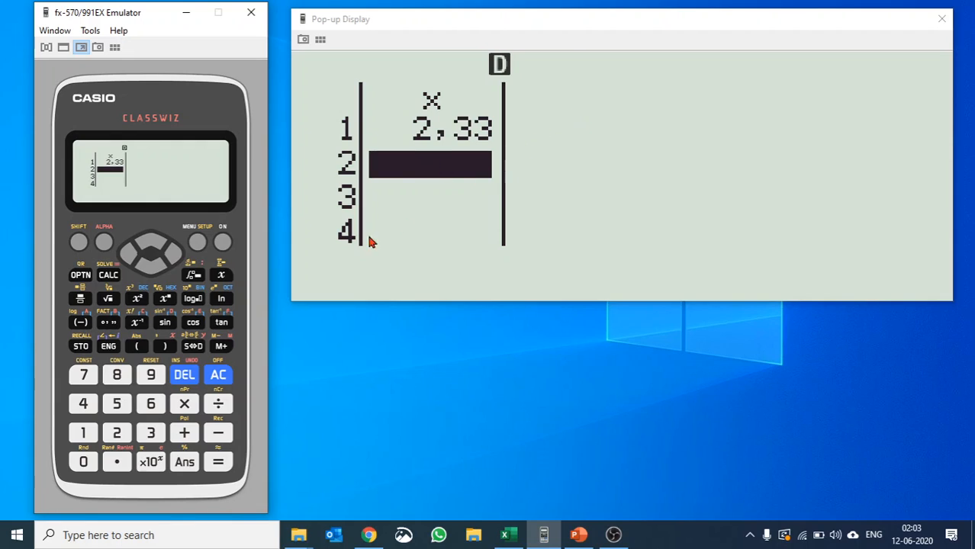
pyautogui.click(78, 240)
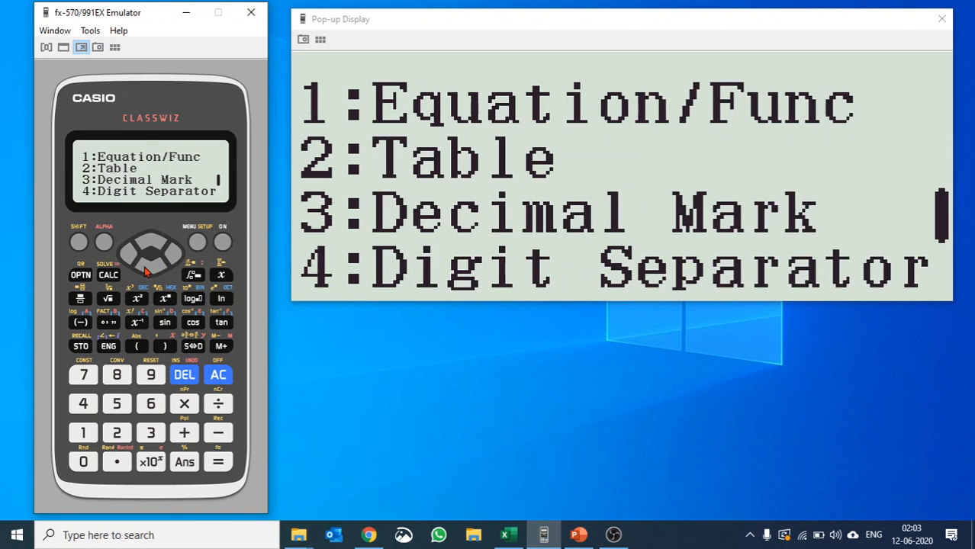
# Step: Turn Digit Separator on and evaluate 236589 to show 236 589
pyautogui.click(84, 403)
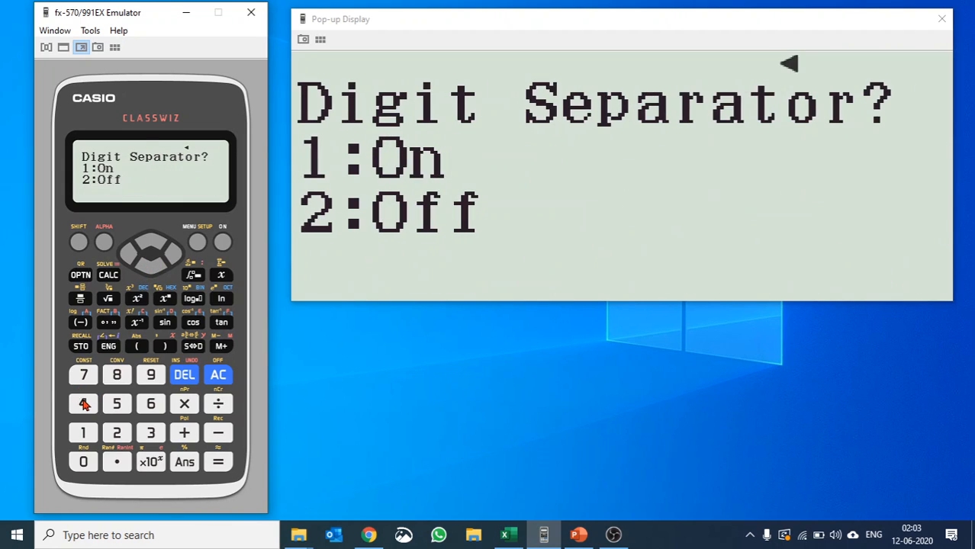
pyautogui.moveTo(234, 420)
pyautogui.write('236589')
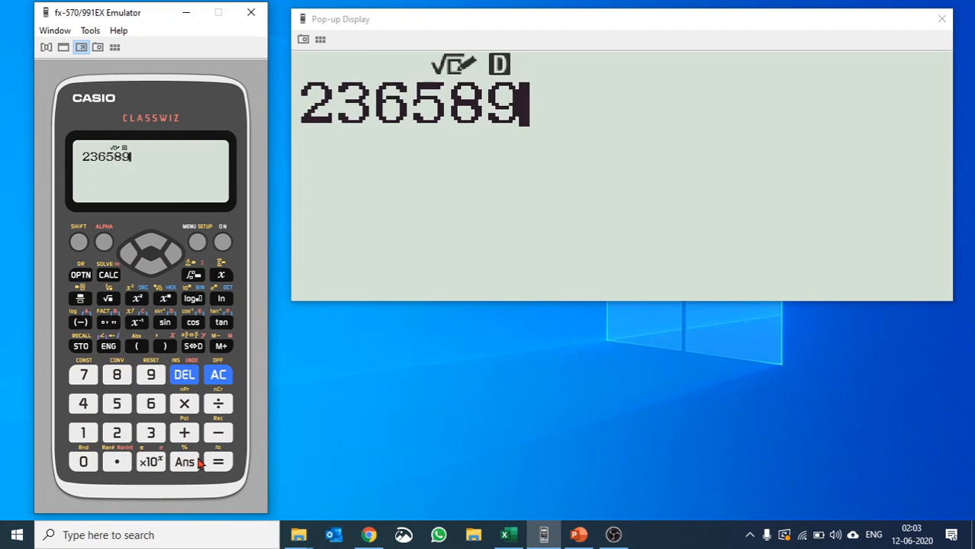
pyautogui.click(217, 461)
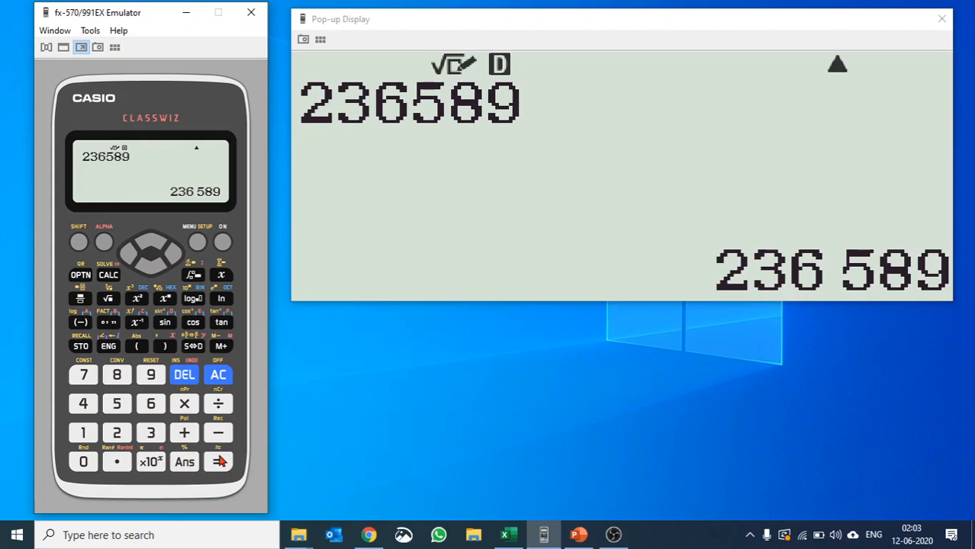
pyautogui.moveTo(849, 279)
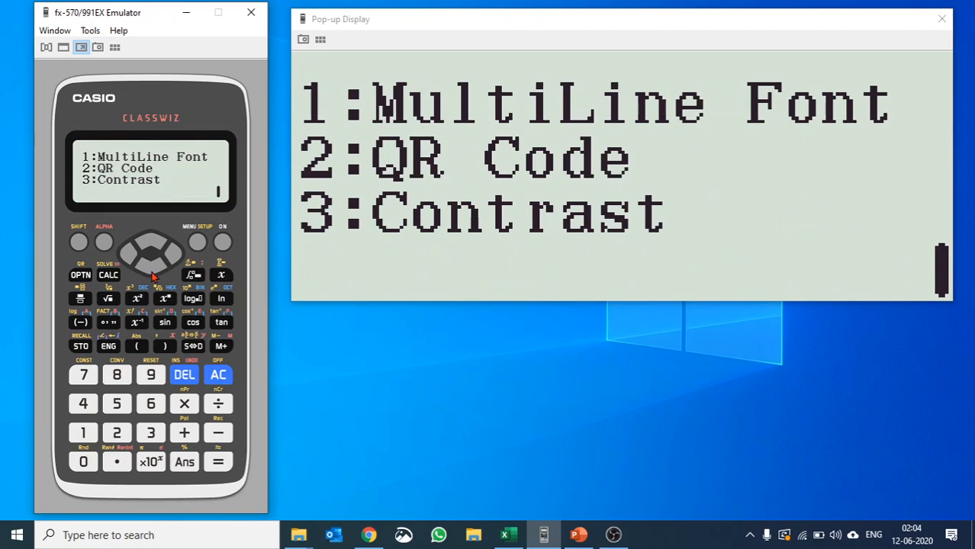
pyautogui.moveTo(158, 281)
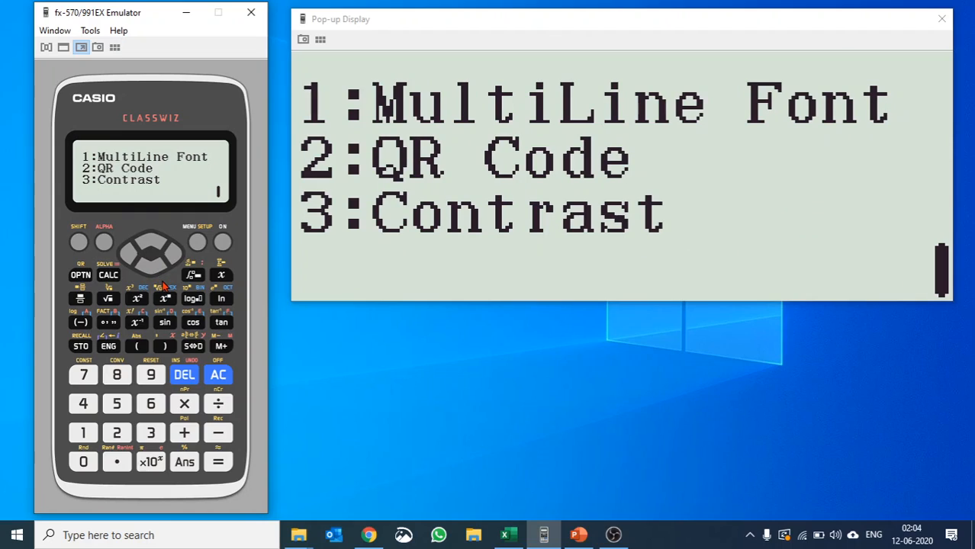
pyautogui.moveTo(174, 286)
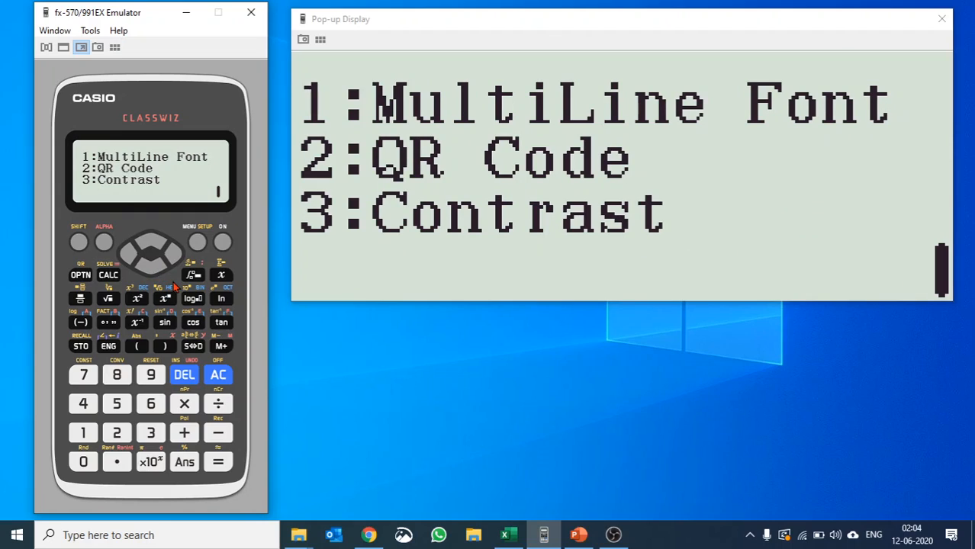
pyautogui.moveTo(173, 306)
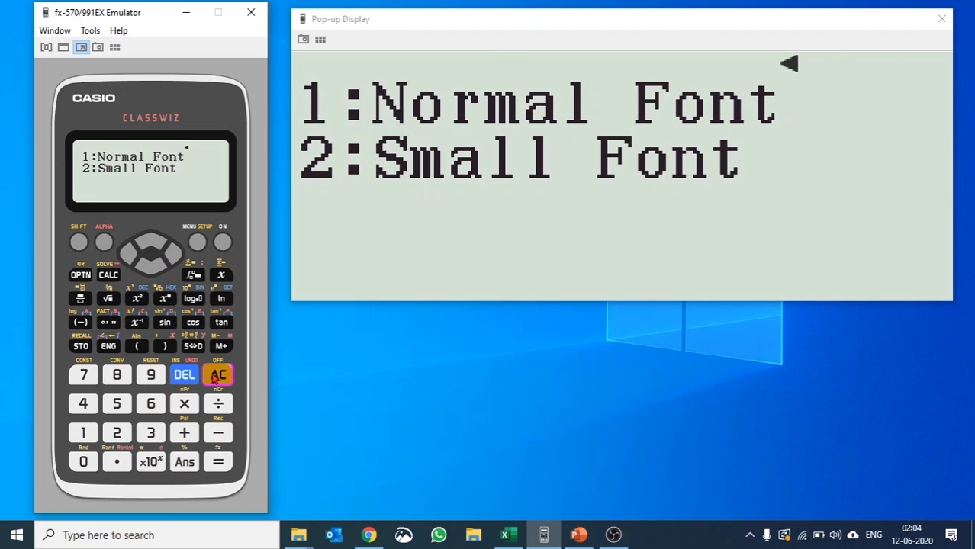
# Step: View MultiLine Font's Normal/Small choices unchanged, then return to Setup page 1
pyautogui.click(197, 242)
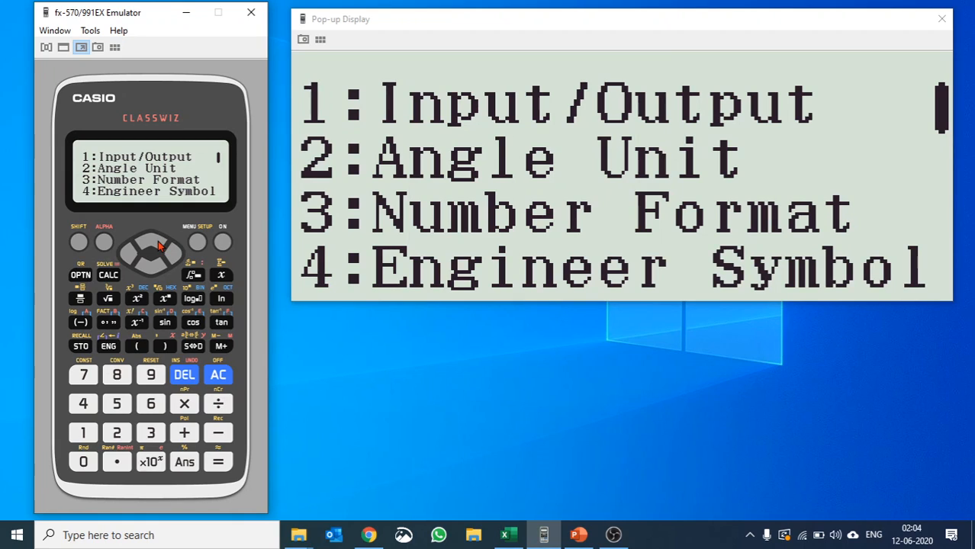
pyautogui.moveTo(96, 444)
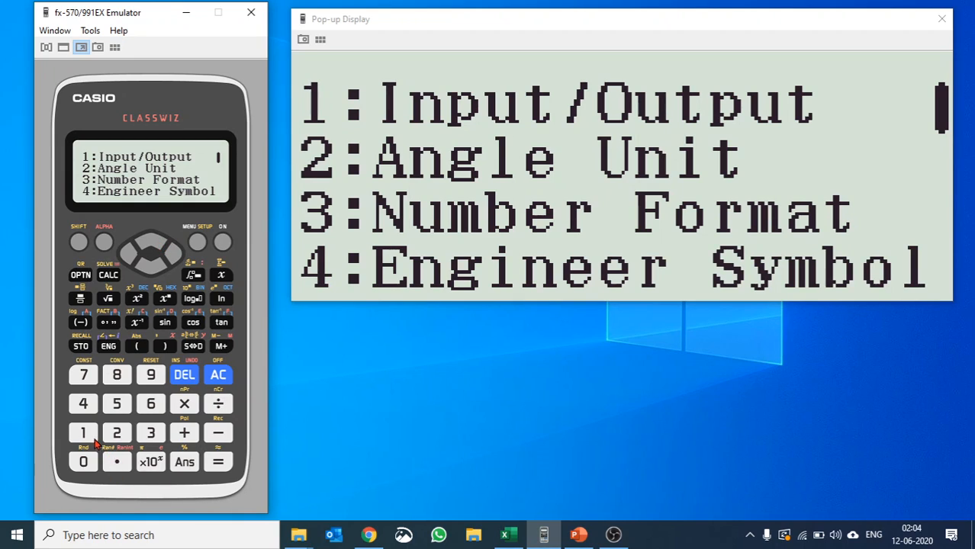
# Step: View the Input/Output options (MathI/MathO to LineI/DecimalO) unchanged, then exit to a blank calculation screen
pyautogui.click(83, 433)
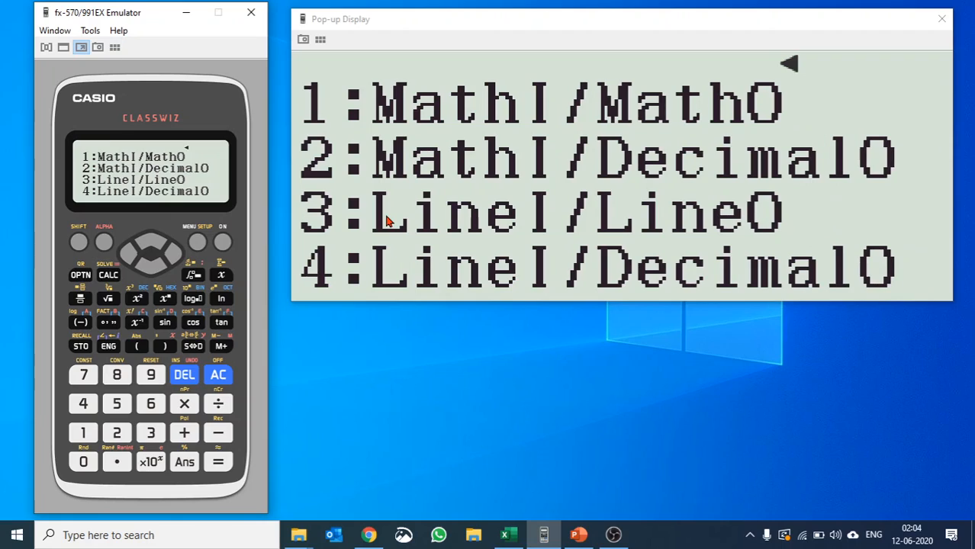
pyautogui.moveTo(665, 232)
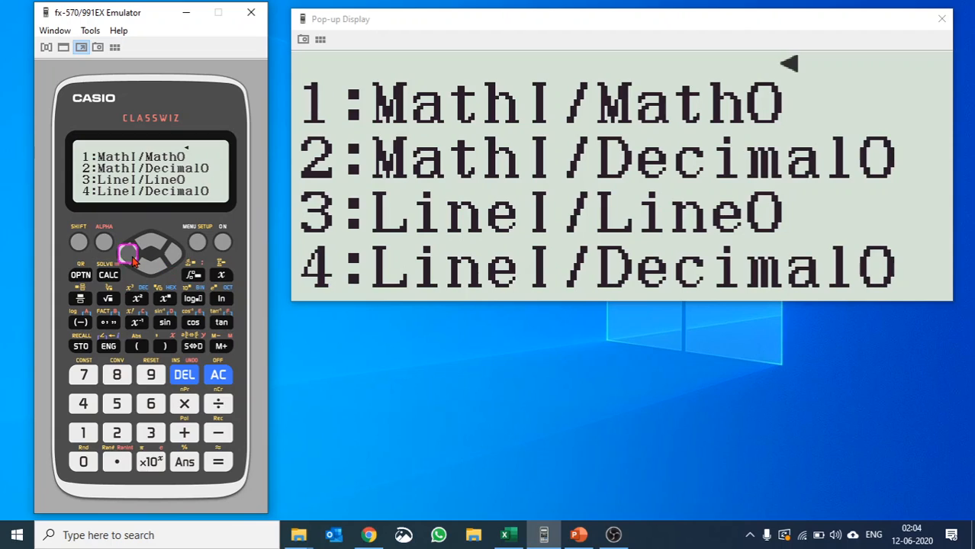
pyautogui.click(151, 244)
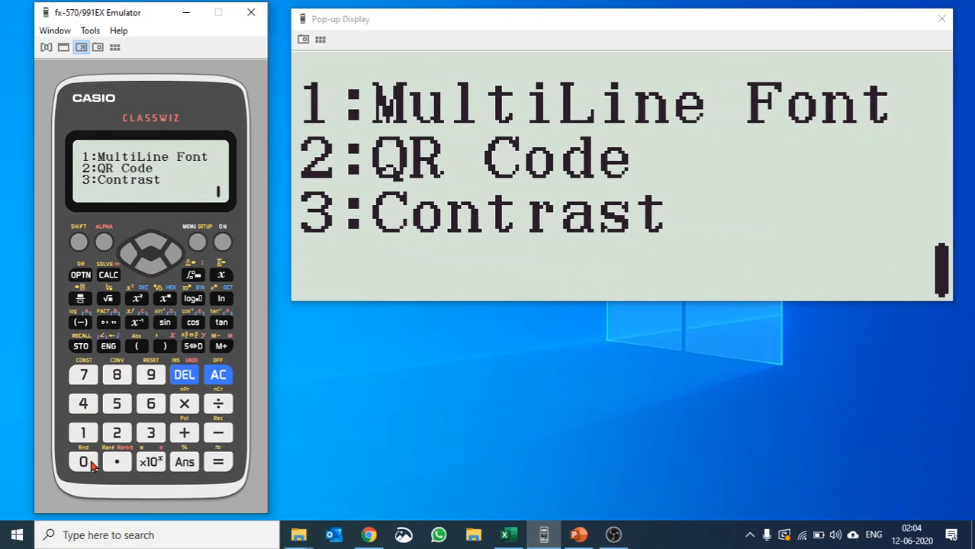
pyautogui.click(83, 432)
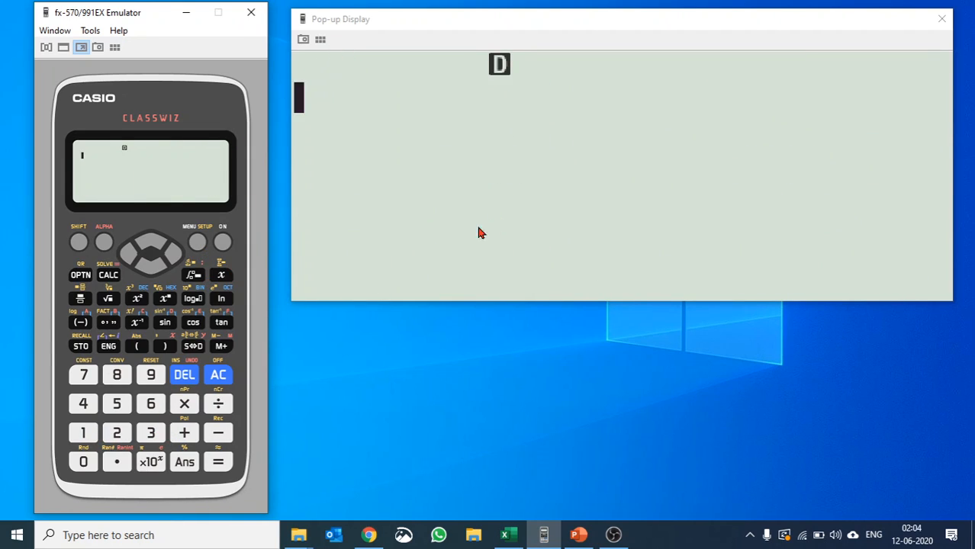
# Step: Calculate 2×3 = 6, 5×9 = 45 and sin(30) = 0,5
pyautogui.click(184, 404)
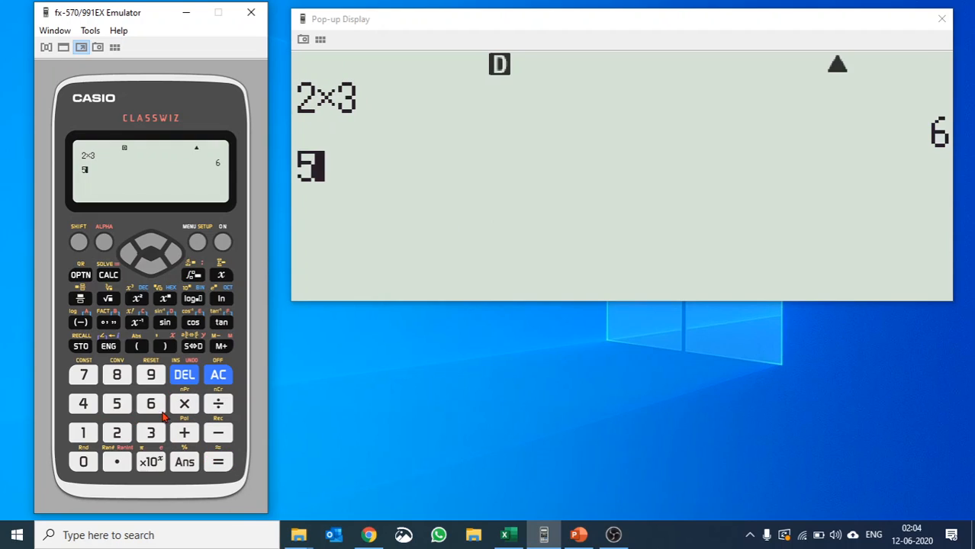
pyautogui.click(218, 461)
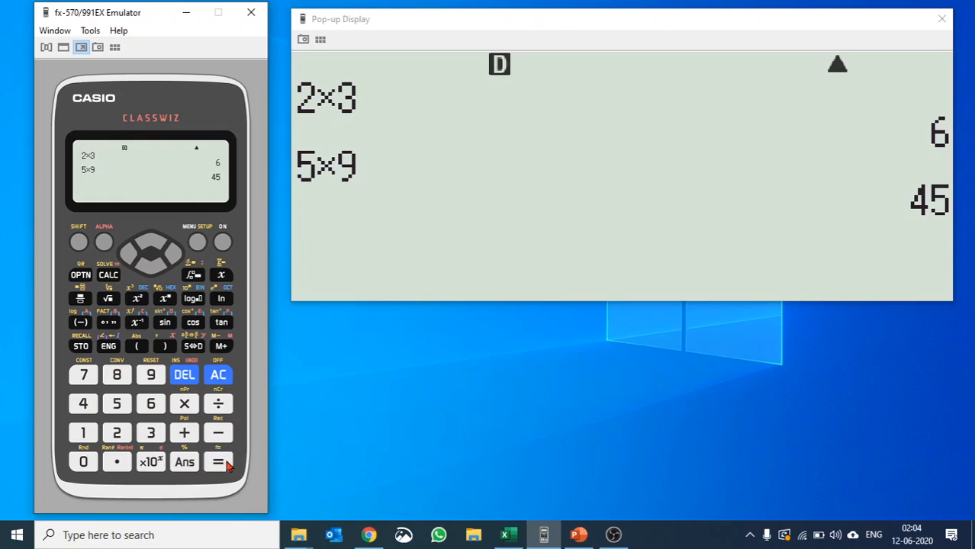
pyautogui.click(150, 434)
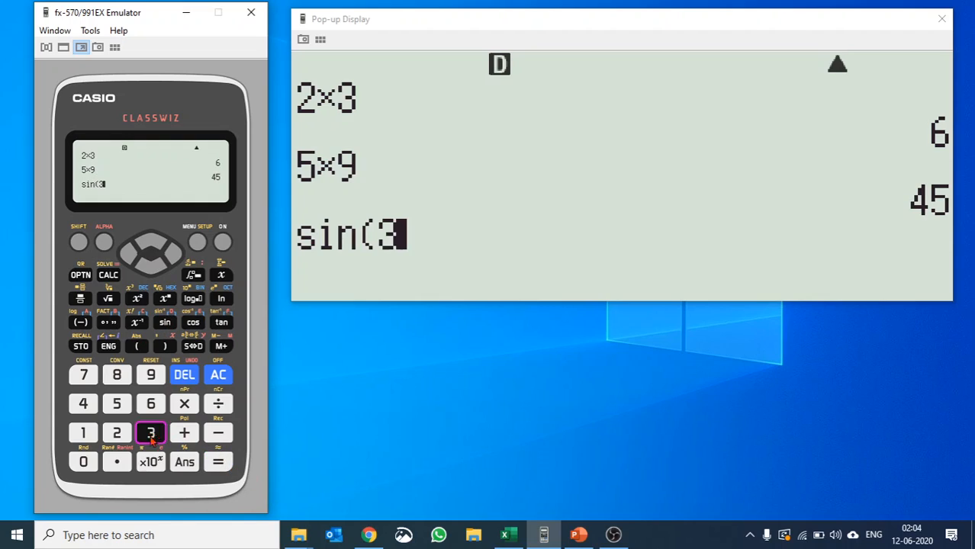
pyautogui.click(217, 462)
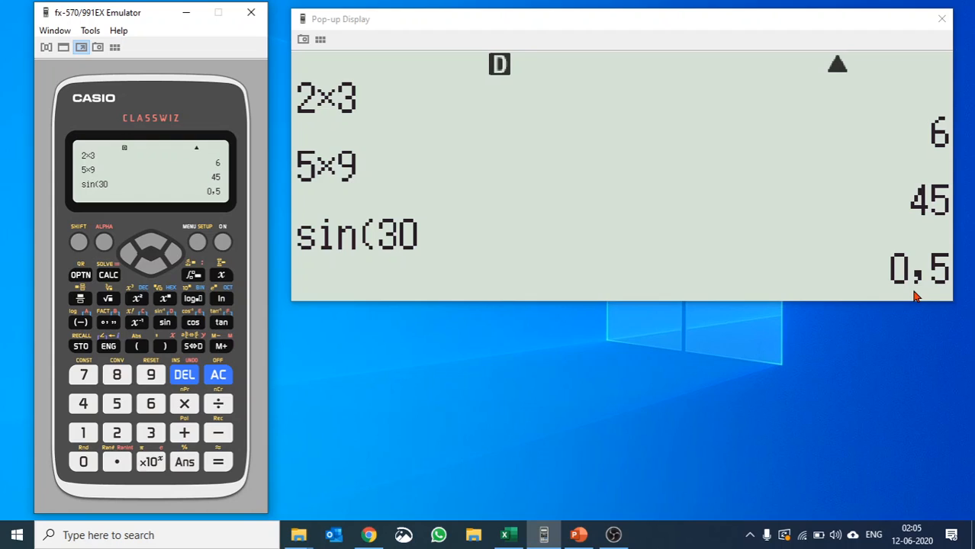
pyautogui.moveTo(75, 251)
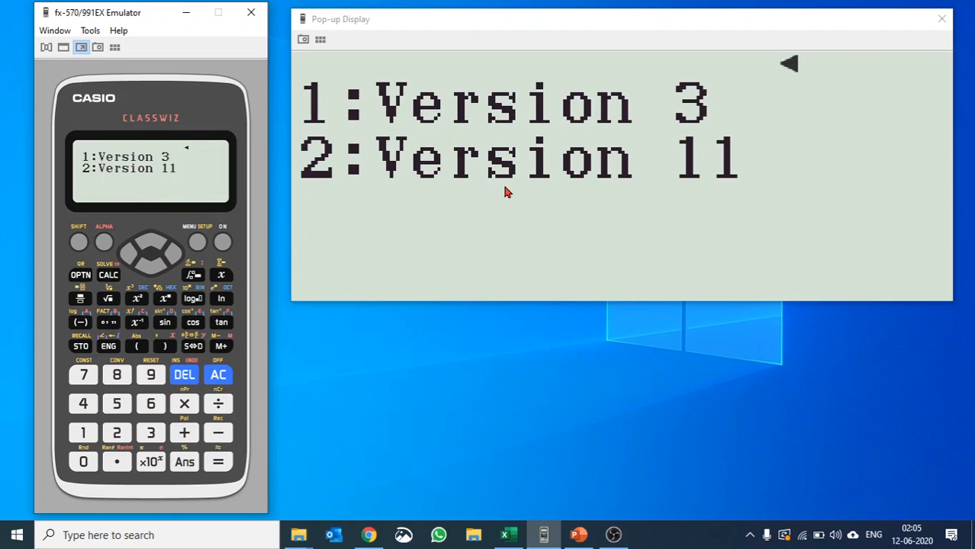
pyautogui.moveTo(835, 167)
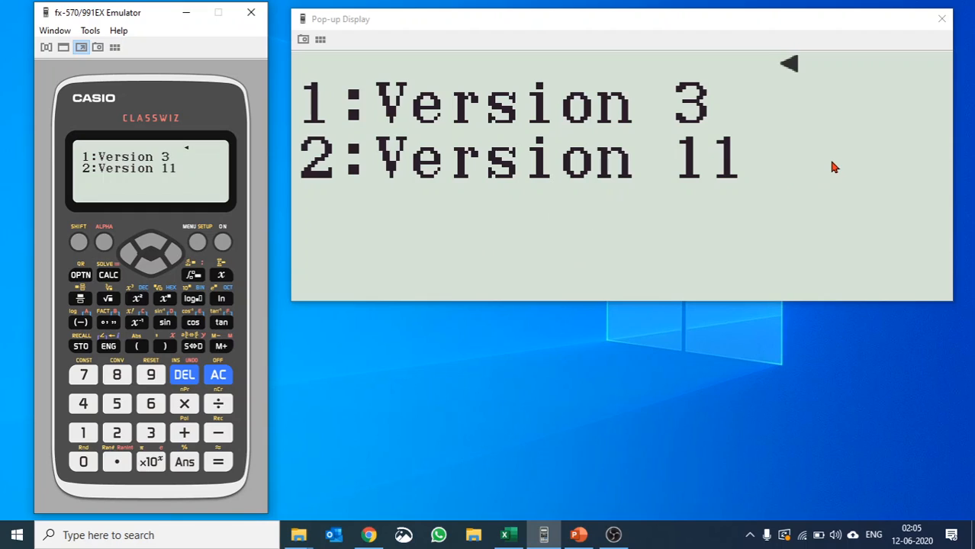
pyautogui.moveTo(134, 262)
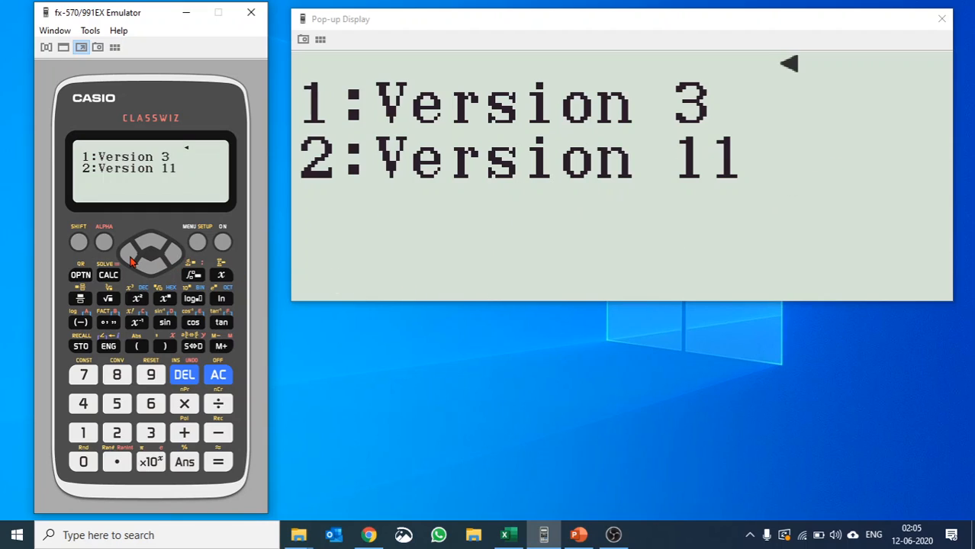
# Step: Back out of the QR Code Version 3/11 choice to Setup page 3
pyautogui.click(165, 254)
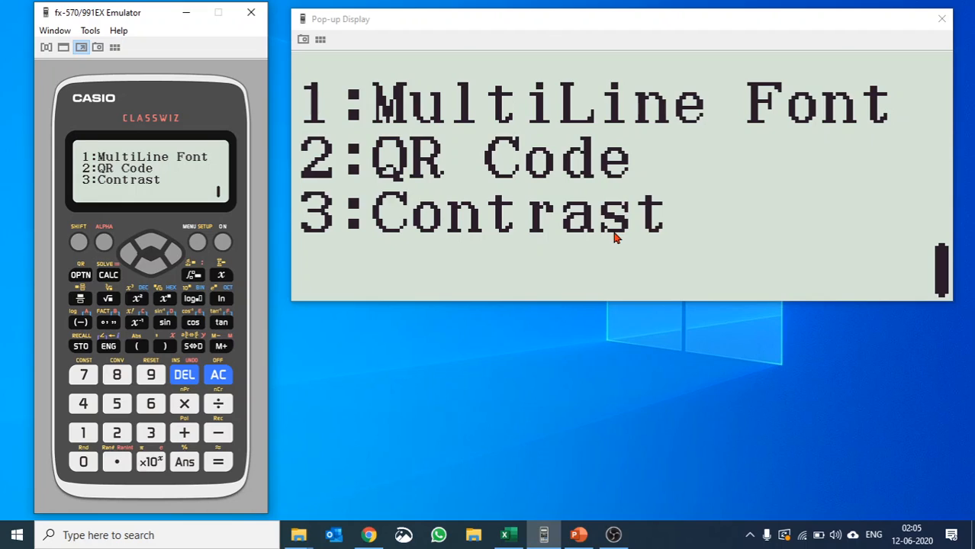
# Step: Open the Contrast screen with its Light/Dark adjustment from Setup page 3
pyautogui.click(150, 433)
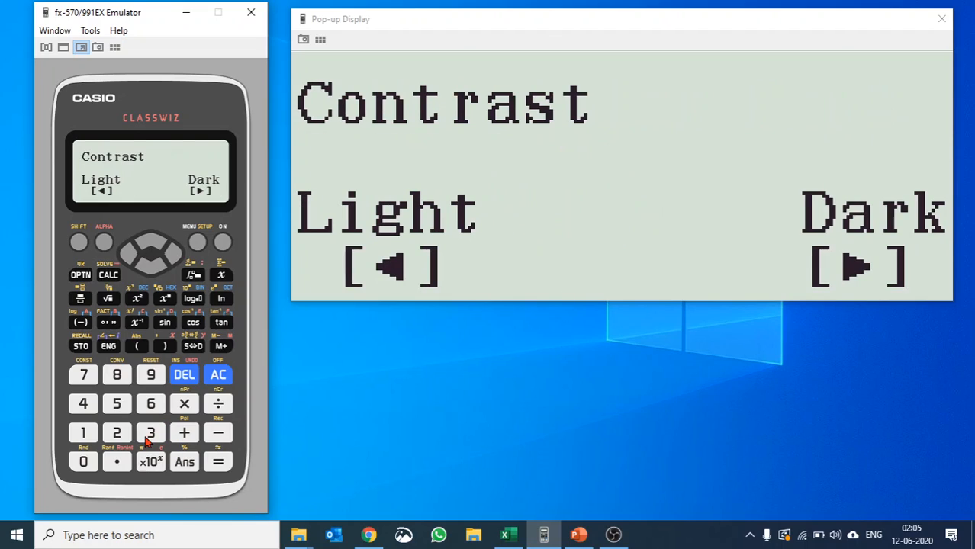
pyautogui.moveTo(129, 259)
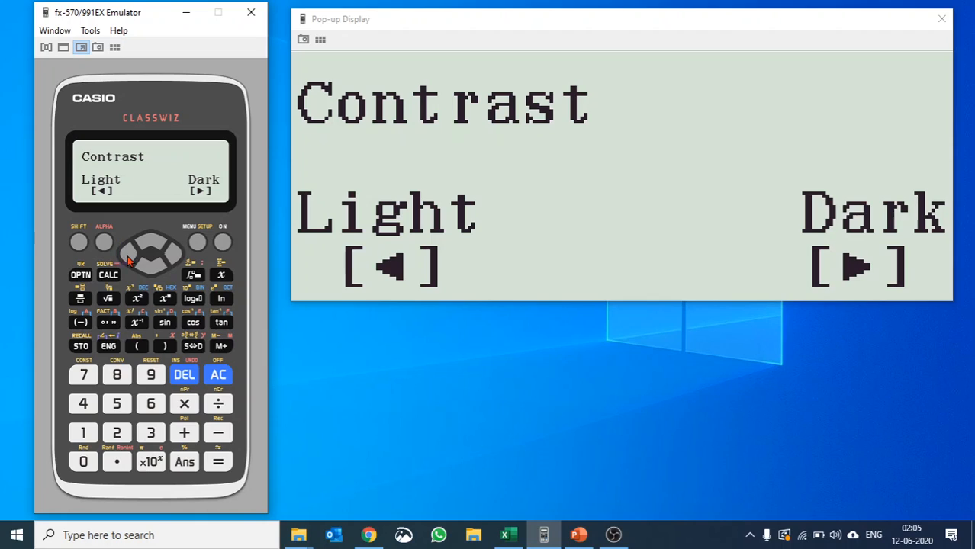
pyautogui.moveTo(217, 374)
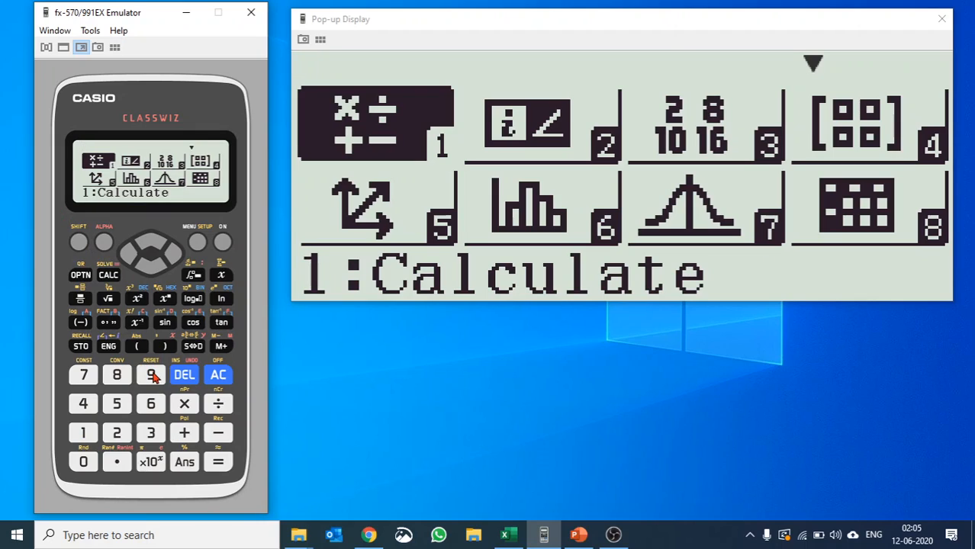
# Step: Run SHIFT+9 Initialize All, confirm it, and clear the reset notice with AC
pyautogui.click(79, 242)
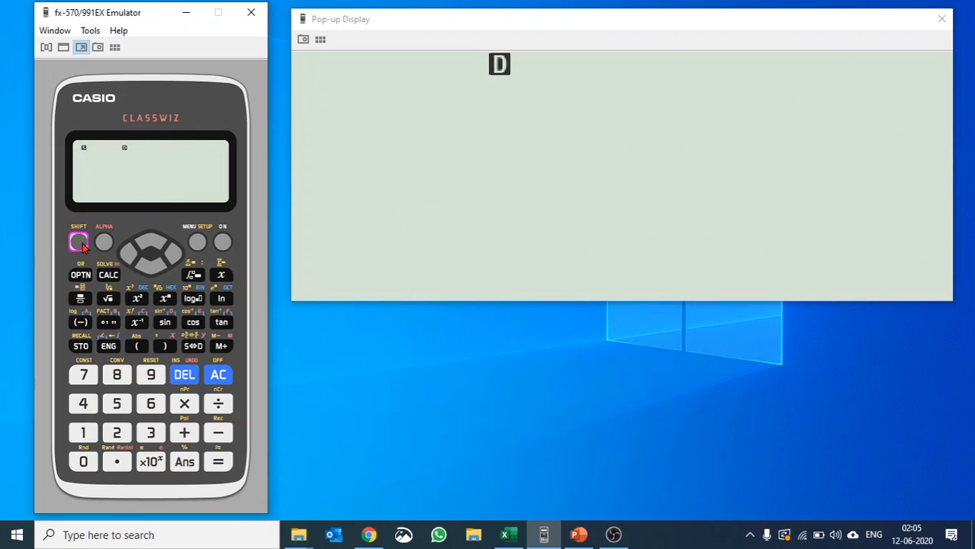
pyautogui.click(79, 241)
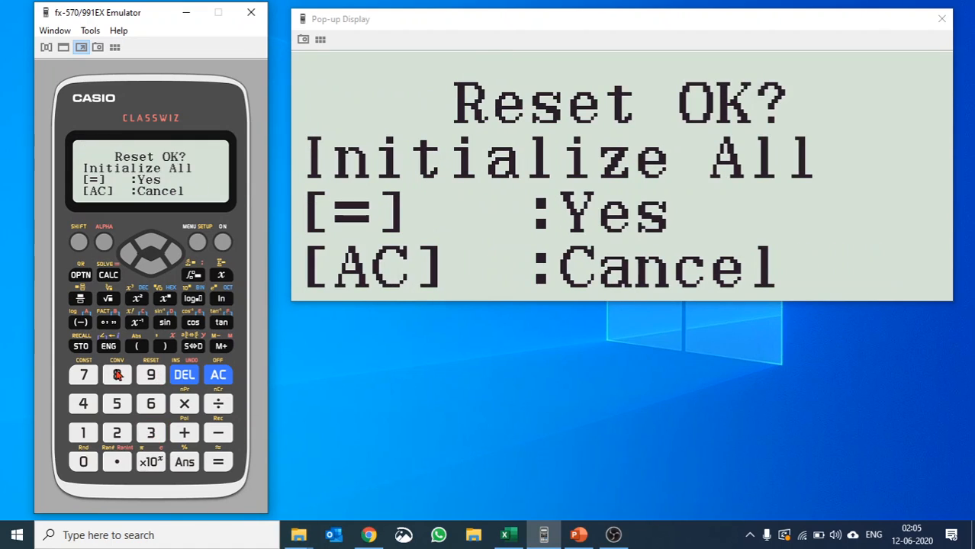
pyautogui.click(217, 461)
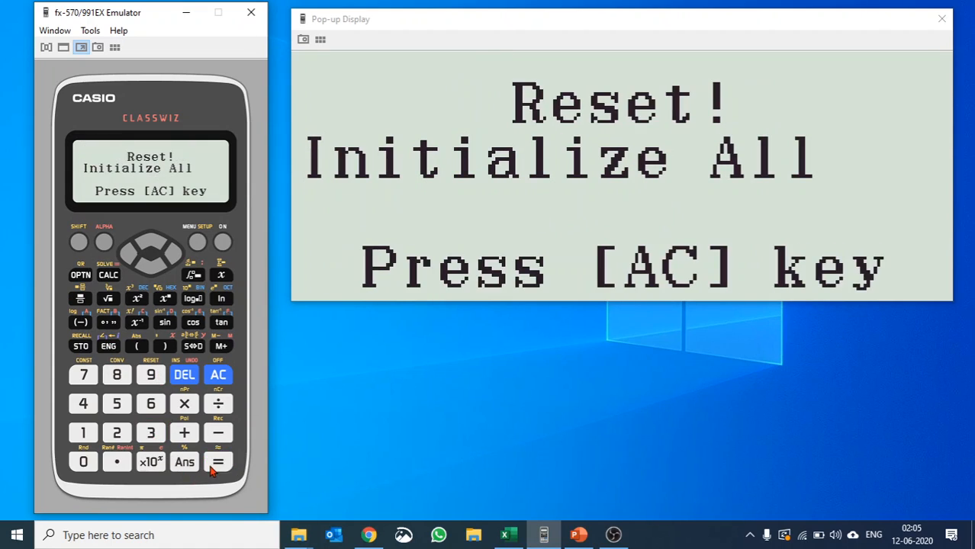
pyautogui.click(217, 375)
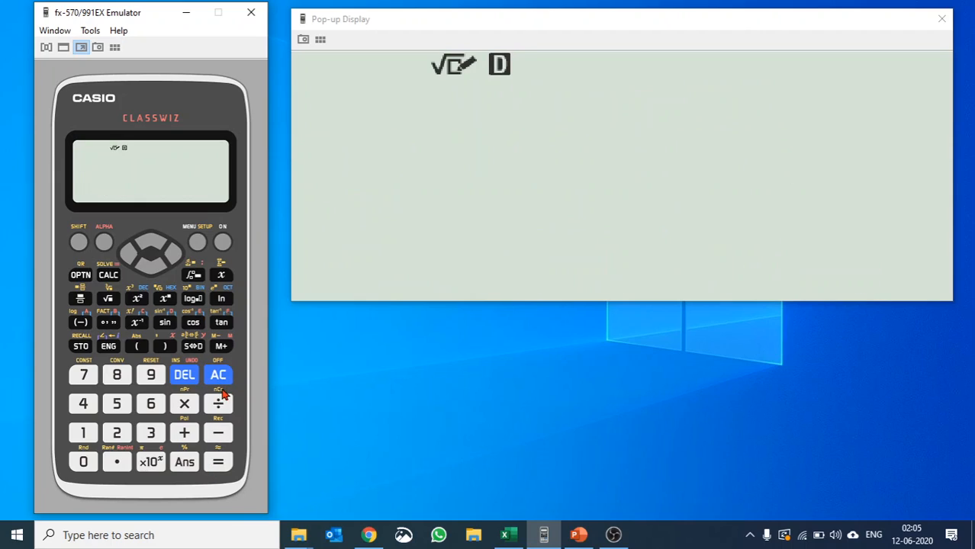
pyautogui.moveTo(561, 112)
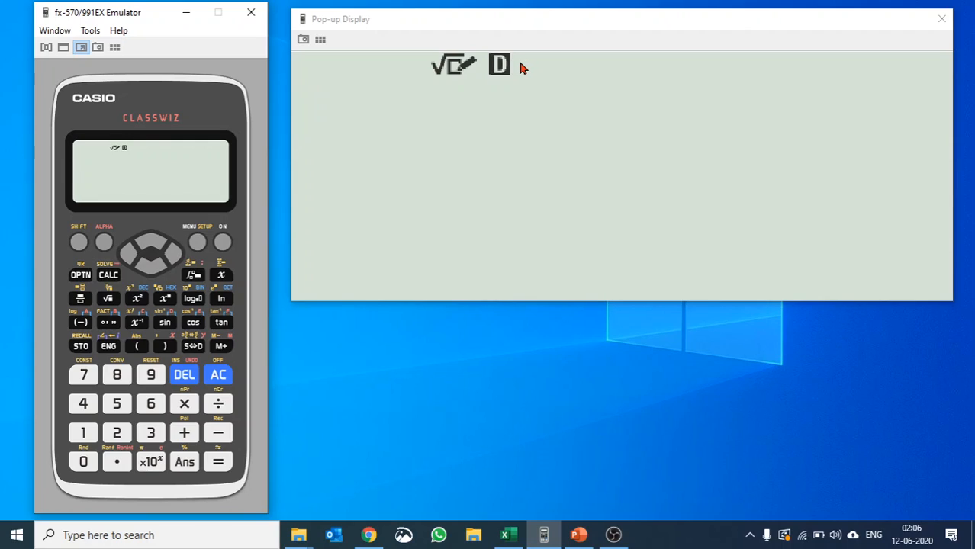
pyautogui.moveTo(515, 68)
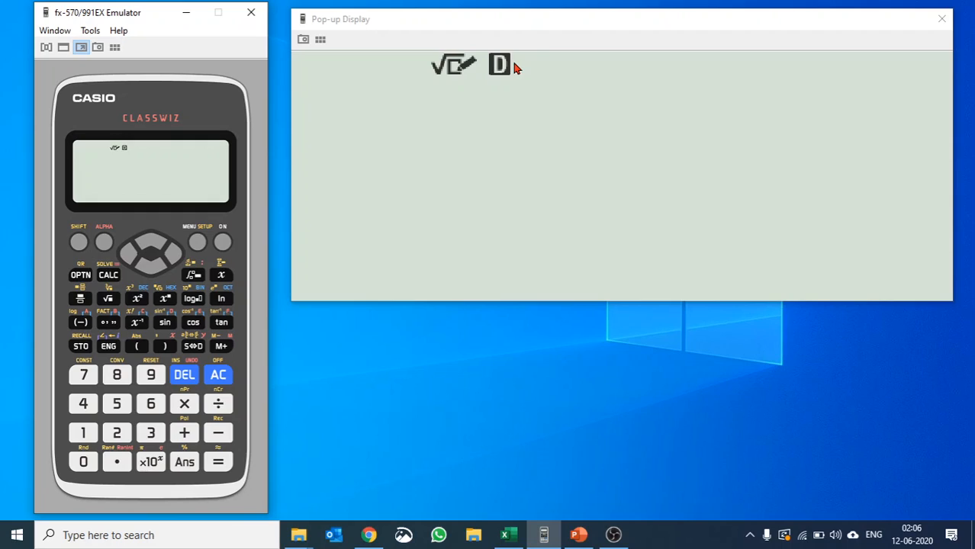